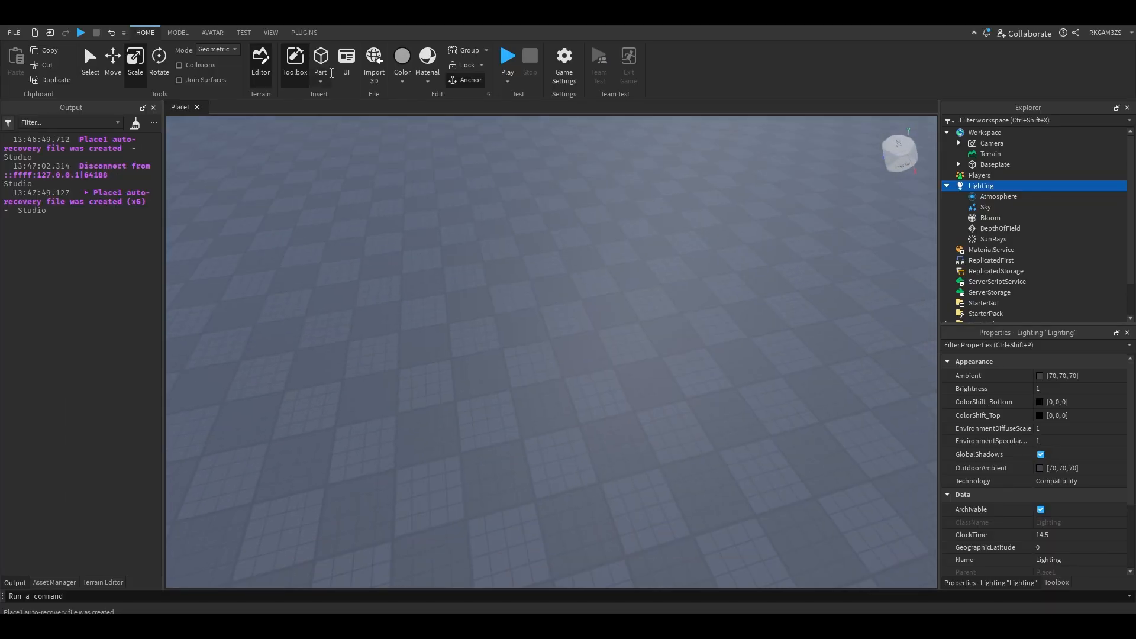
# - Insert a Part with a PointLight of brightness 2.5 and range 27
pyautogui.click(319, 62)
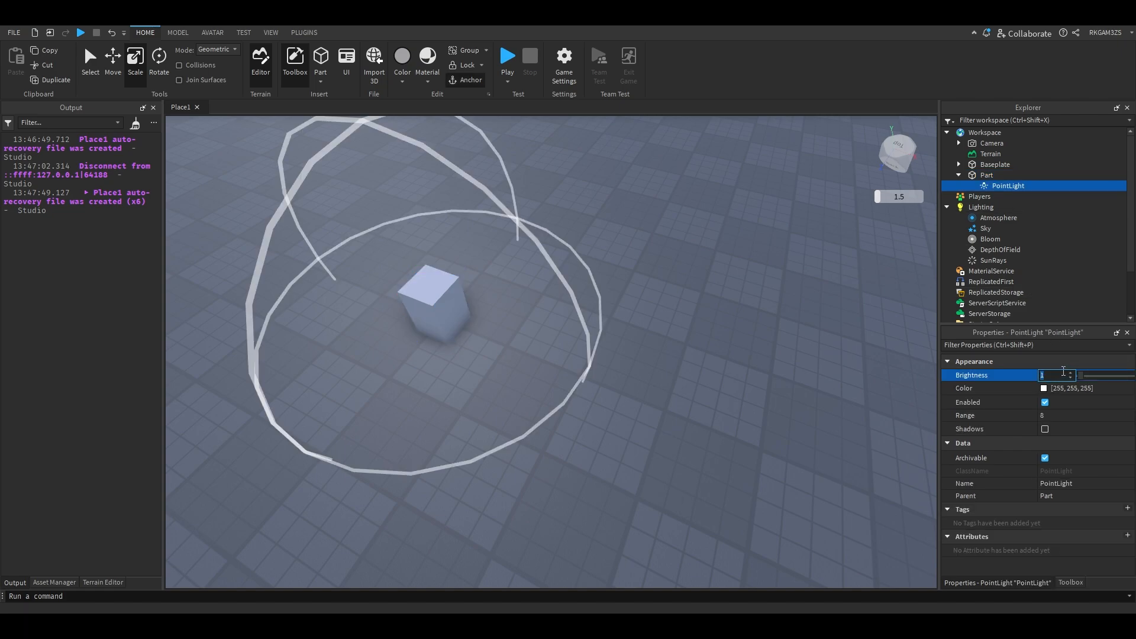
pyautogui.click(1055, 415)
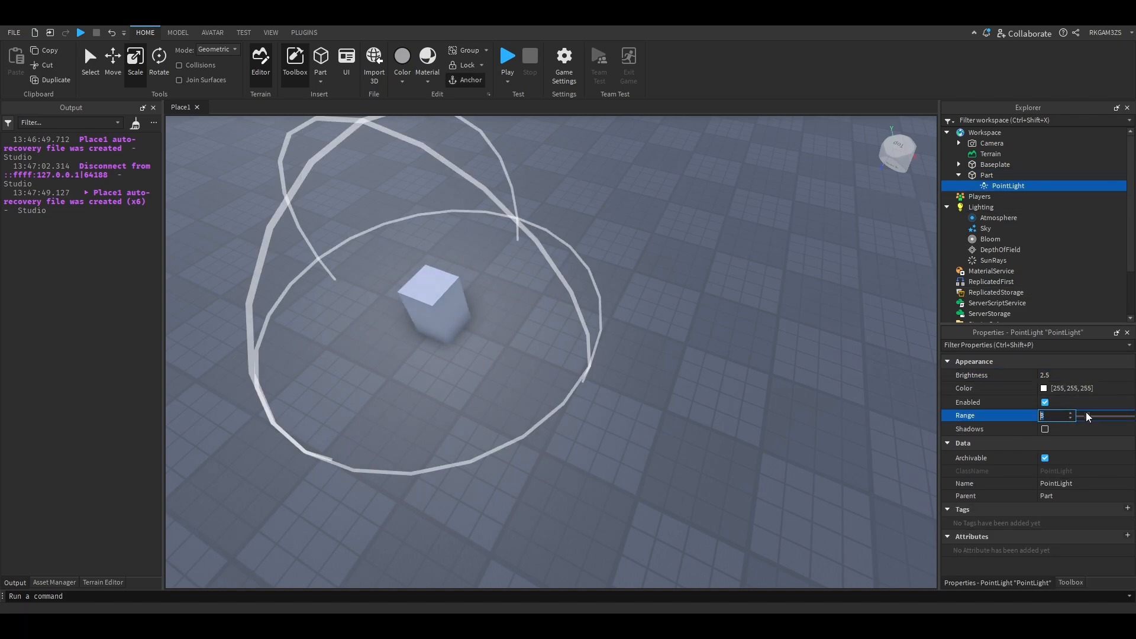
pyautogui.write('27')
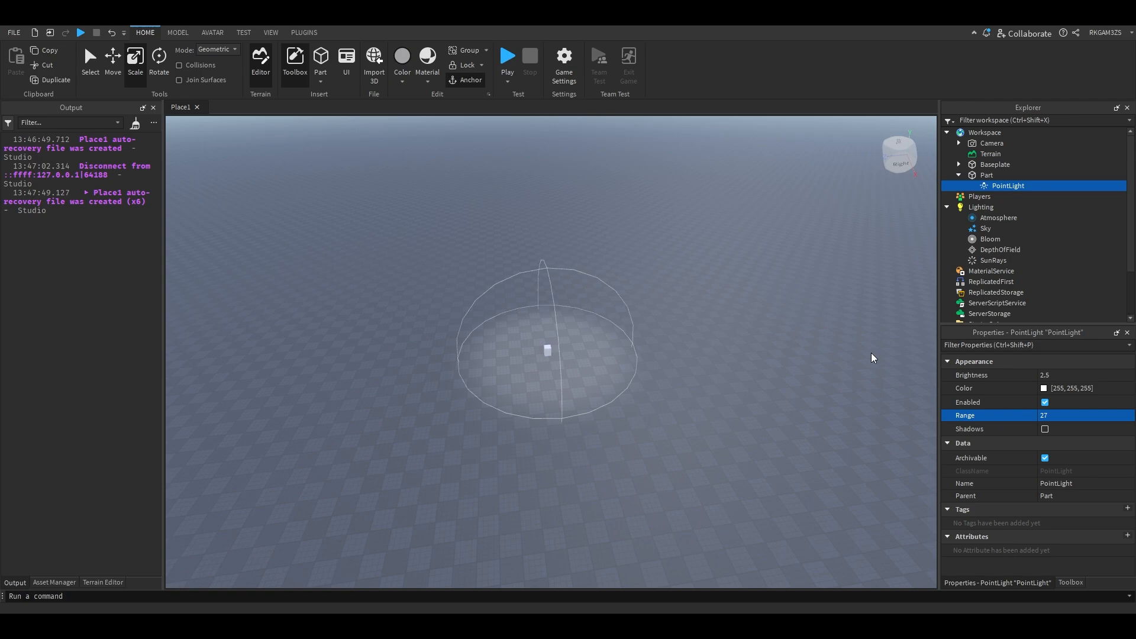
# - Insert a second Part and stretch it upward into a tall block
pyautogui.scroll(3)
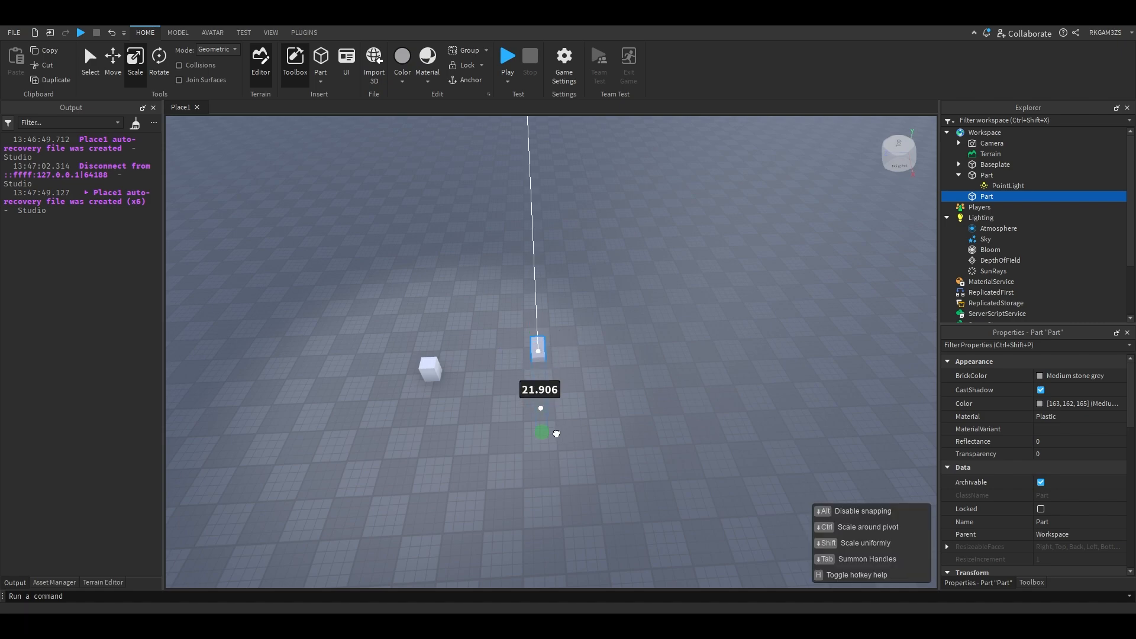
pyautogui.moveTo(540, 434); pyautogui.dragTo(602, 350)
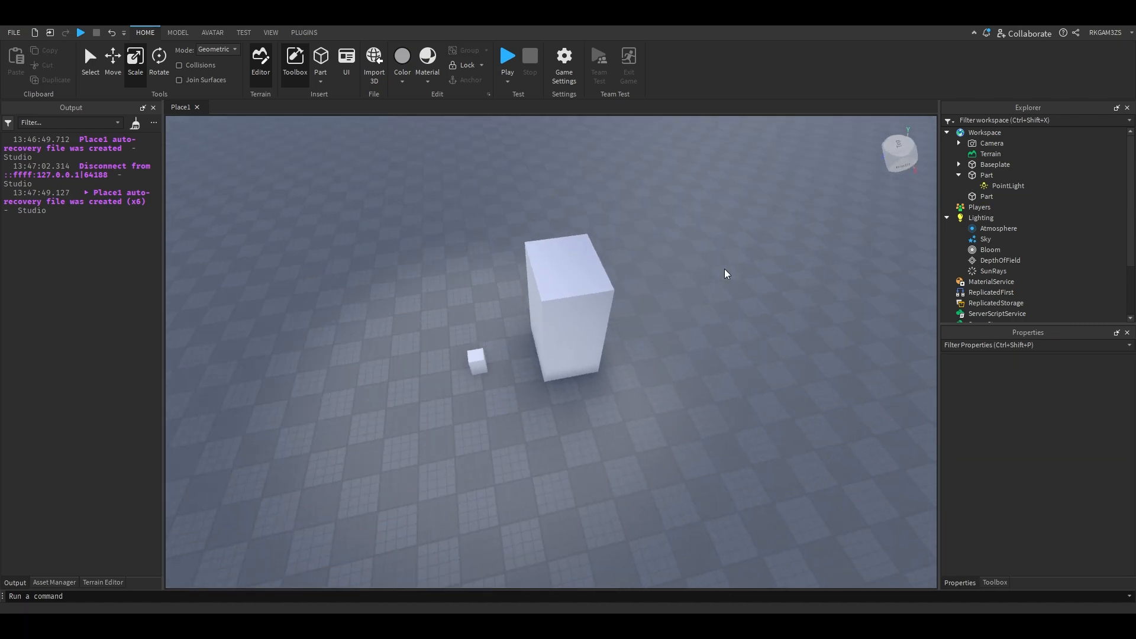
pyautogui.click(476, 359)
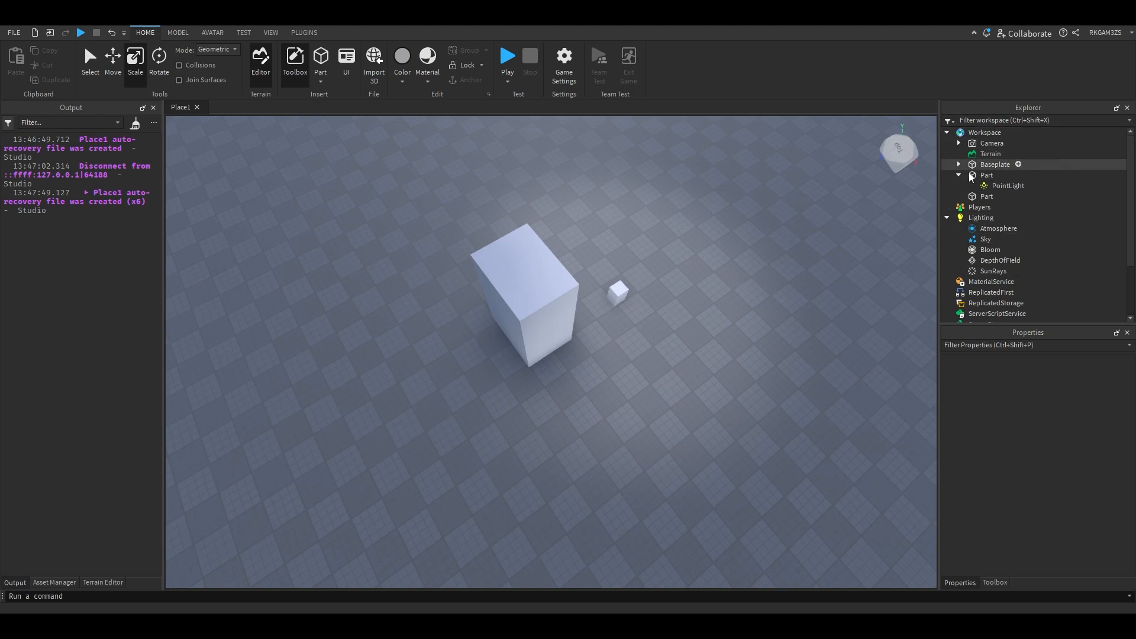
# - Set Lighting technology to ShadowMap and move the lit cube beside the tall block
pyautogui.click(981, 217)
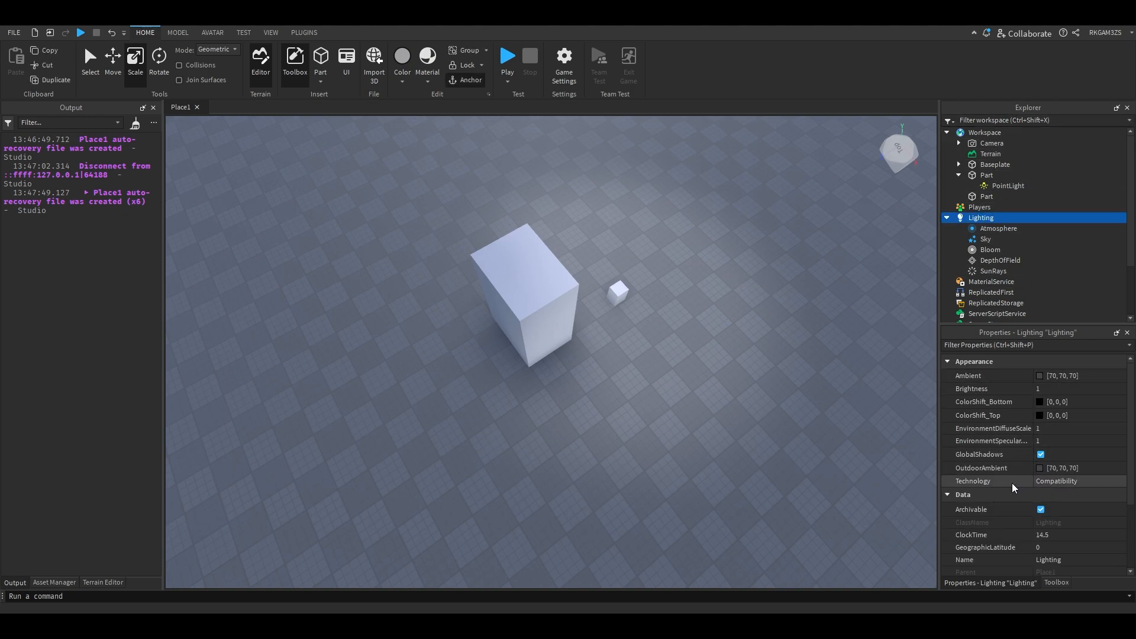
pyautogui.click(1076, 481)
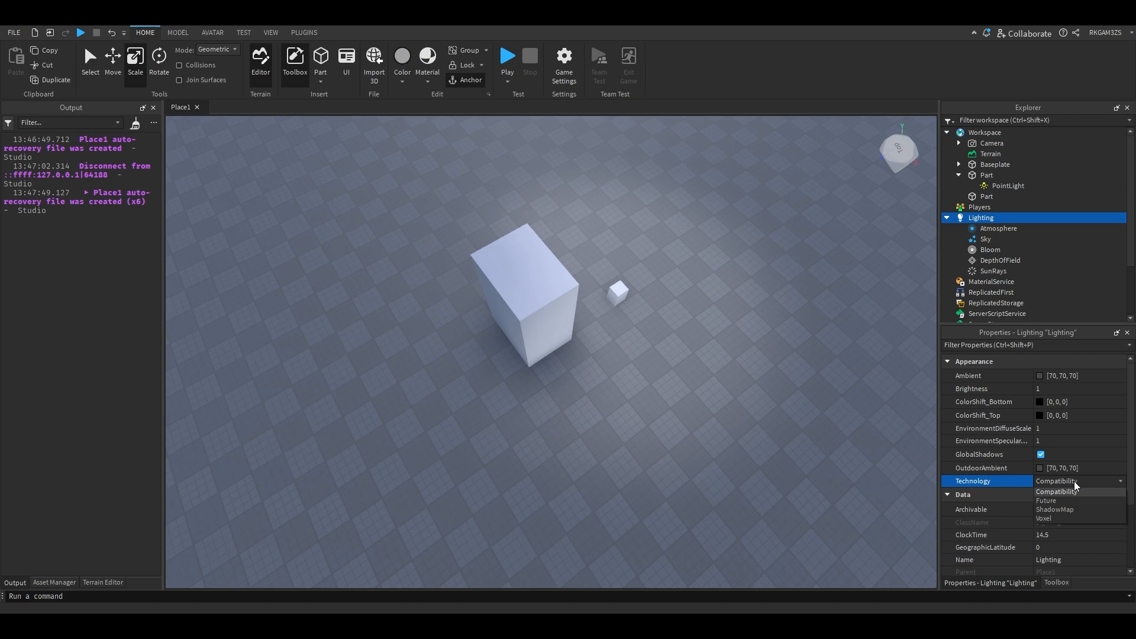
pyautogui.moveTo(1076, 509)
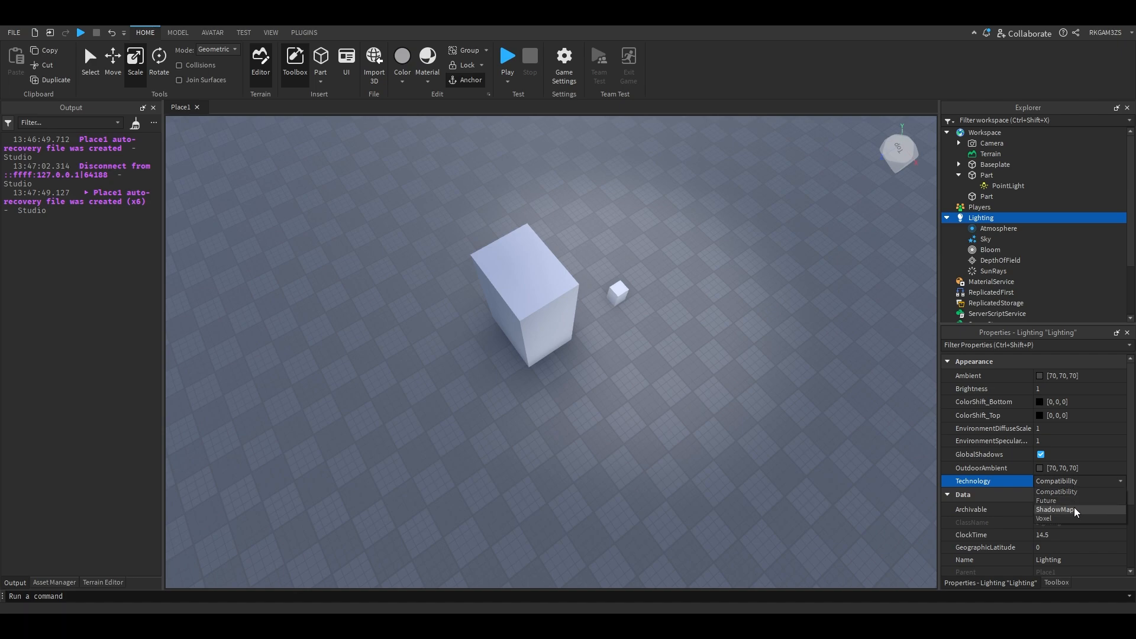
pyautogui.click(1055, 509)
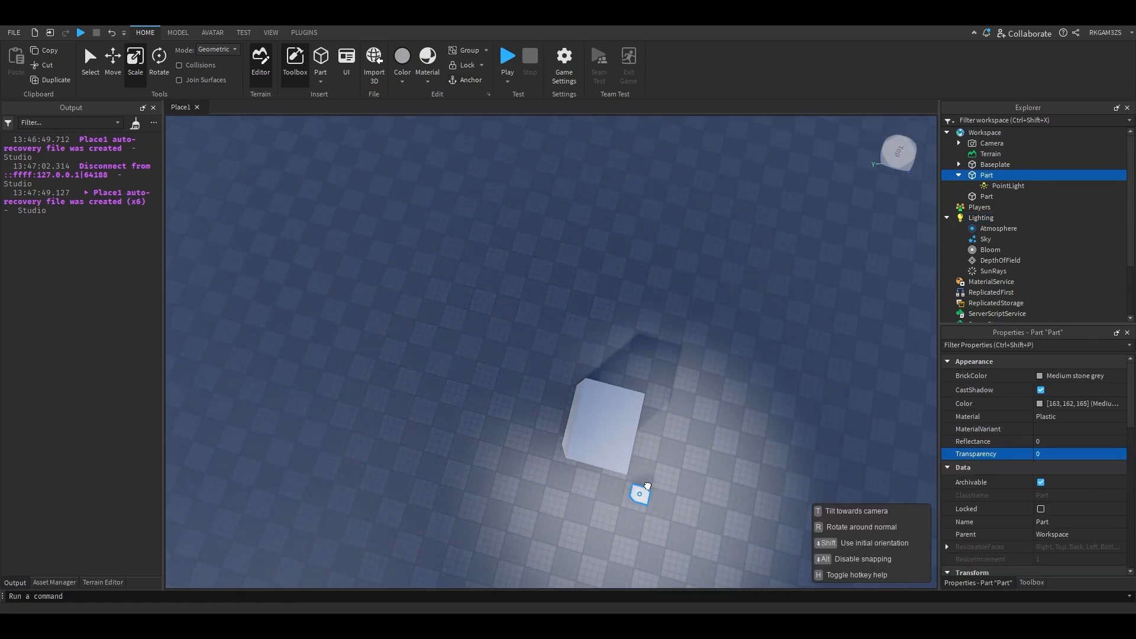
pyautogui.moveTo(639, 492); pyautogui.dragTo(548, 411)
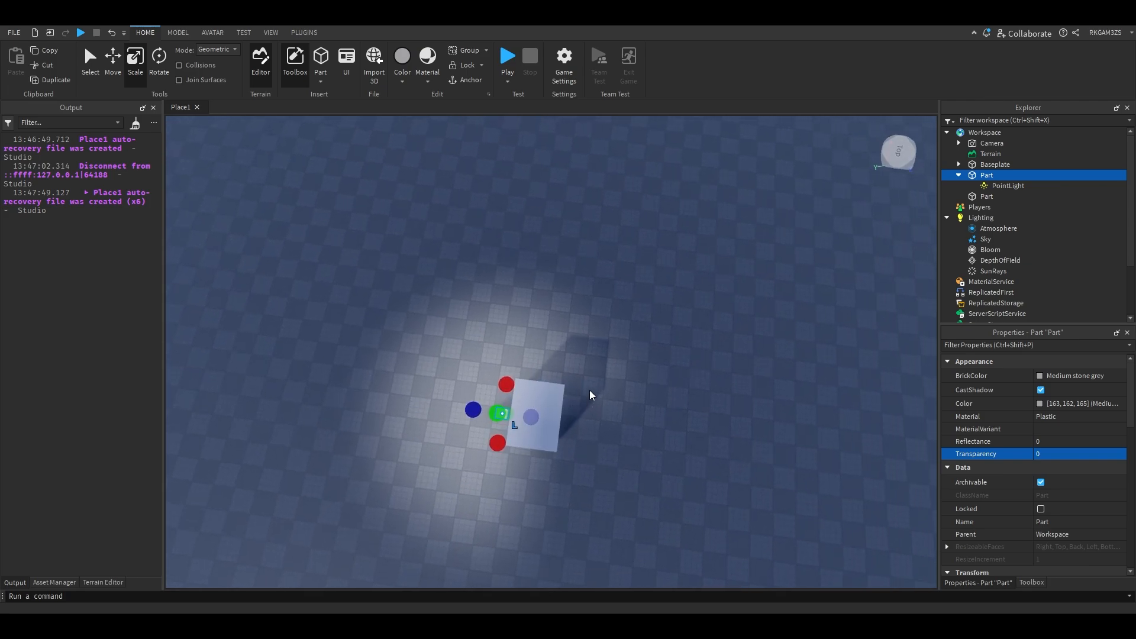
# - Cycle through Voxel, ShadowMap and Compatibility, settling on Future lighting technology
pyautogui.click(981, 218)
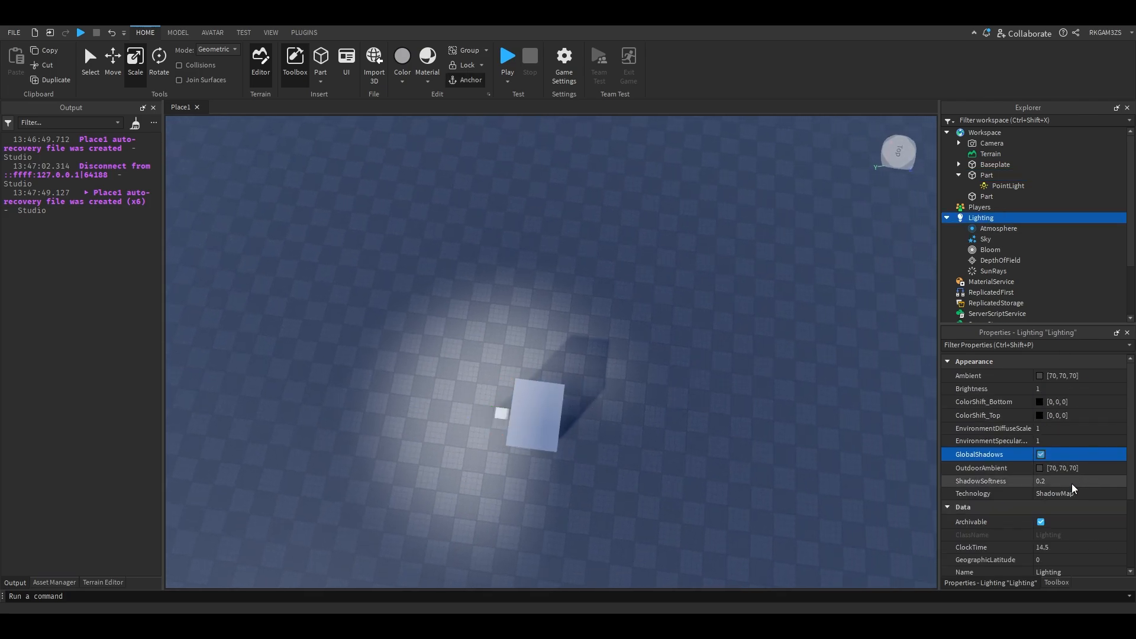
pyautogui.click(1076, 494)
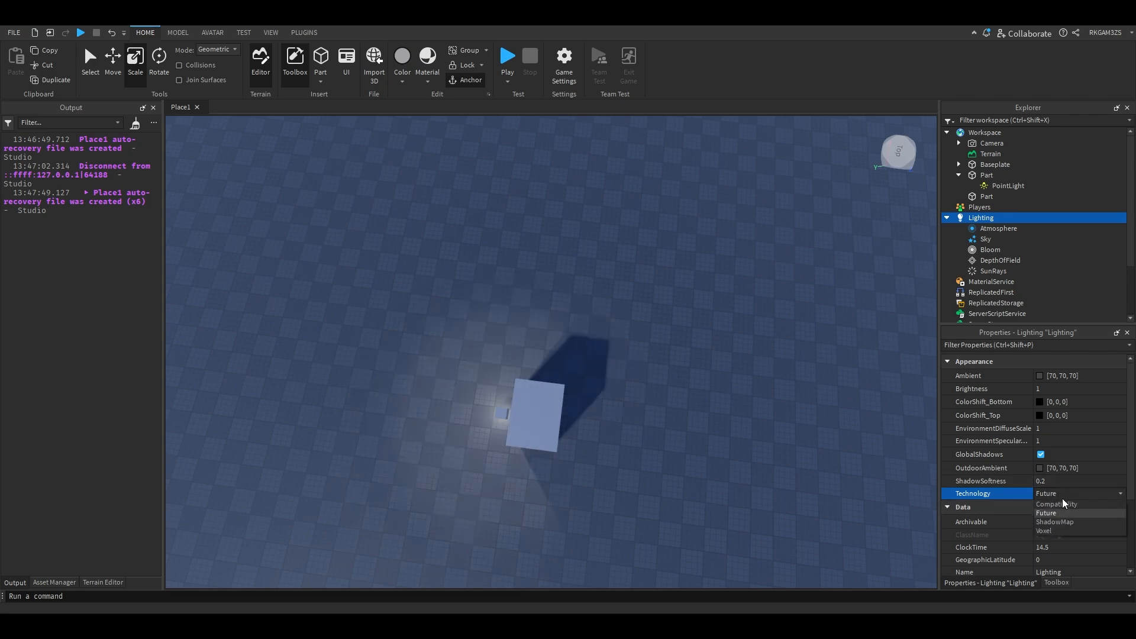
pyautogui.click(1046, 531)
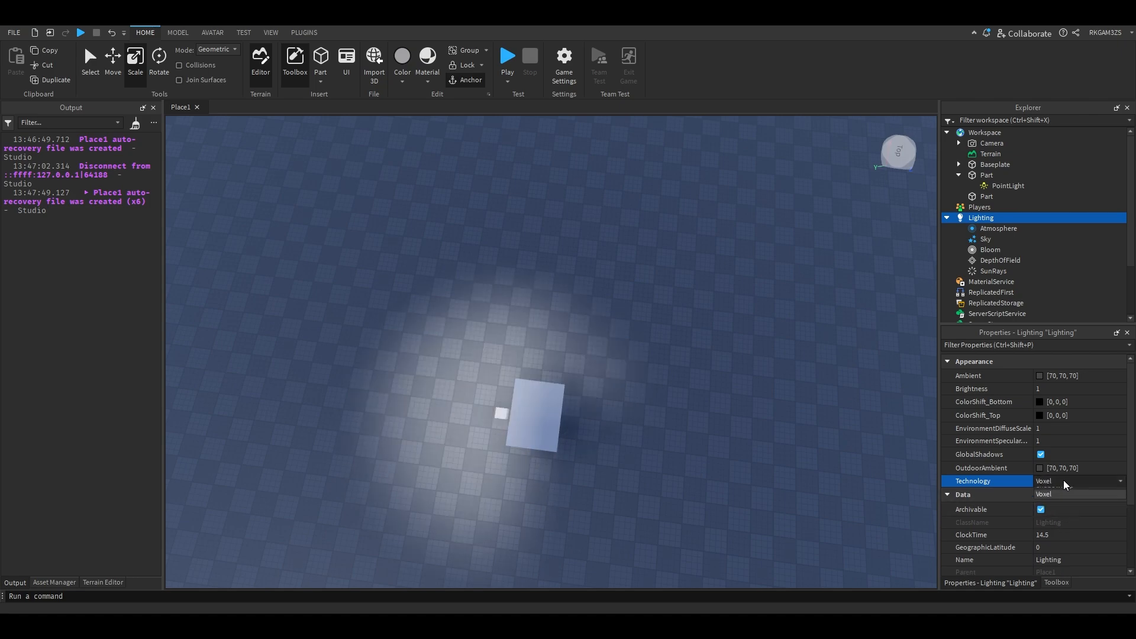
pyautogui.click(1062, 494)
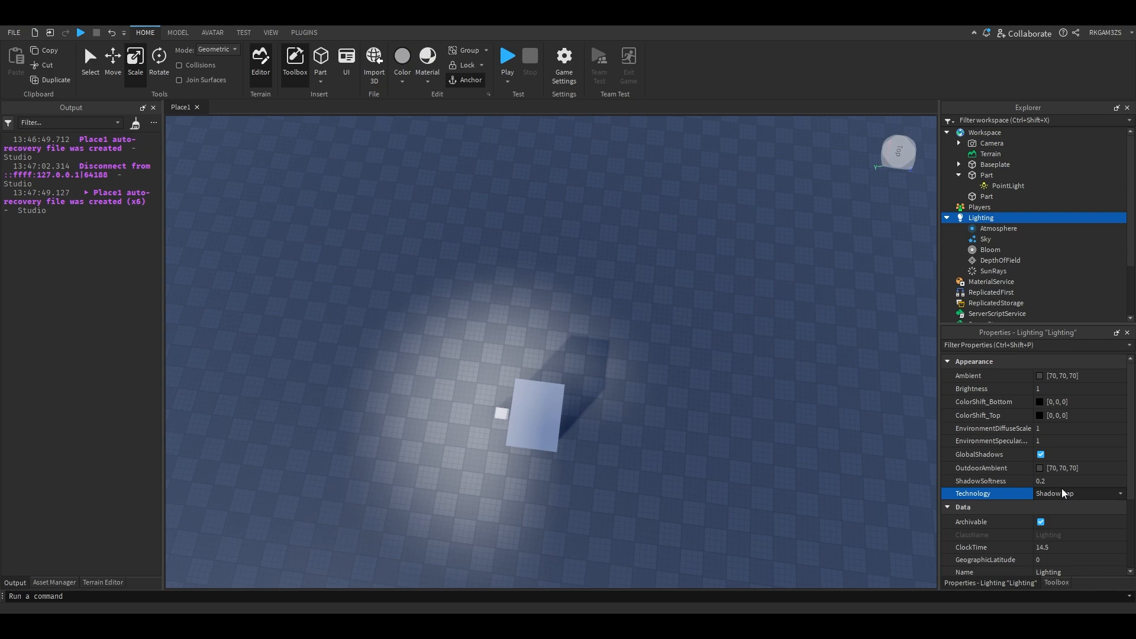
pyautogui.click(1079, 481)
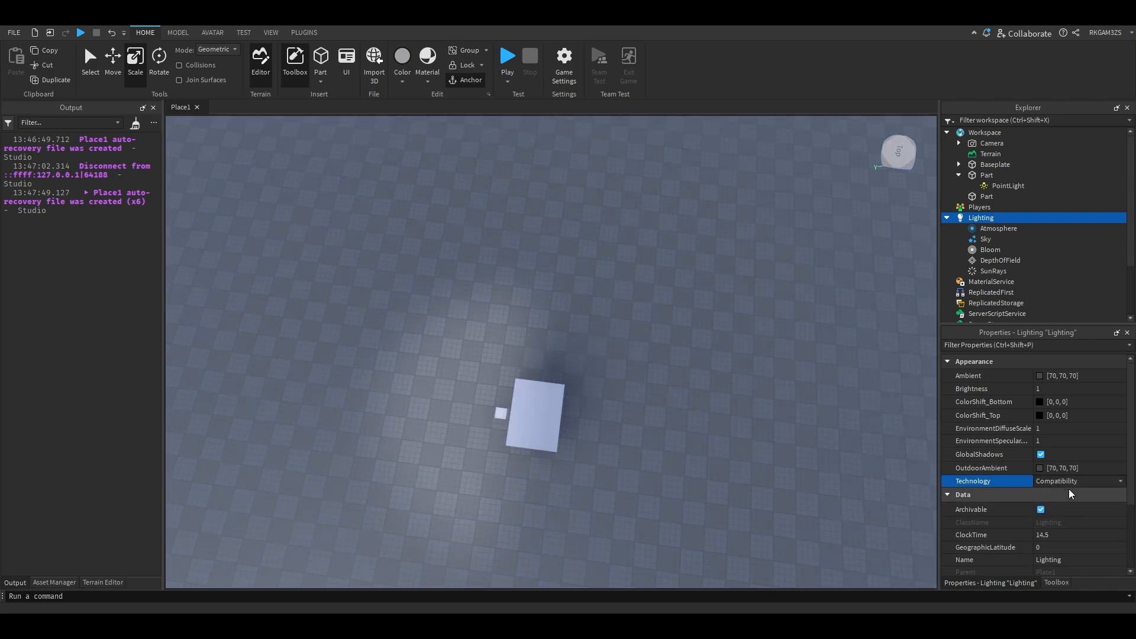
pyautogui.click(1079, 481)
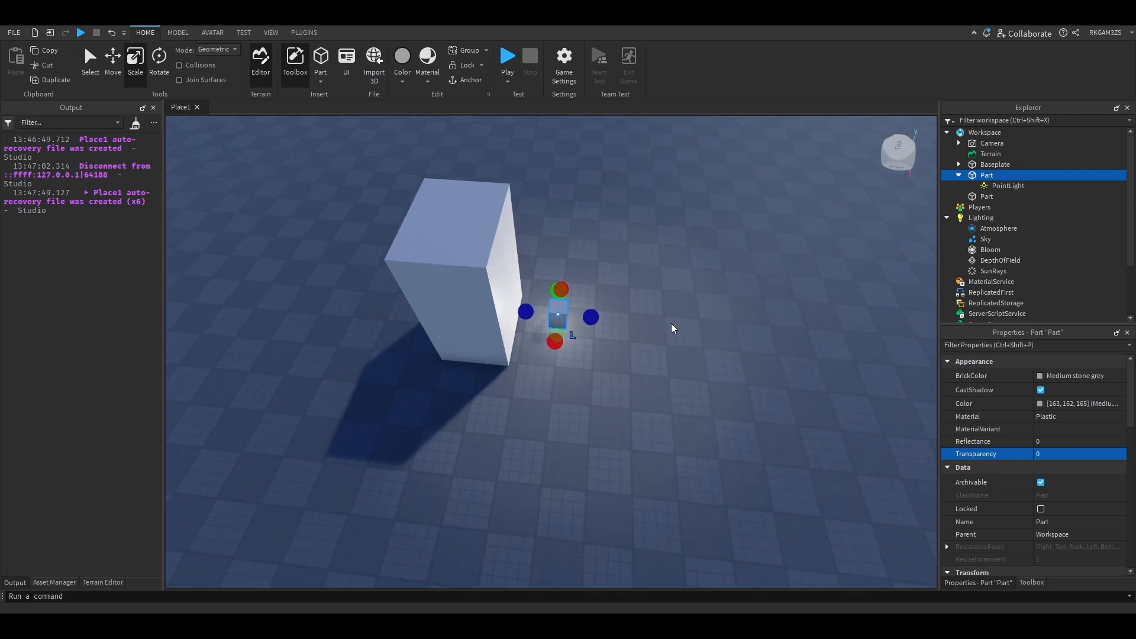
# - Try Lighting brightness at 10, then reset it to 1
pyautogui.click(980, 218)
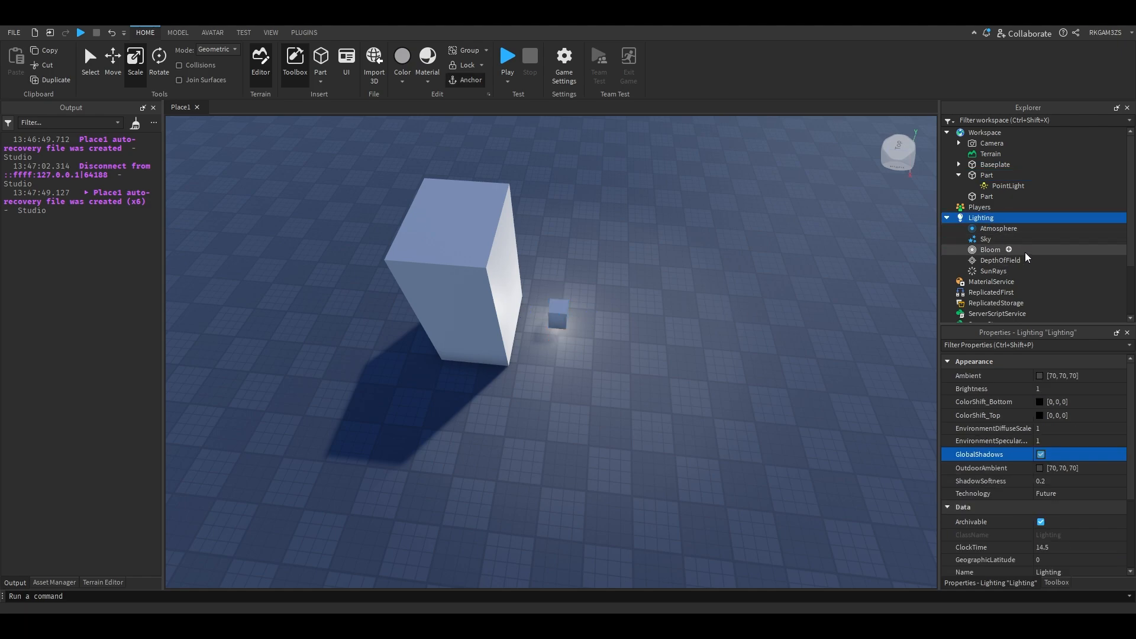
pyautogui.click(1051, 389)
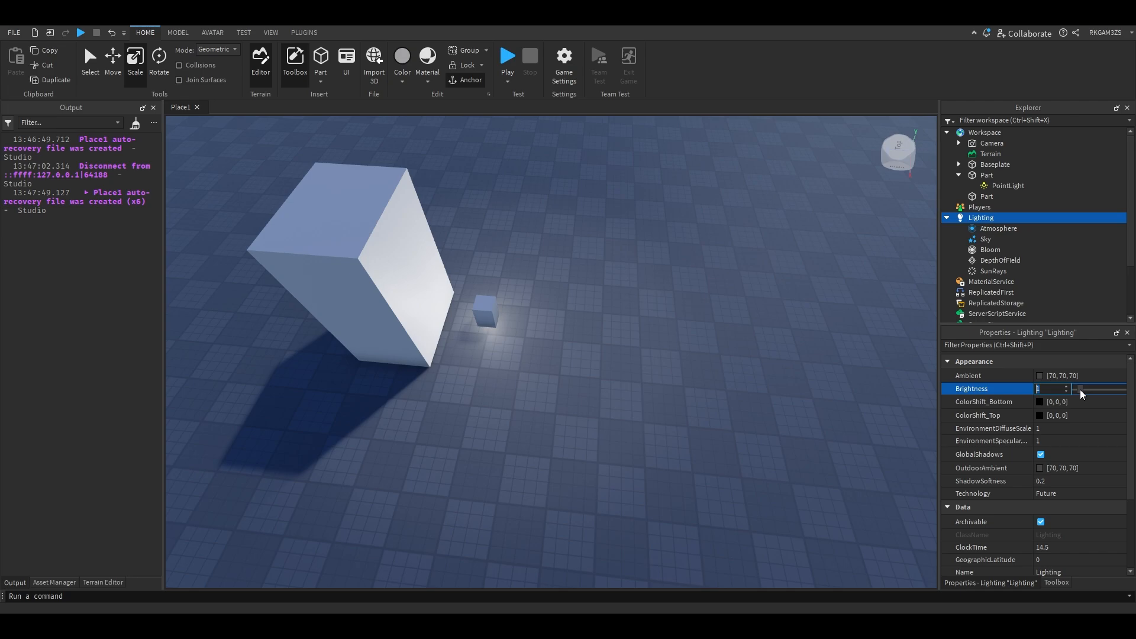
pyautogui.write('10')
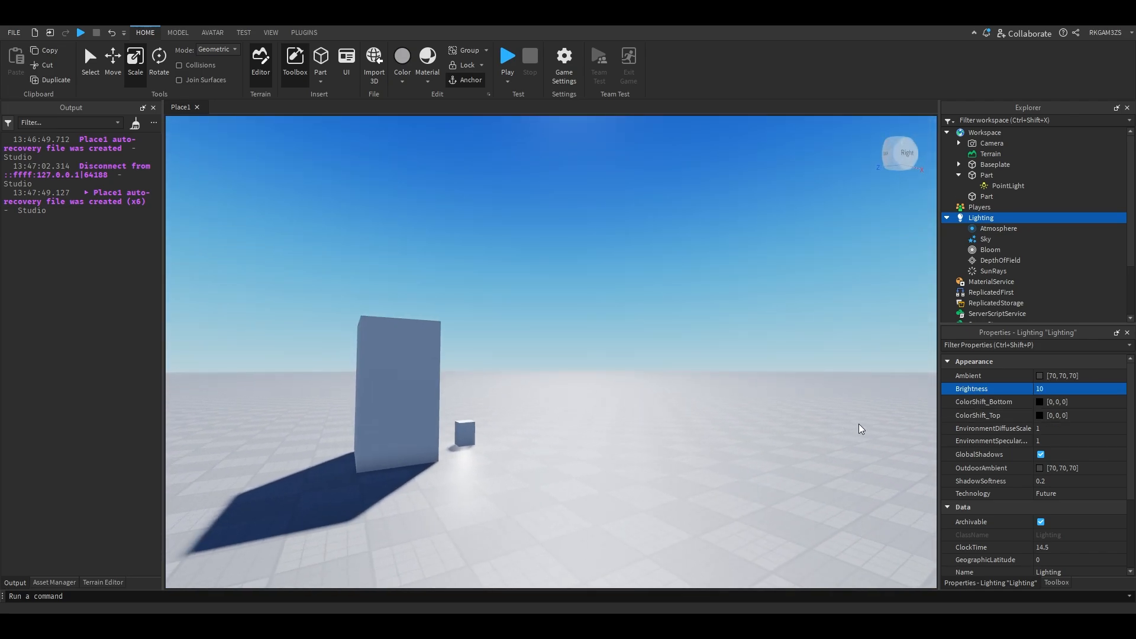
pyautogui.write('1')
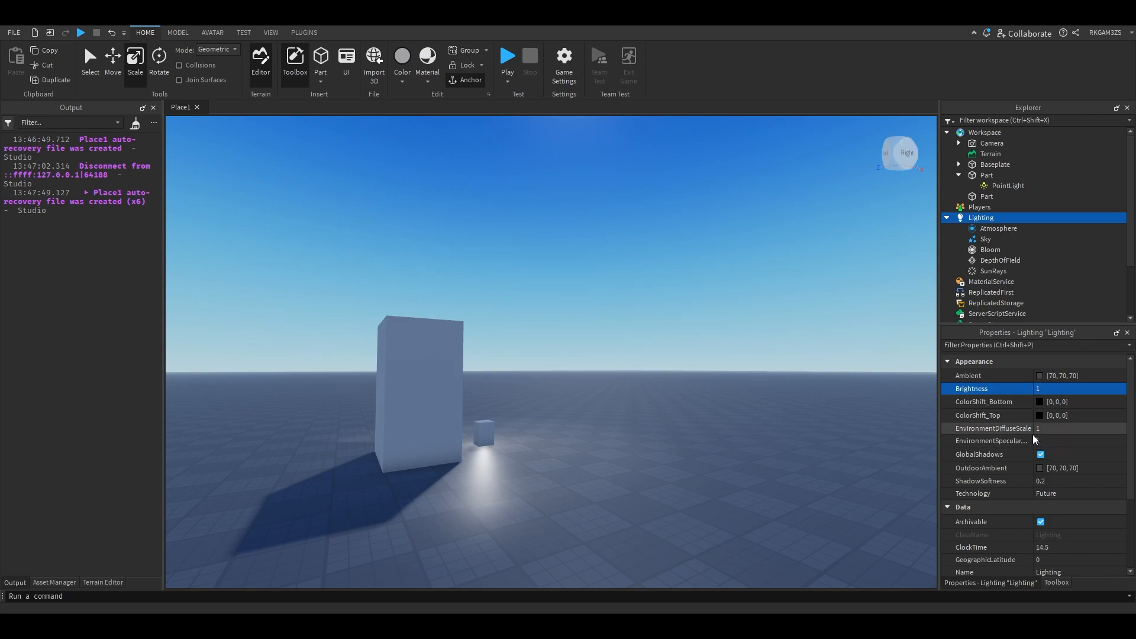
# - Set the ambient colour to red, then to white
pyautogui.click(1039, 375)
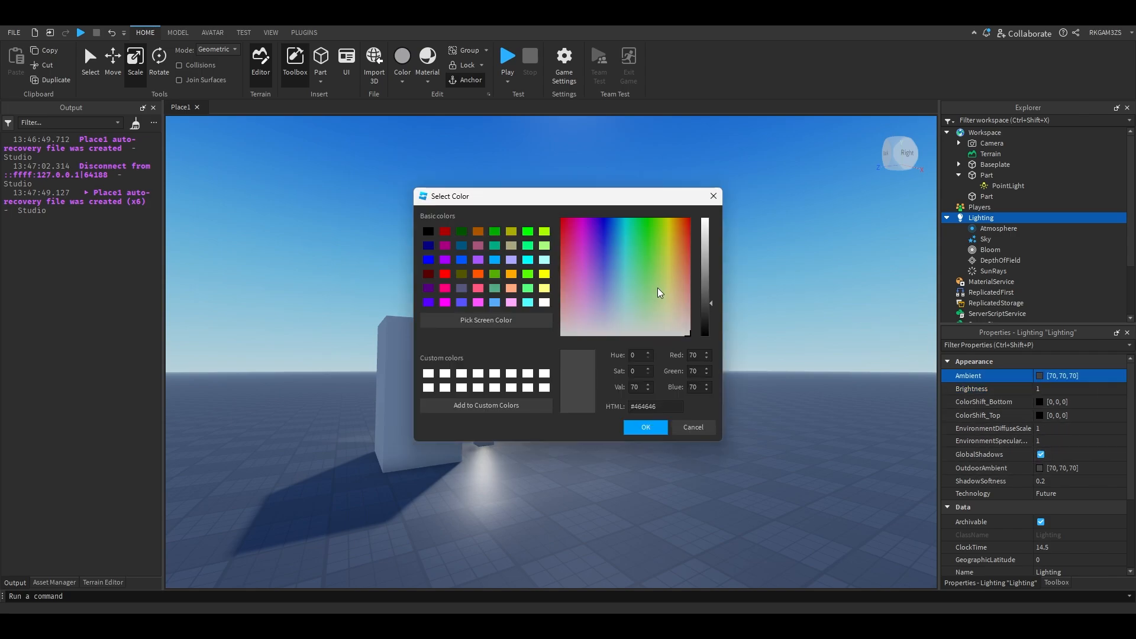
pyautogui.moveTo(566, 196); pyautogui.dragTo(355, 270)
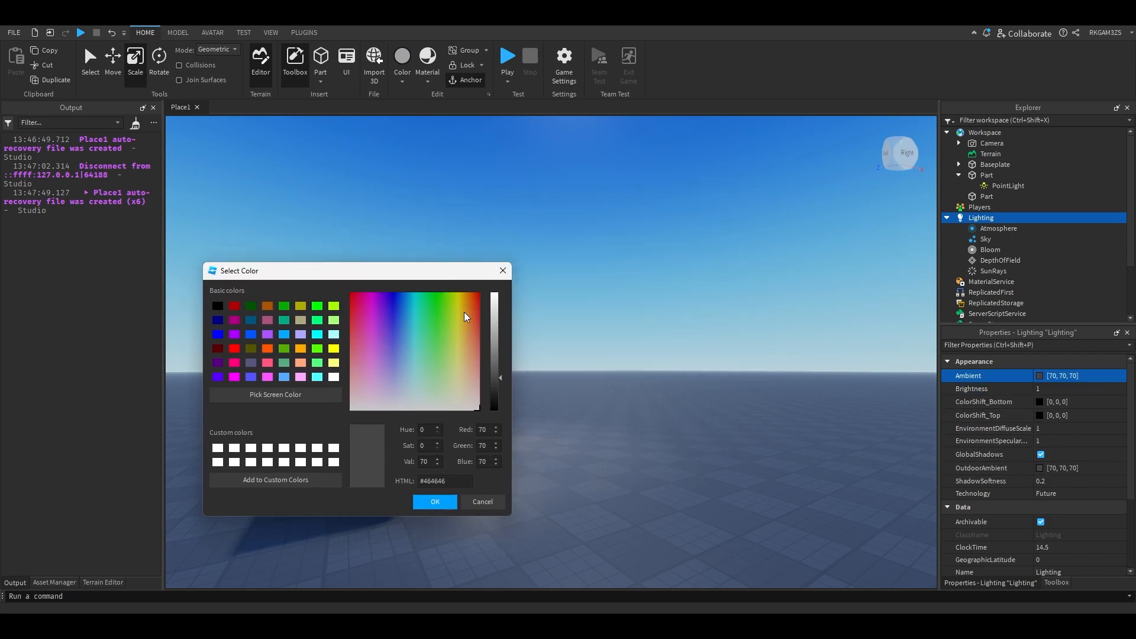
pyautogui.click(435, 502)
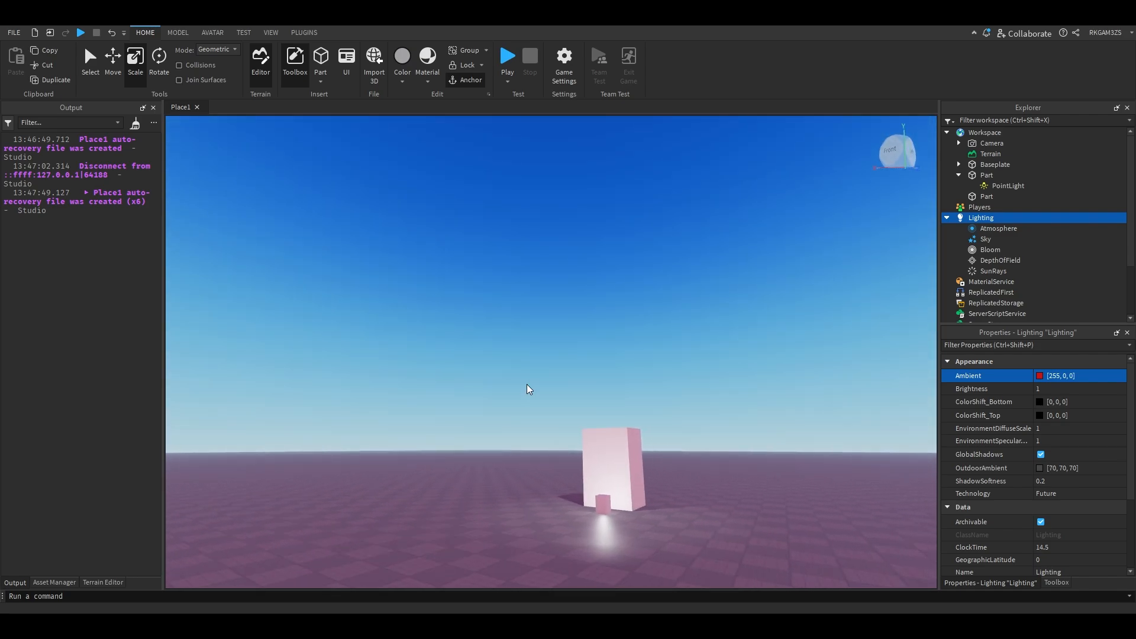
pyautogui.click(1042, 375)
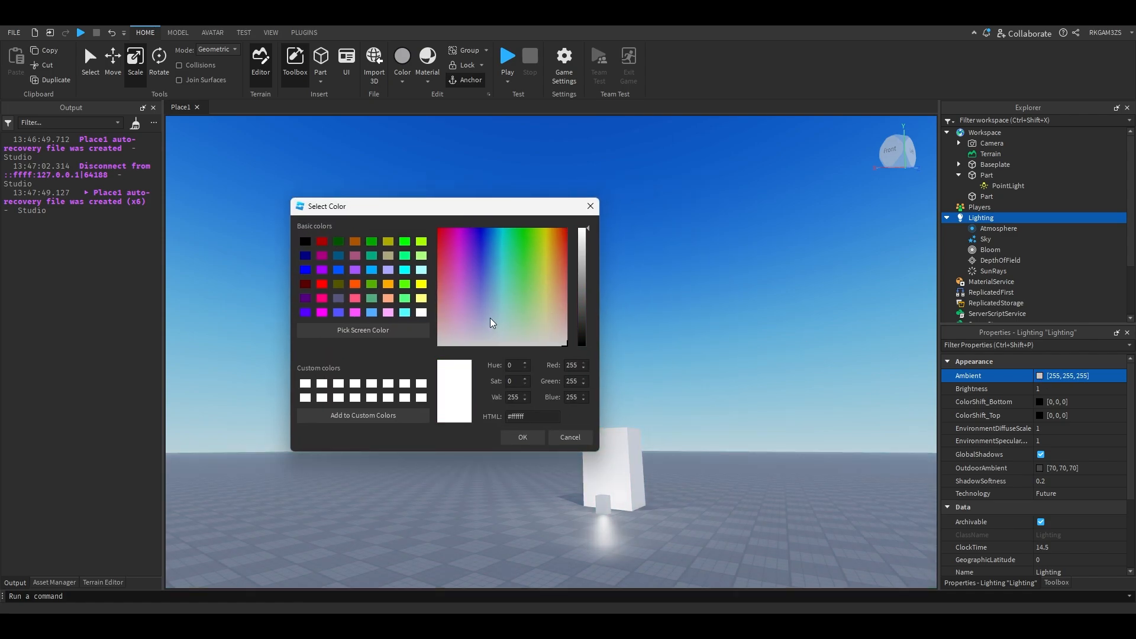
pyautogui.click(494, 299)
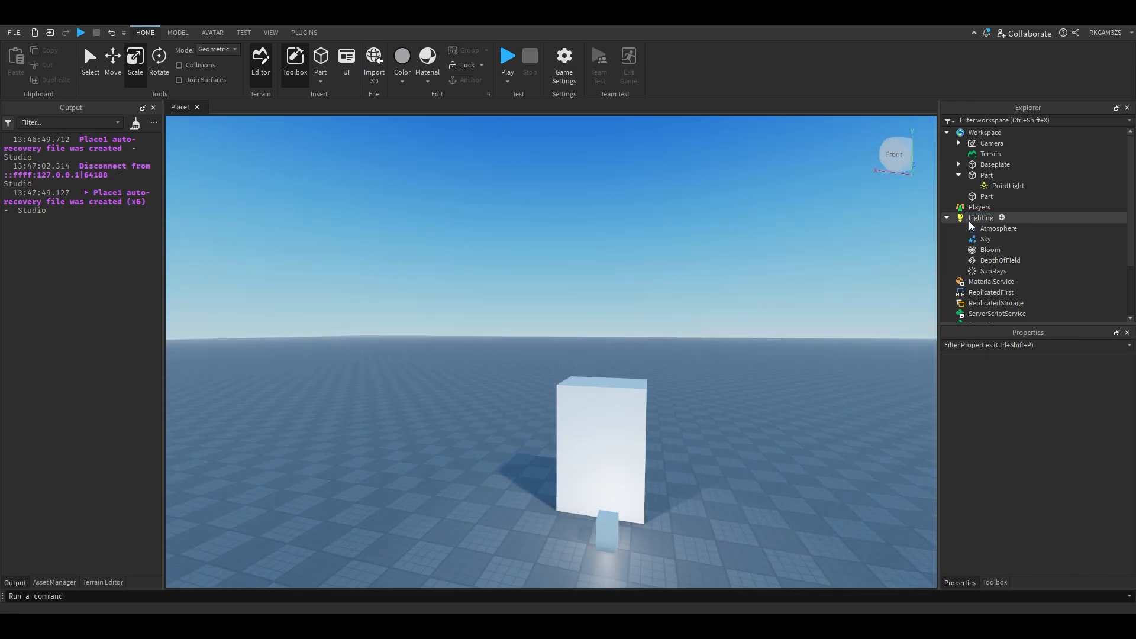
# - Revert ambient to grey 70,70,70, test environment diffuse and specular scales at 0, and set shadow softness to 1
pyautogui.click(981, 218)
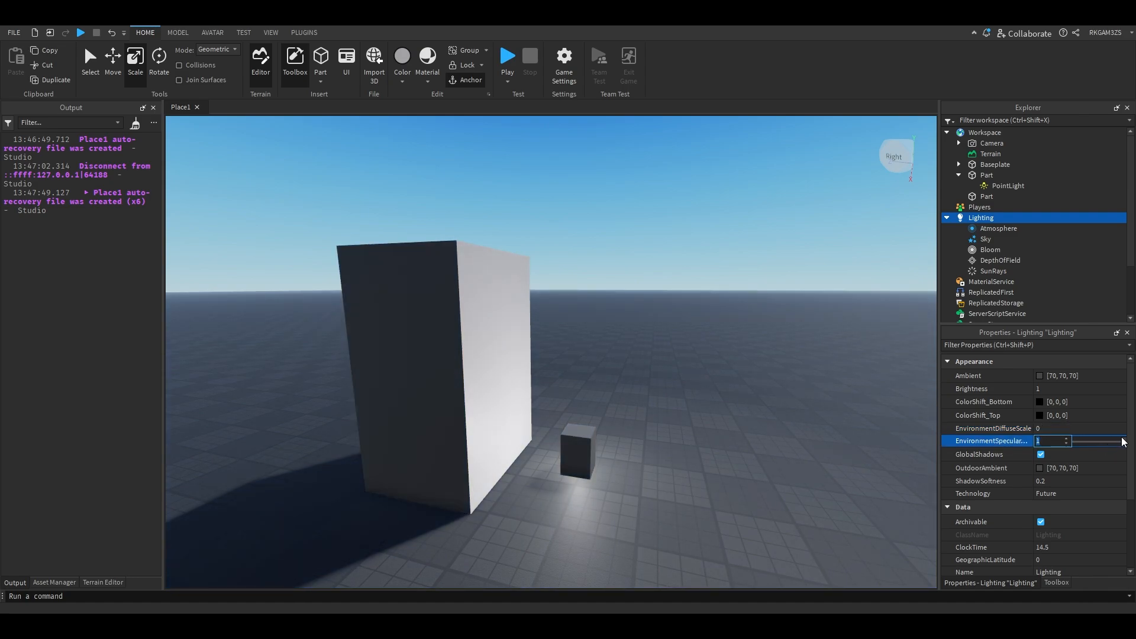
pyautogui.write('0')
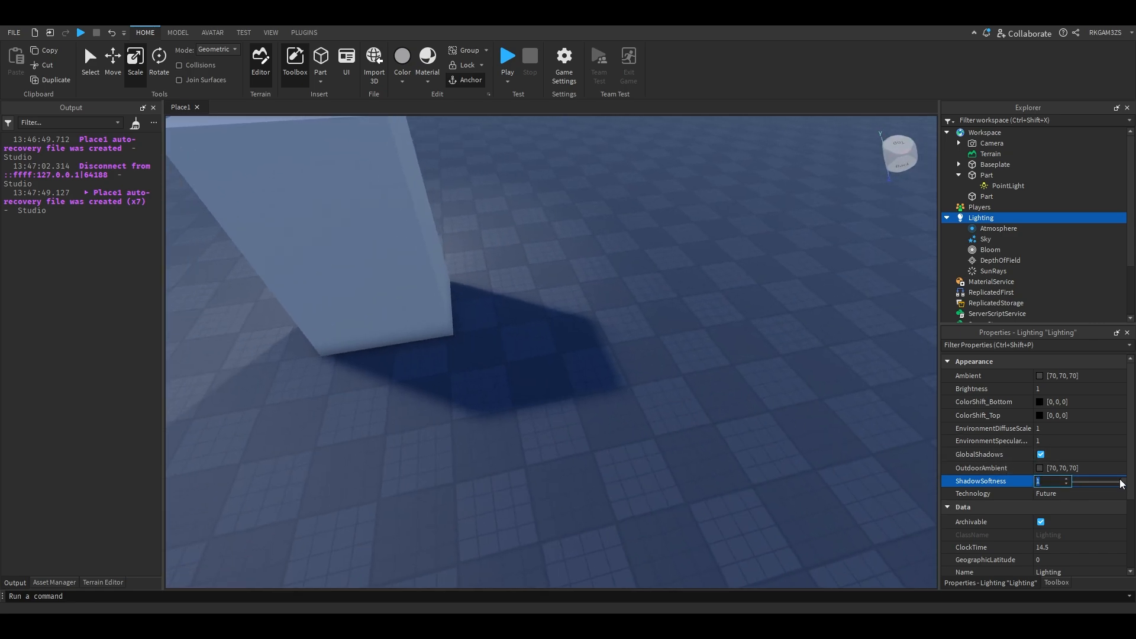
pyautogui.write('0')
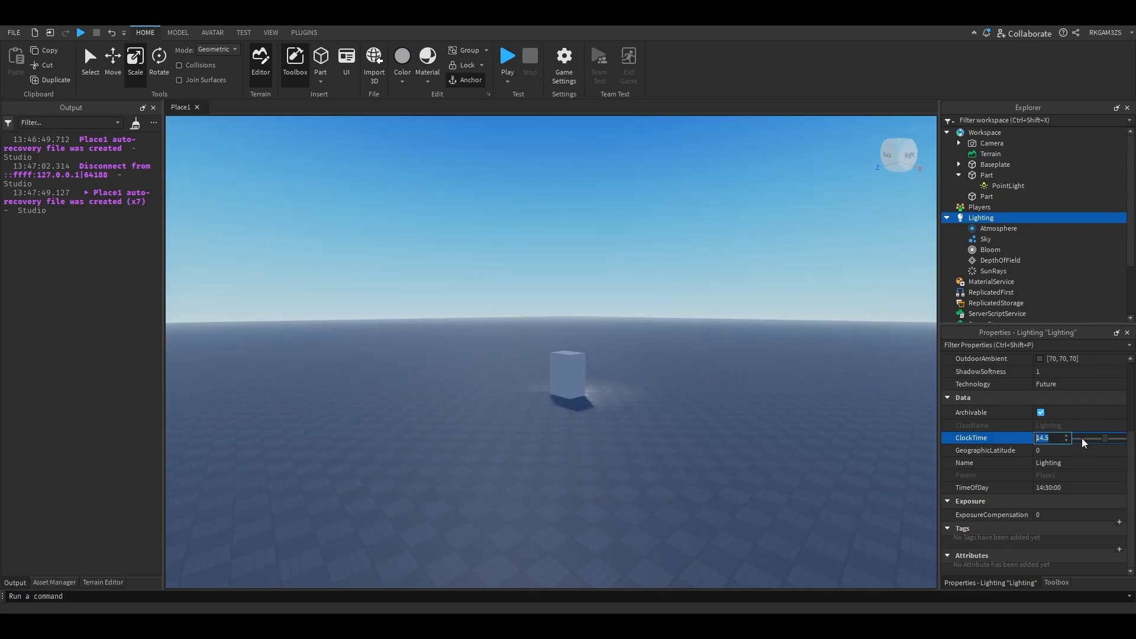
# - Sweep ClockTime between night, afternoon and early morning to preview daylight
pyautogui.moveTo(1106, 438); pyautogui.dragTo(1080, 438)
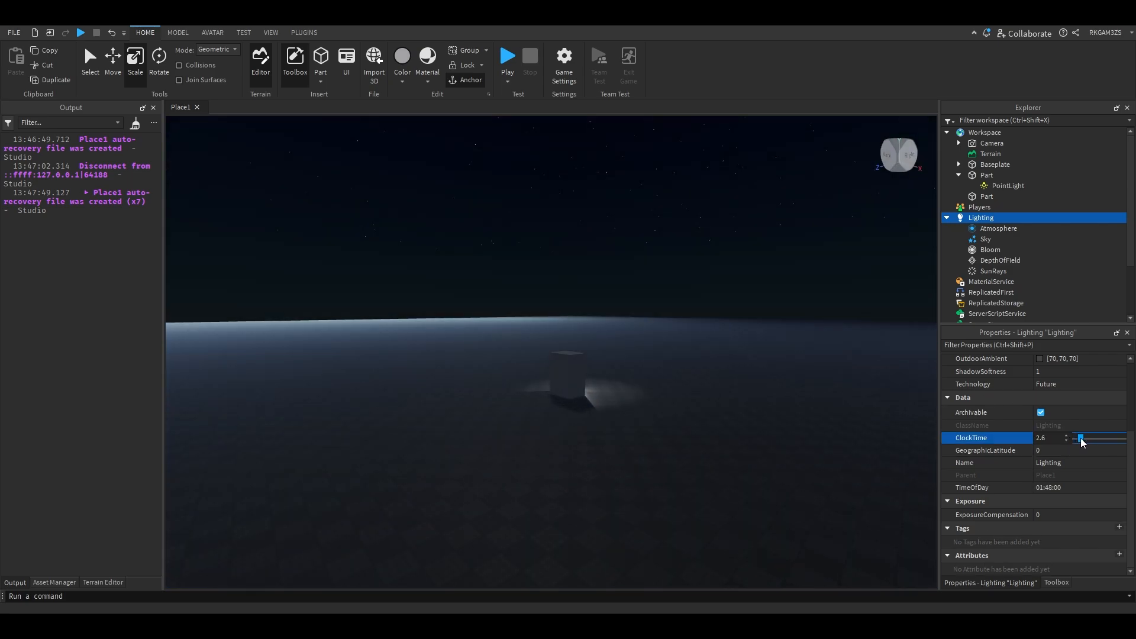
pyautogui.moveTo(1082, 438); pyautogui.dragTo(1105, 438)
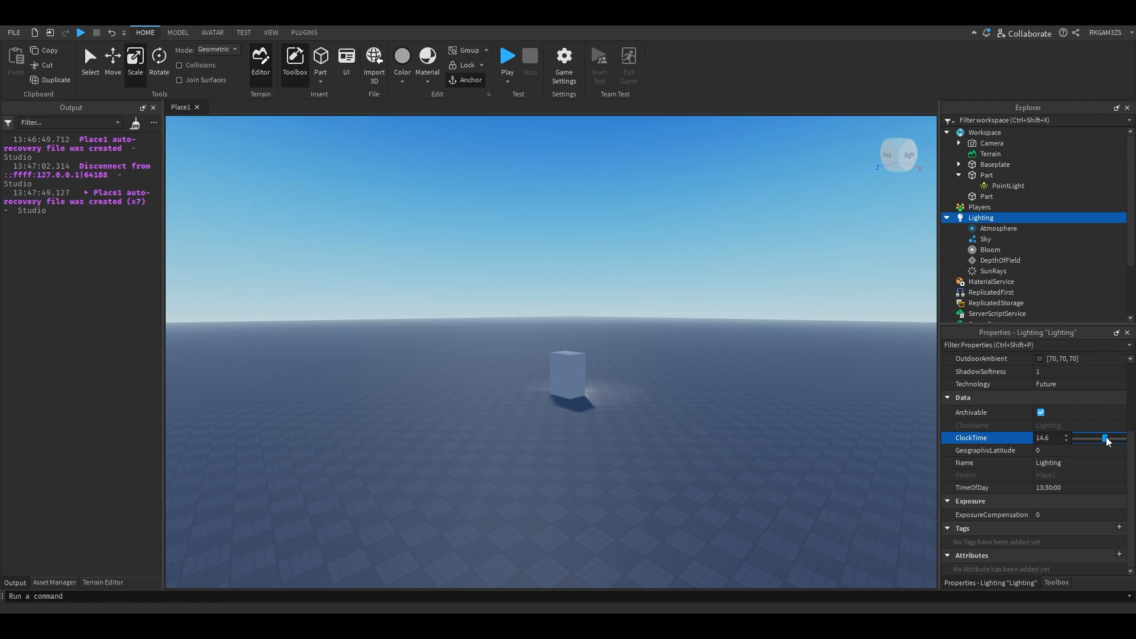
pyautogui.moveTo(1107, 438); pyautogui.dragTo(1103, 438)
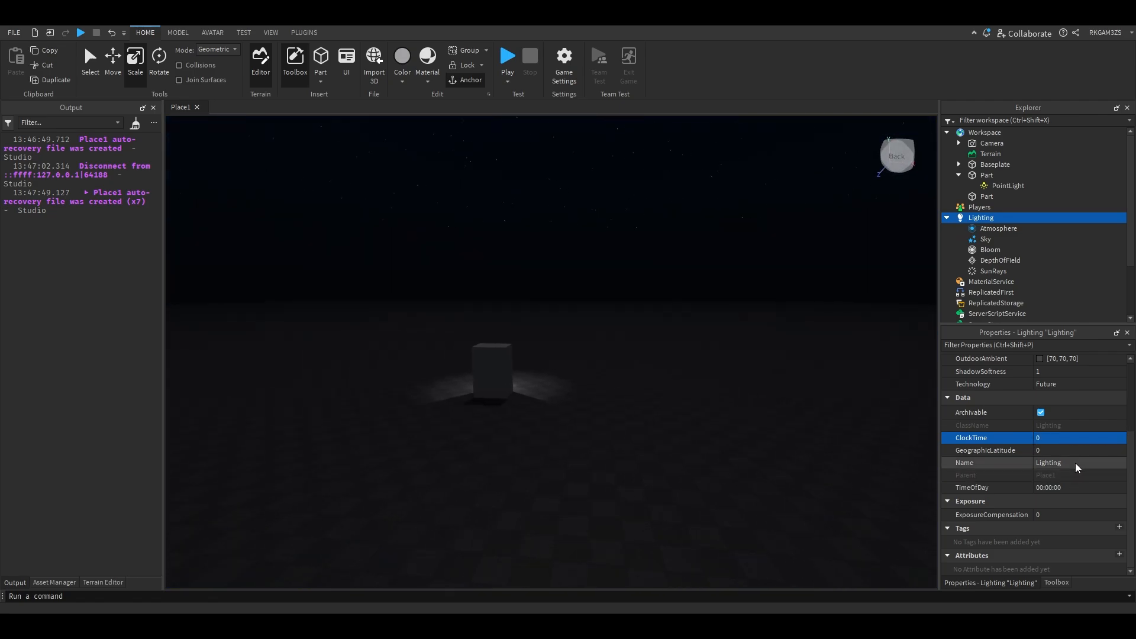
pyautogui.moveTo(1070, 438); pyautogui.dragTo(1104, 438)
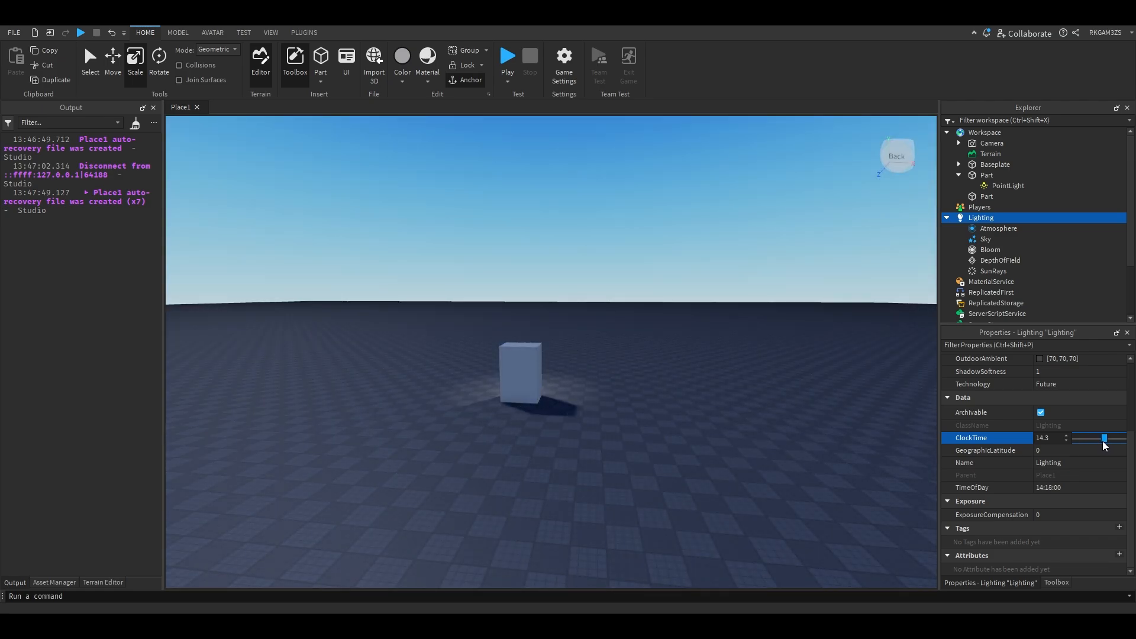
pyautogui.moveTo(1105, 437); pyautogui.dragTo(1088, 437)
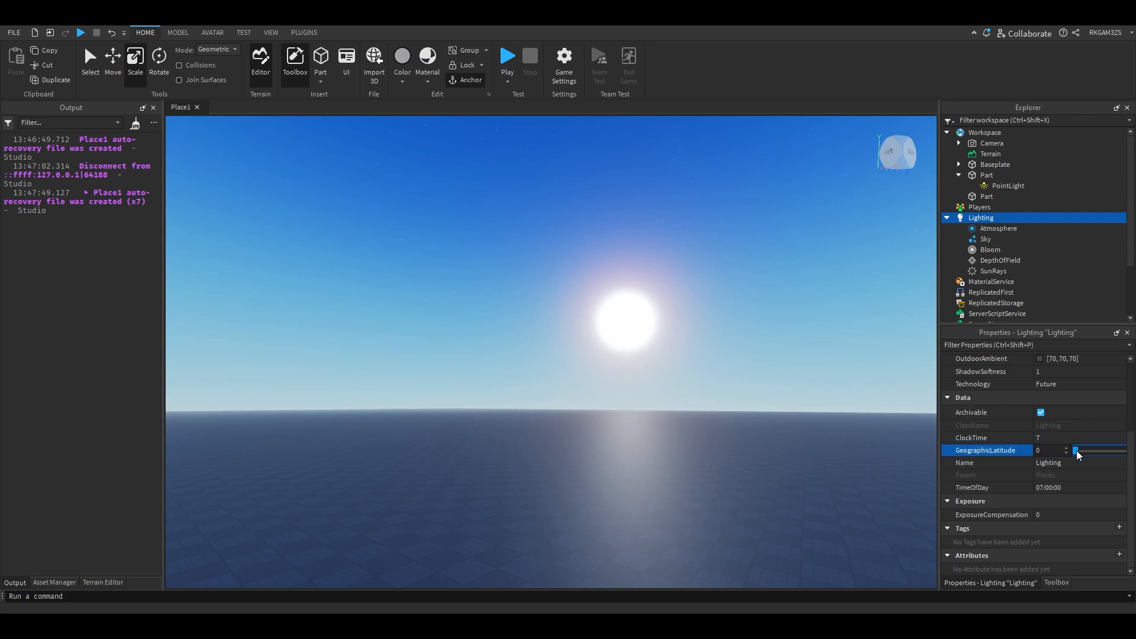
# - Sweep GeographicLatitude to its maximum and back to 0, then set ClockTime to 14.5
pyautogui.moveTo(1076, 450); pyautogui.dragTo(1100, 450)
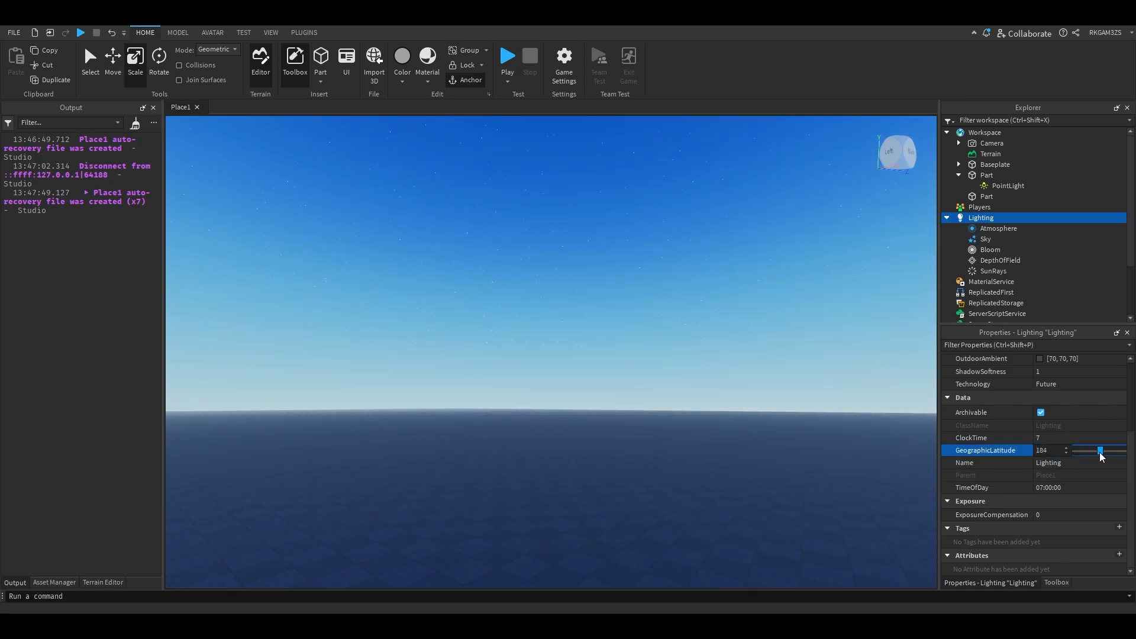
pyautogui.moveTo(1100, 449); pyautogui.dragTo(1126, 450)
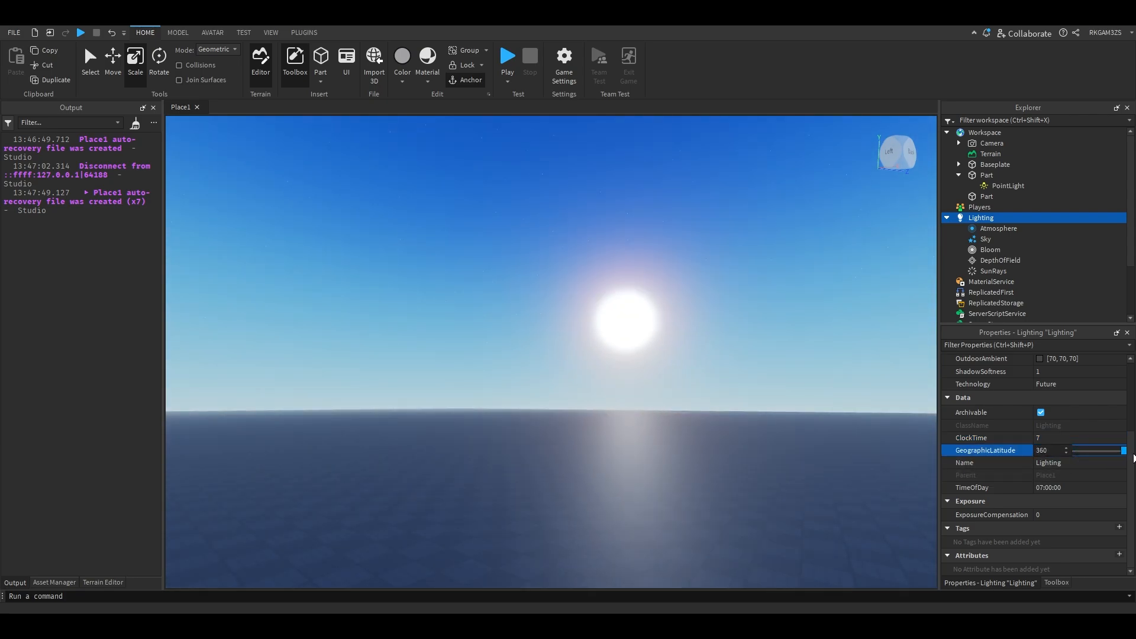
pyautogui.moveTo(1124, 450); pyautogui.dragTo(1106, 450)
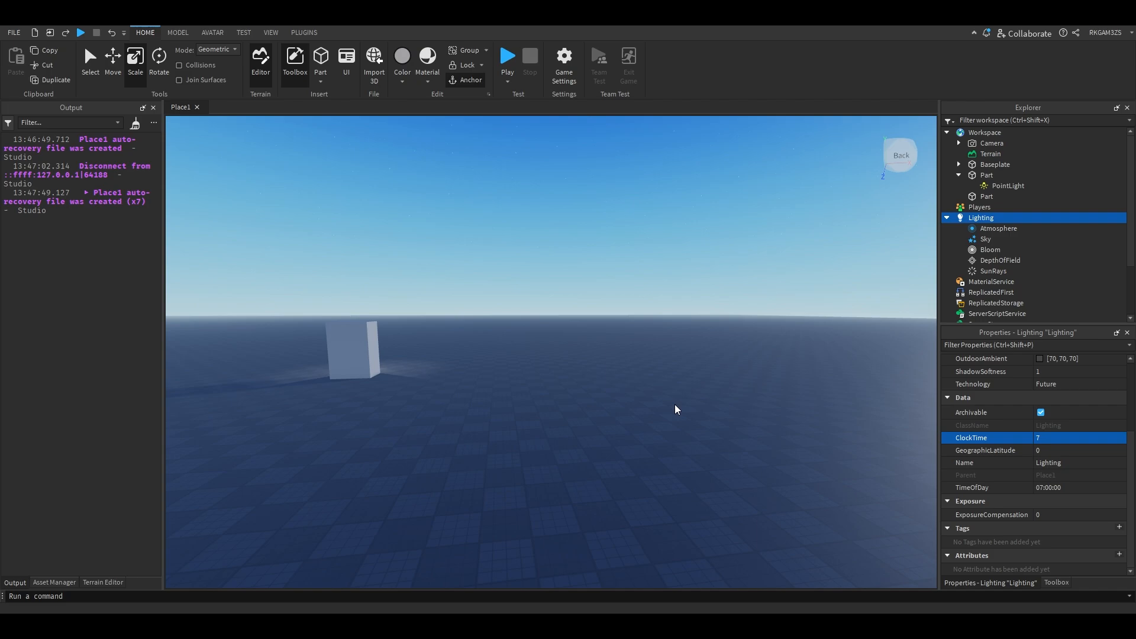
pyautogui.write('14.5')
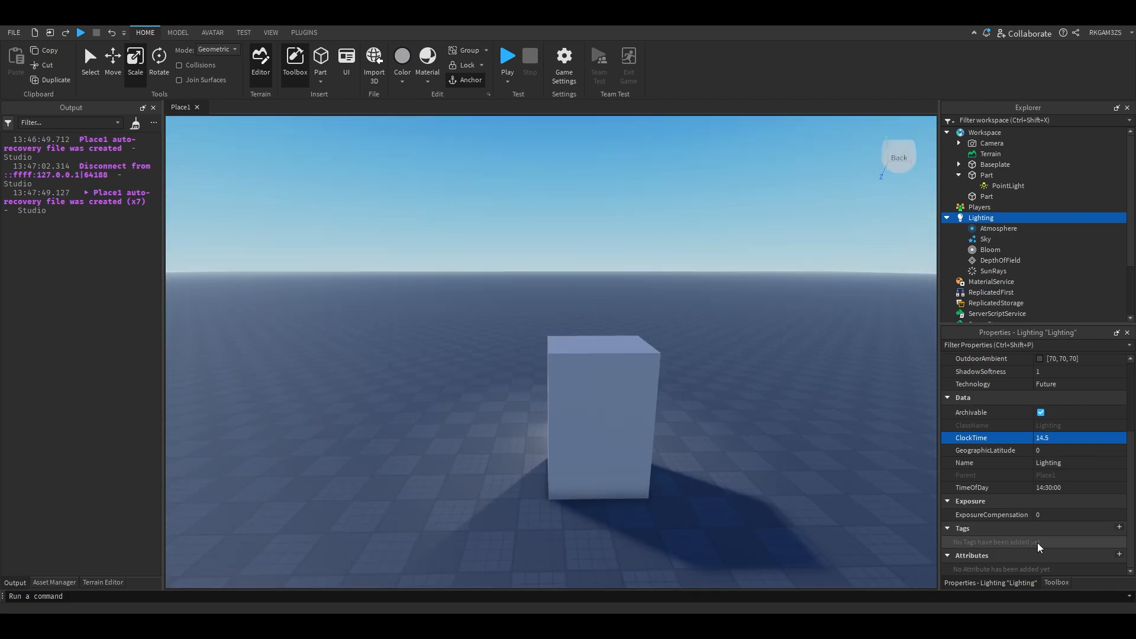
pyautogui.click(1055, 515)
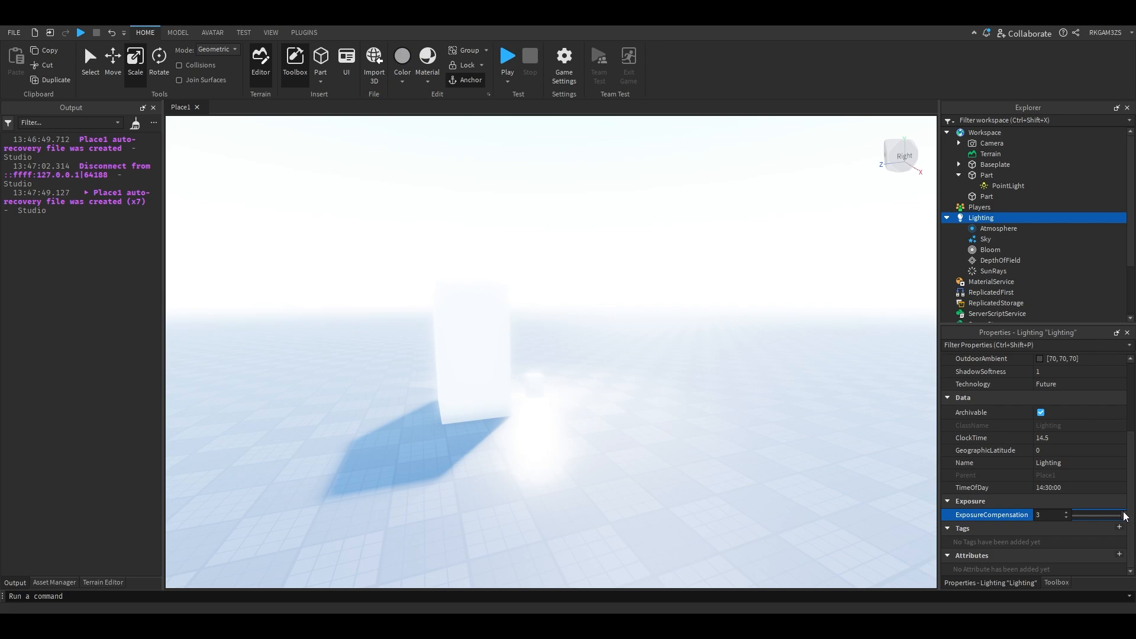
pyautogui.write('-3')
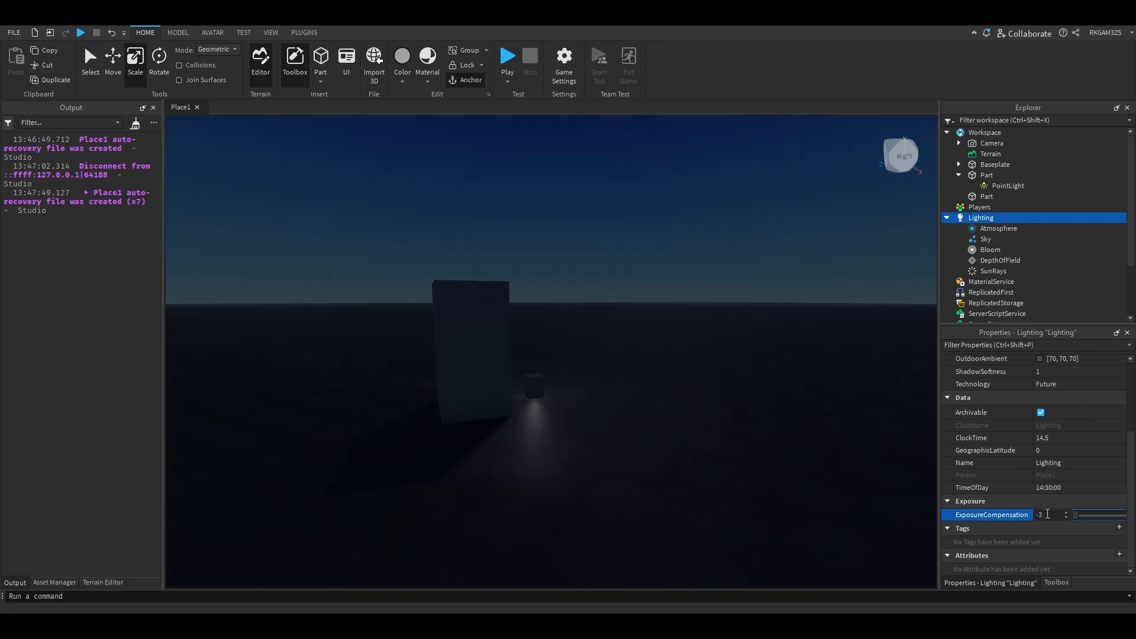
pyautogui.write('0')
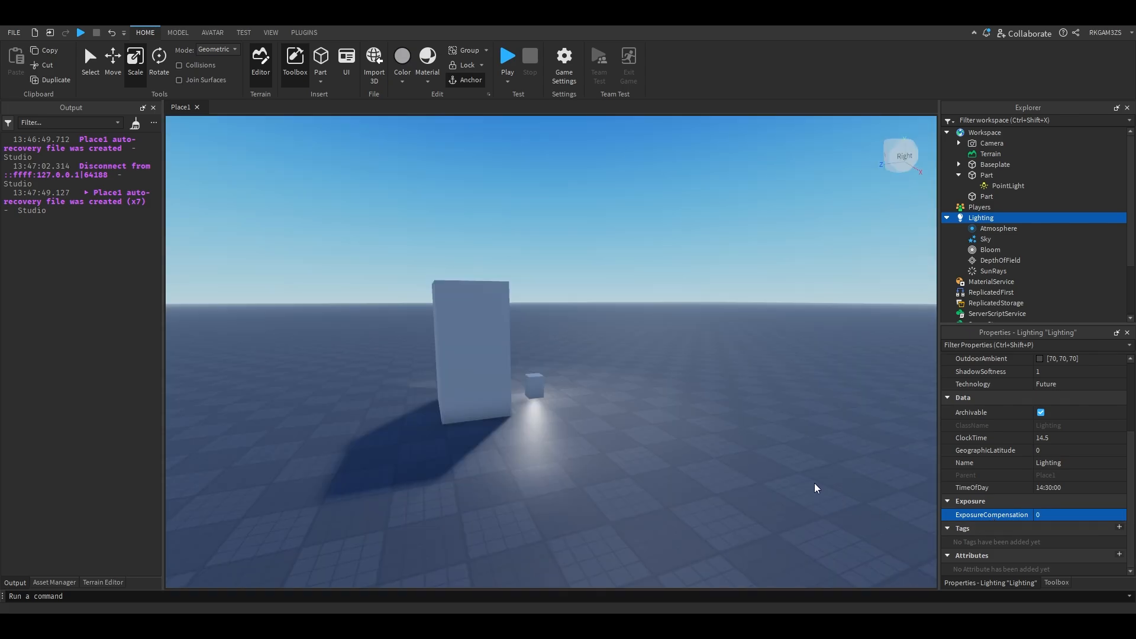
pyautogui.click(1058, 515)
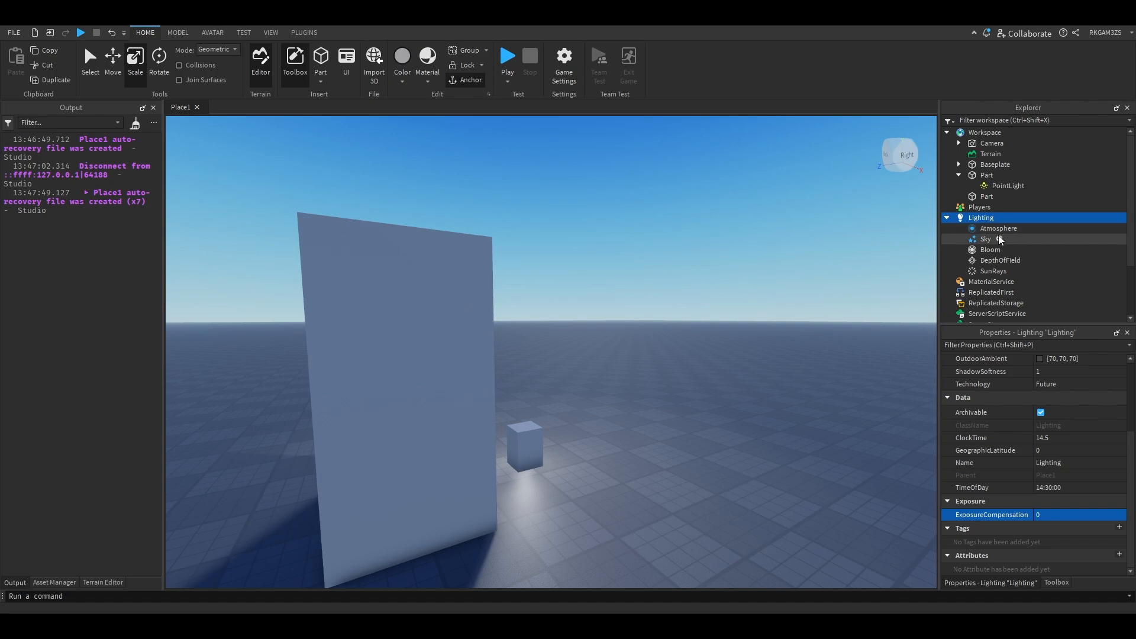
# - Add an Atmosphere object under Lighting with density 0.402
pyautogui.click(999, 228)
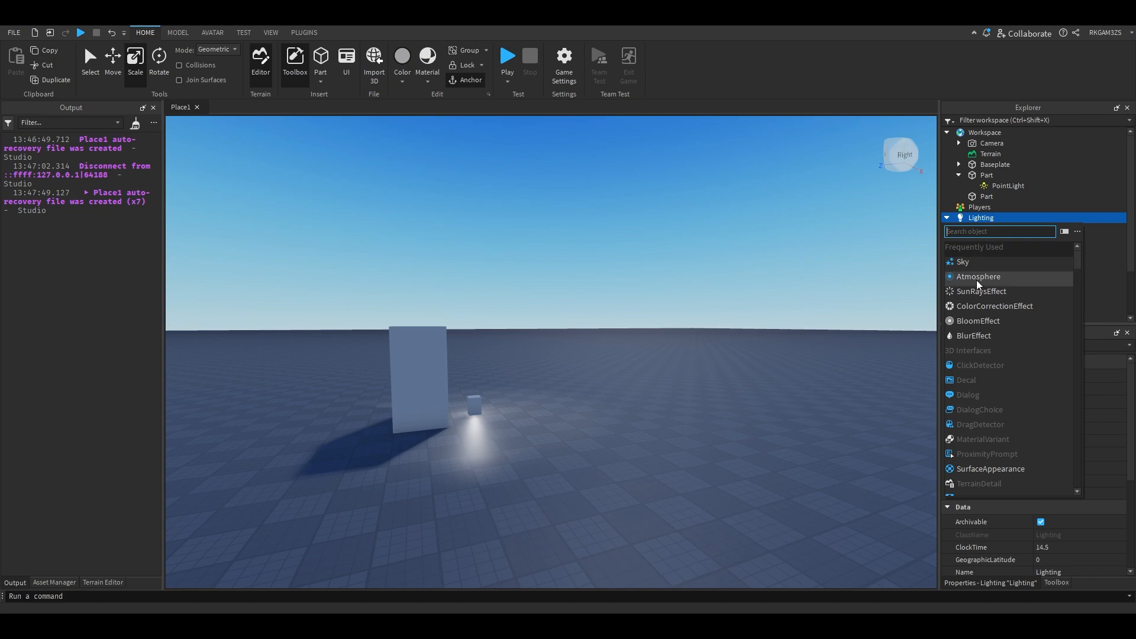
pyautogui.click(979, 276)
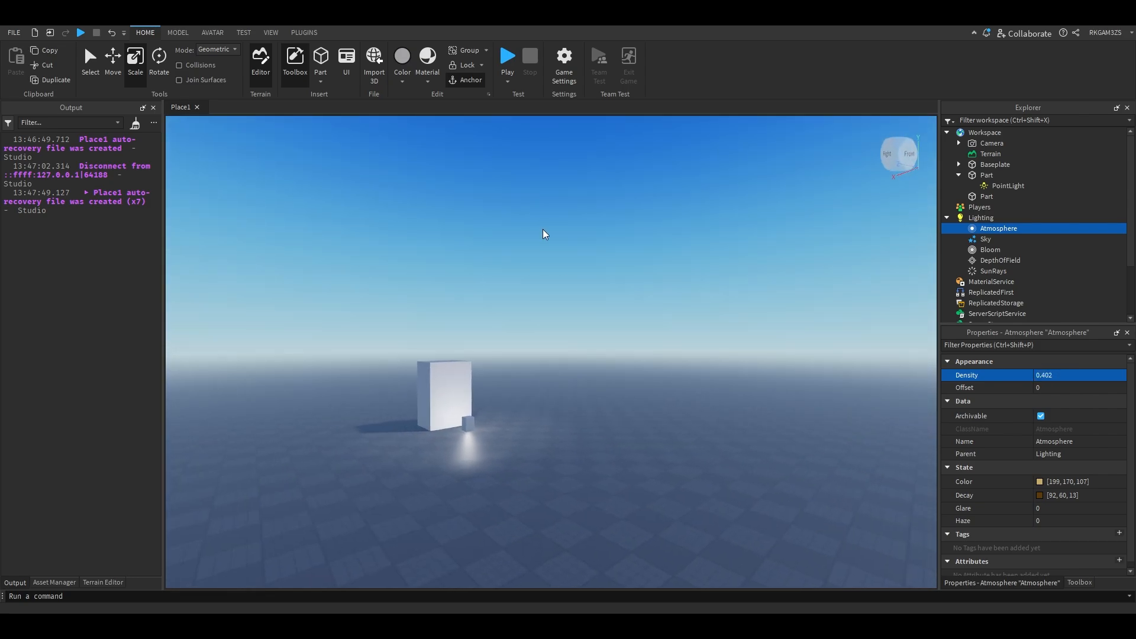
pyautogui.moveTo(650, 358)
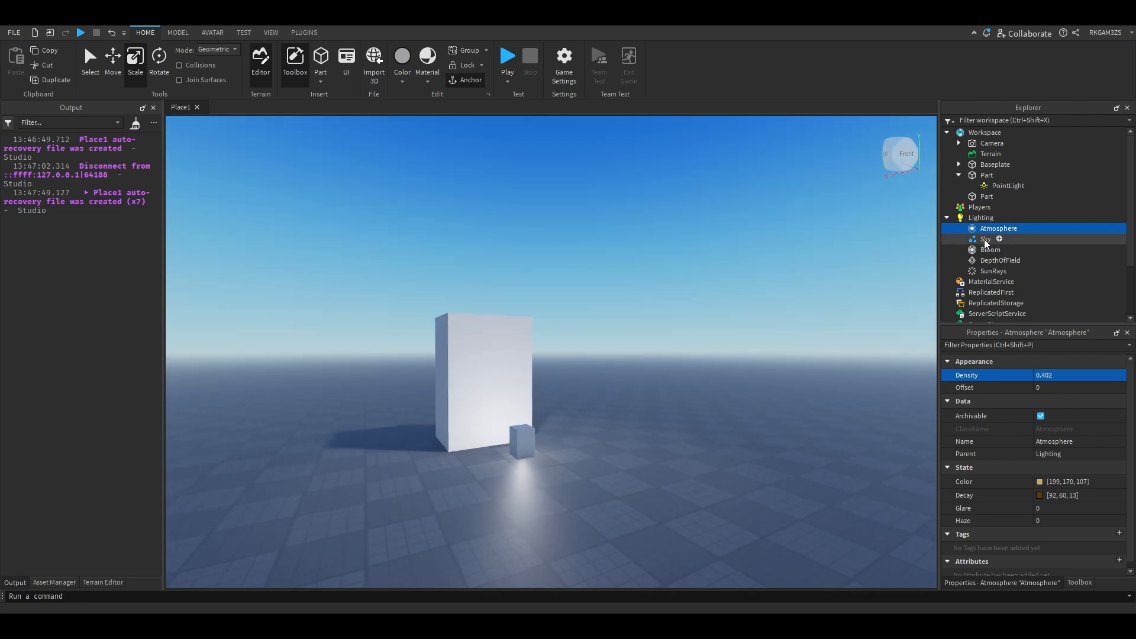
# - Remove the default Sky and insert 'Sunset SkyBox with sun' from the Toolbox
pyautogui.click(989, 238)
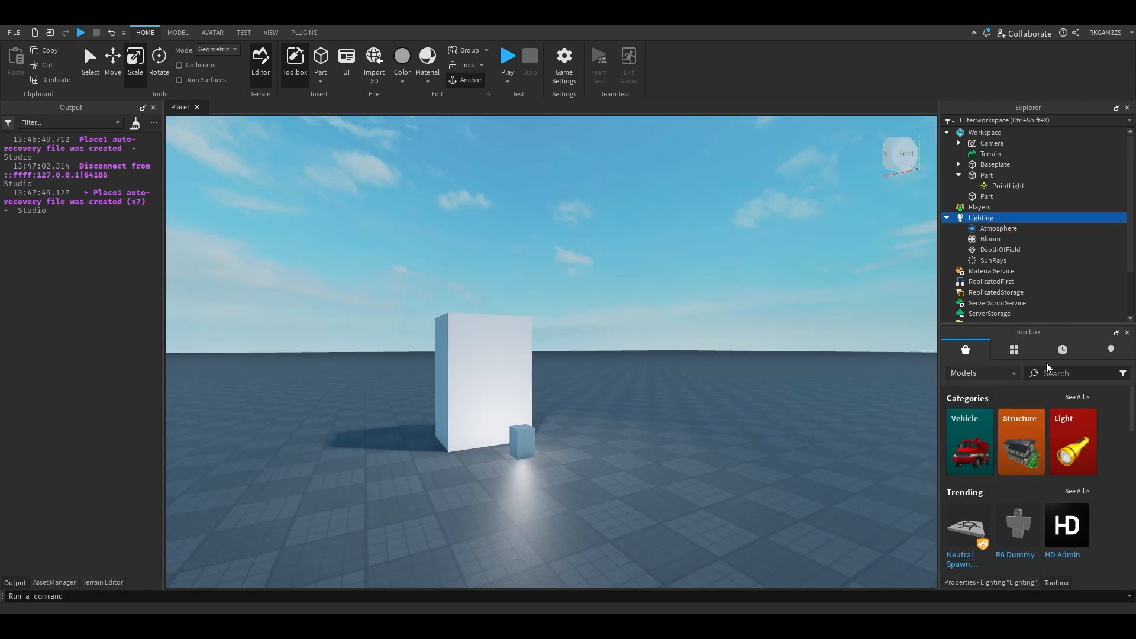
pyautogui.write('skybox')
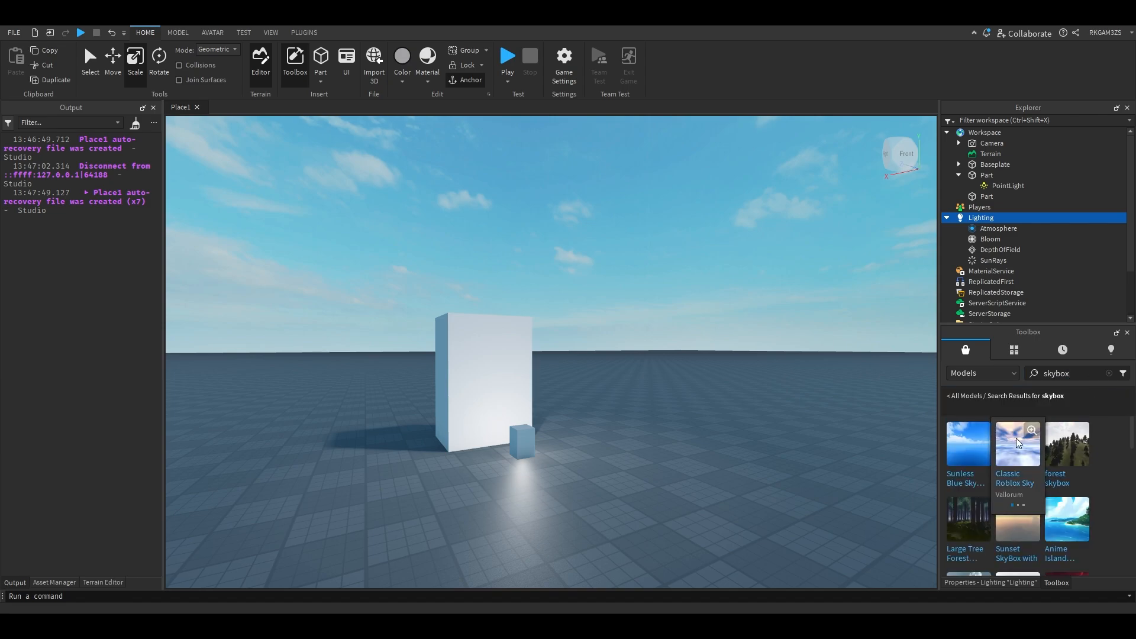
pyautogui.scroll(-3)
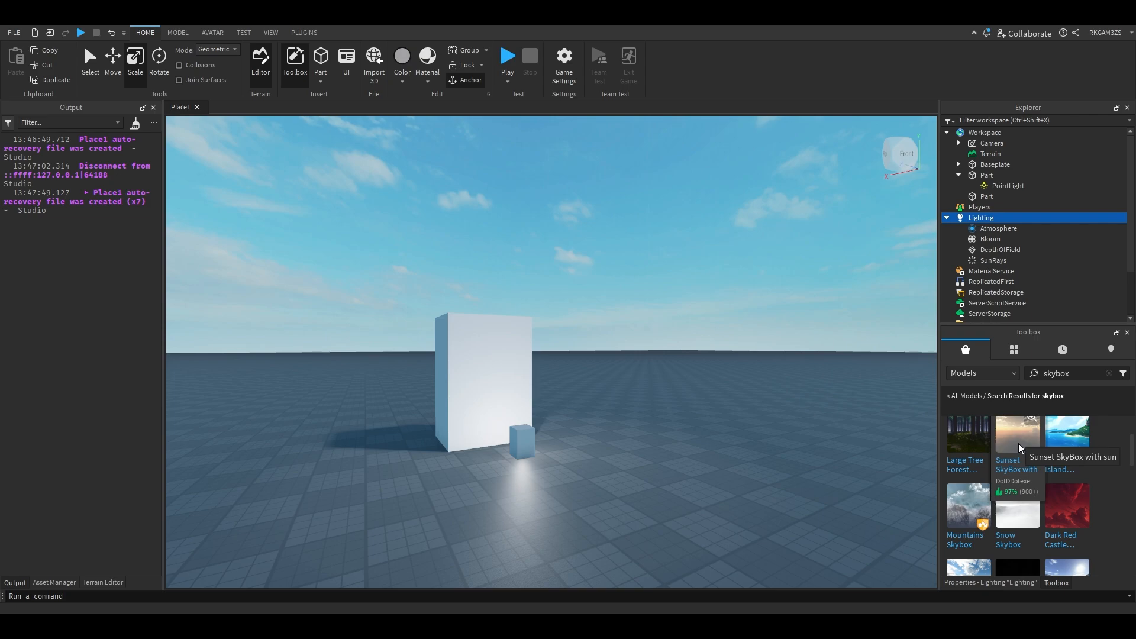
pyautogui.scroll(-3)
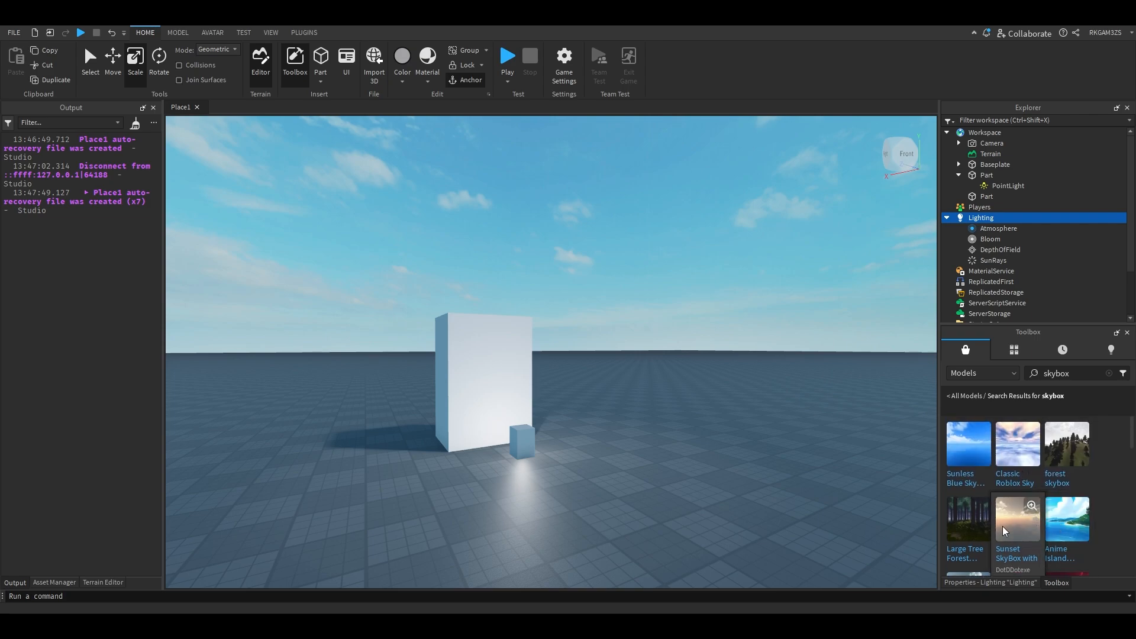
pyautogui.scroll(-3)
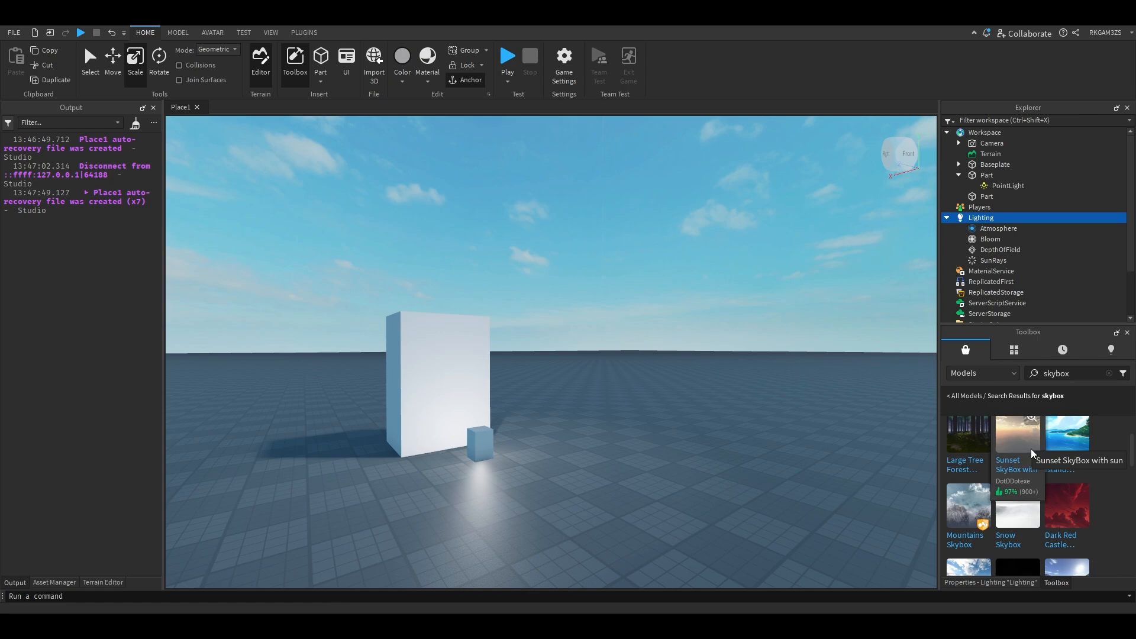
pyautogui.click(1018, 434)
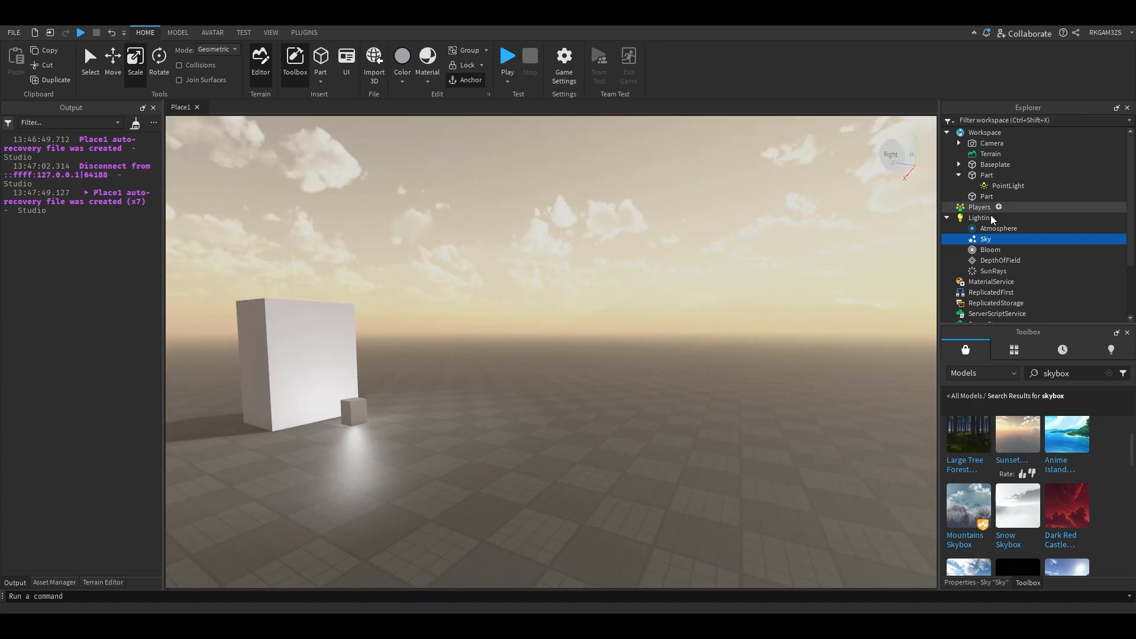
# - Sweep the Atmosphere density up to 1 and settle it at about 0.512
pyautogui.click(999, 229)
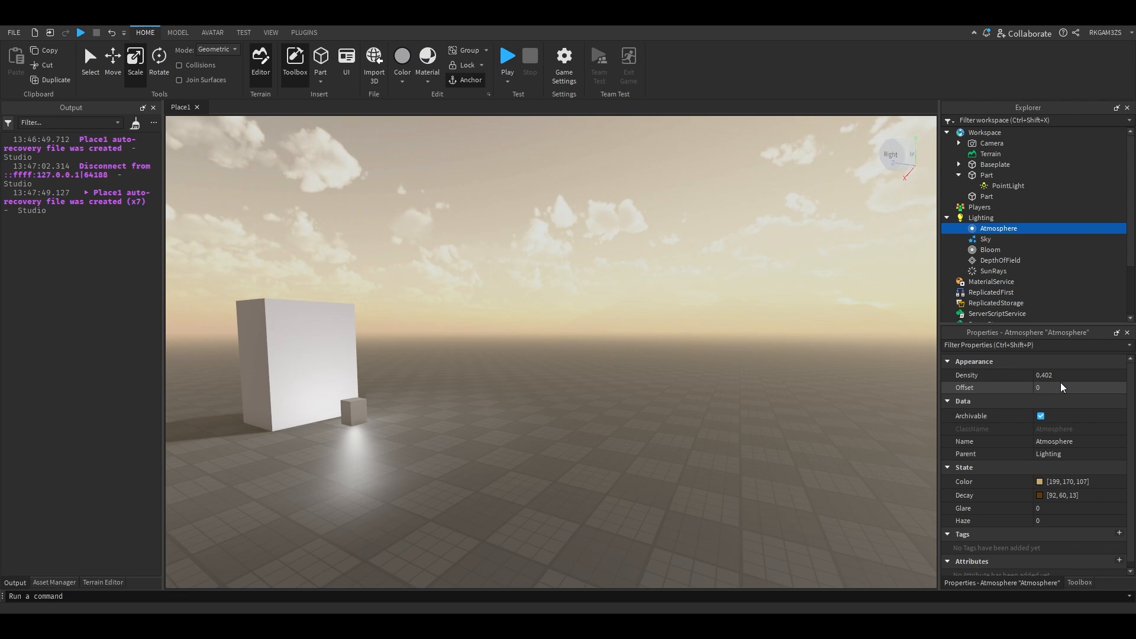
pyautogui.moveTo(1051, 375); pyautogui.dragTo(1109, 376)
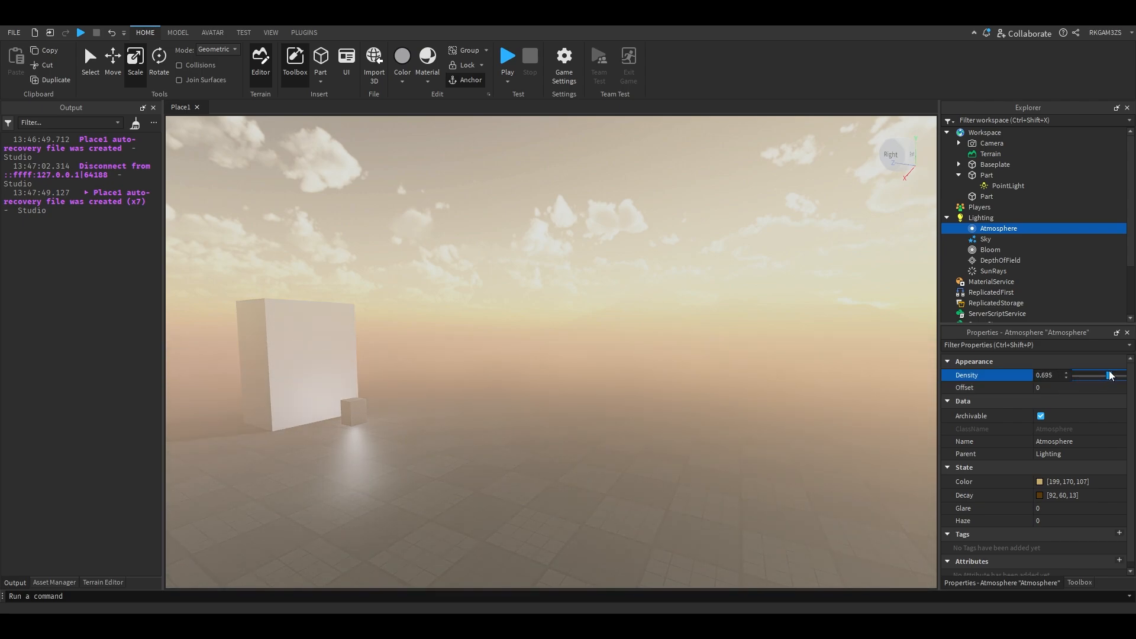
pyautogui.moveTo(1087, 375); pyautogui.dragTo(1124, 375)
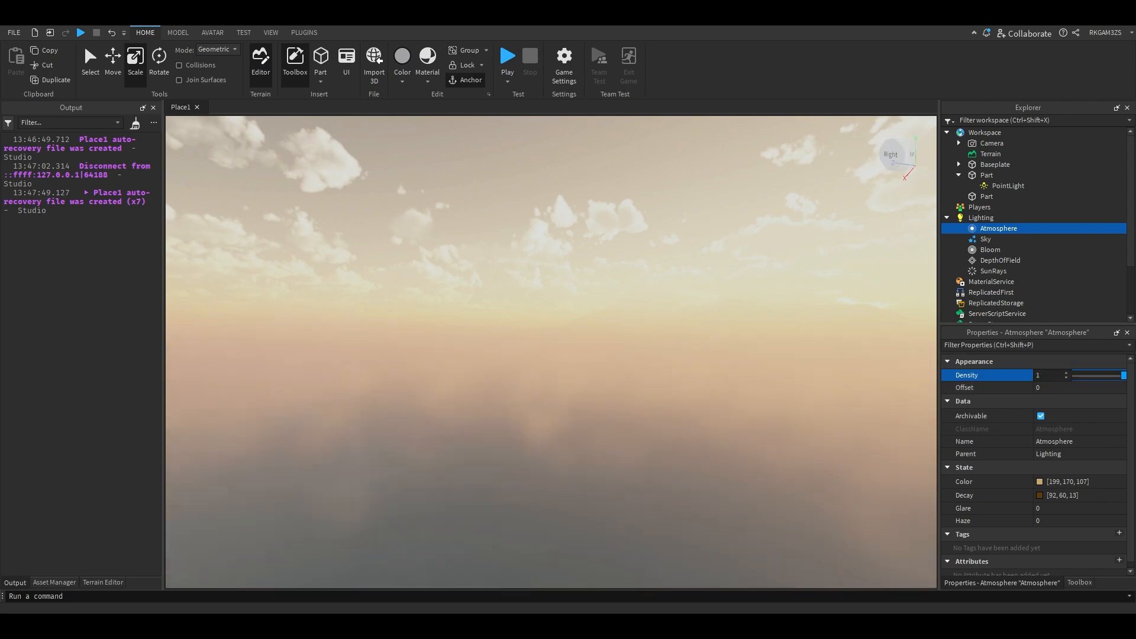
pyautogui.moveTo(1123, 375); pyautogui.dragTo(1086, 375)
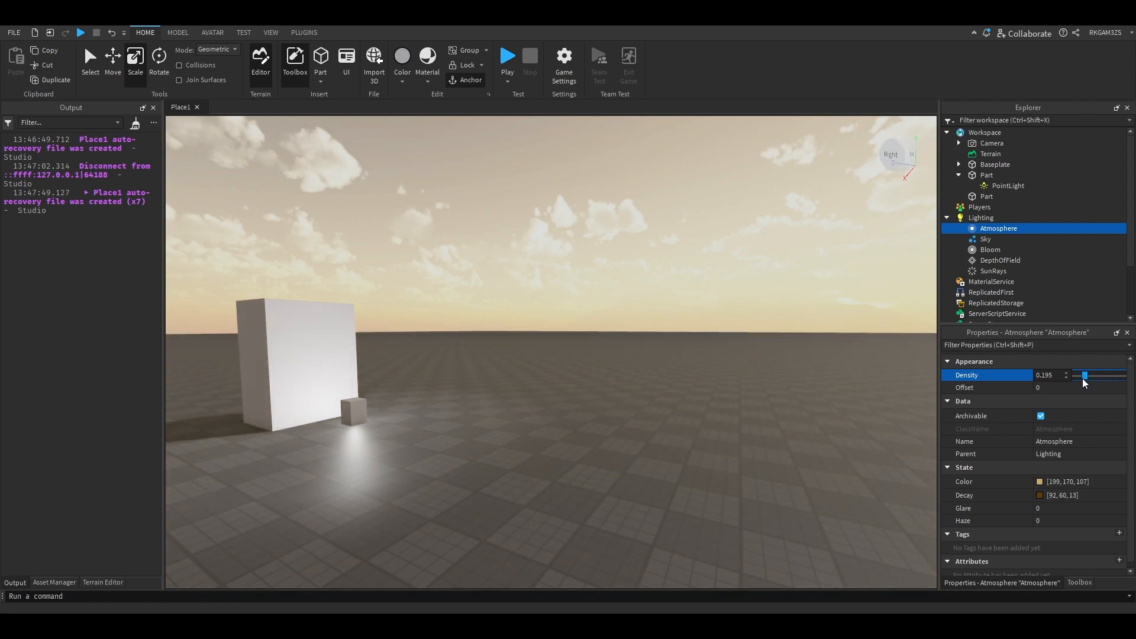
pyautogui.moveTo(1085, 375); pyautogui.dragTo(1102, 376)
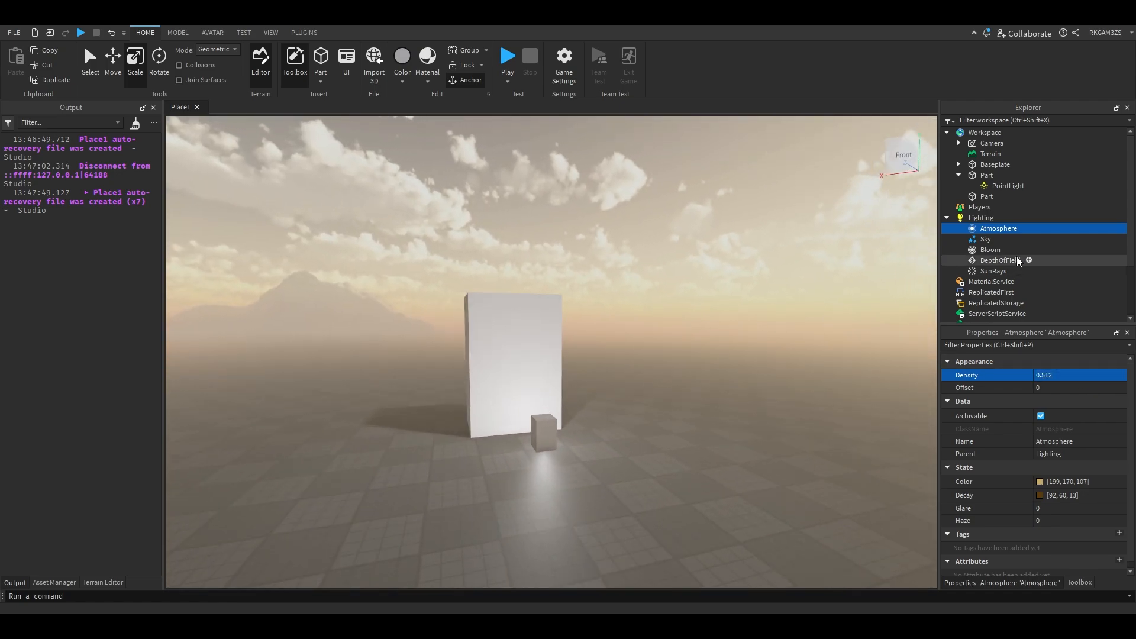
# - Set the ambient light colour to warm brown 170,130,101, then select the small block
pyautogui.click(981, 218)
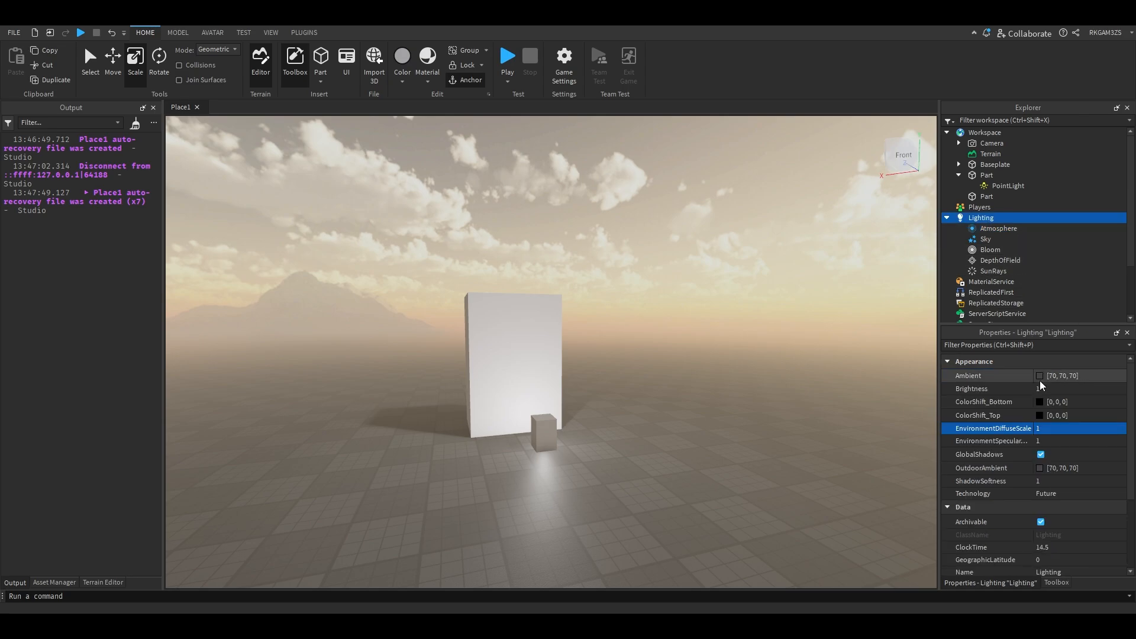
pyautogui.click(1041, 376)
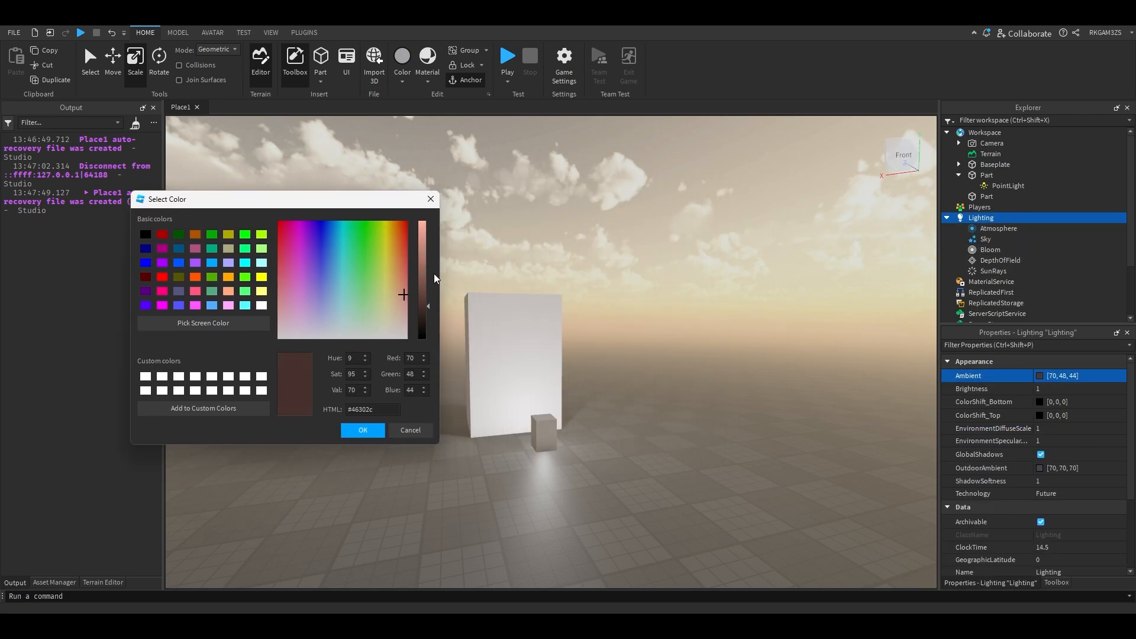
pyautogui.click(401, 283)
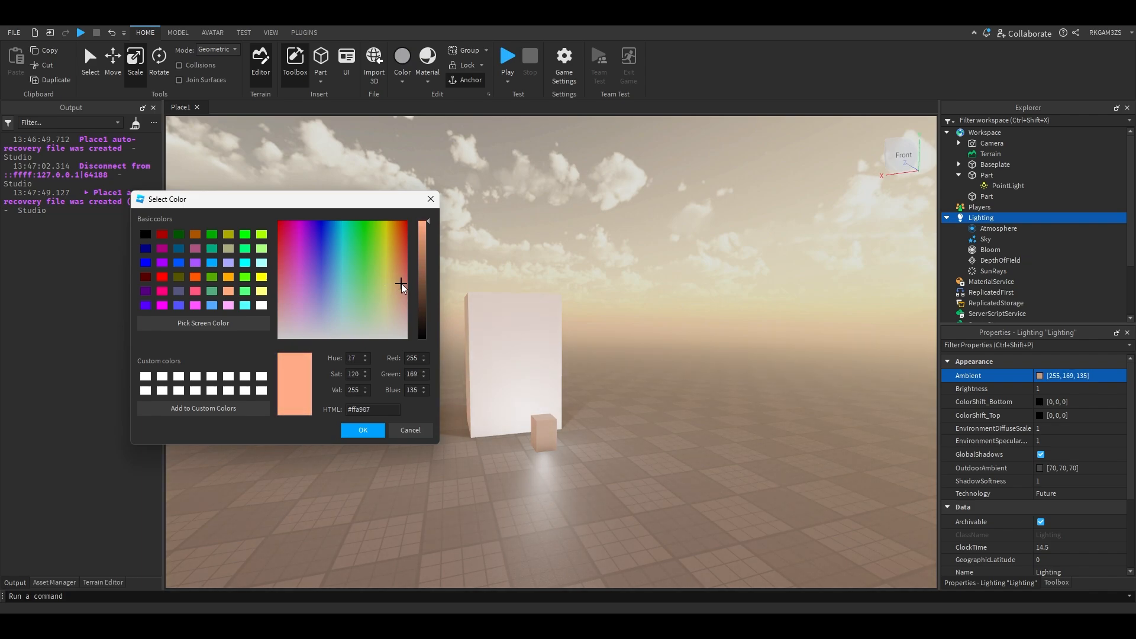
pyautogui.click(426, 231)
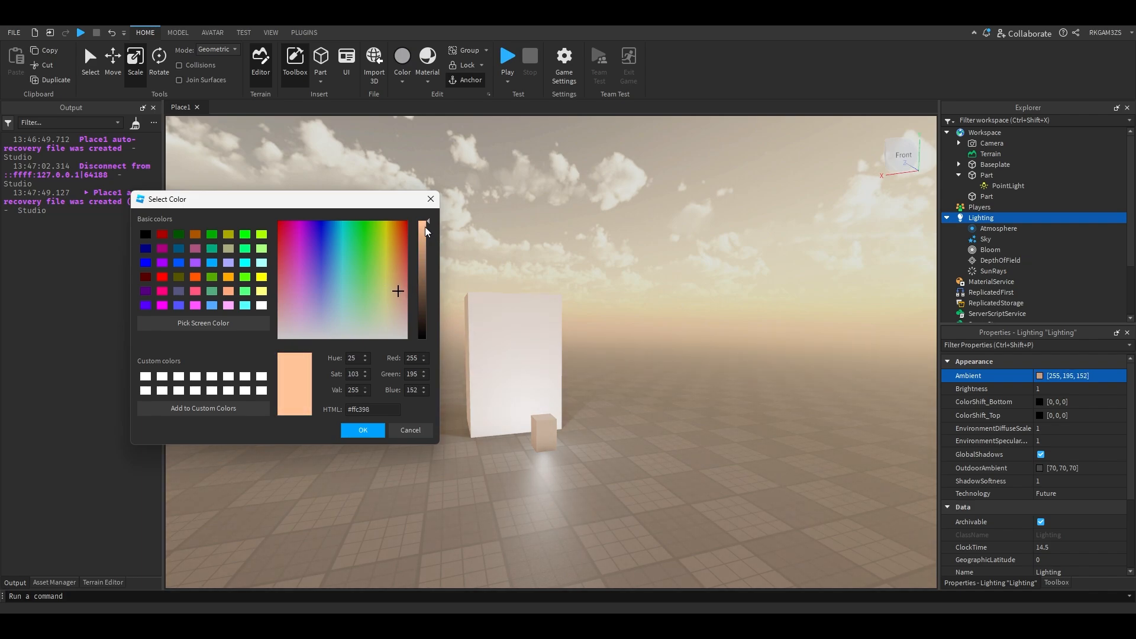
pyautogui.click(363, 429)
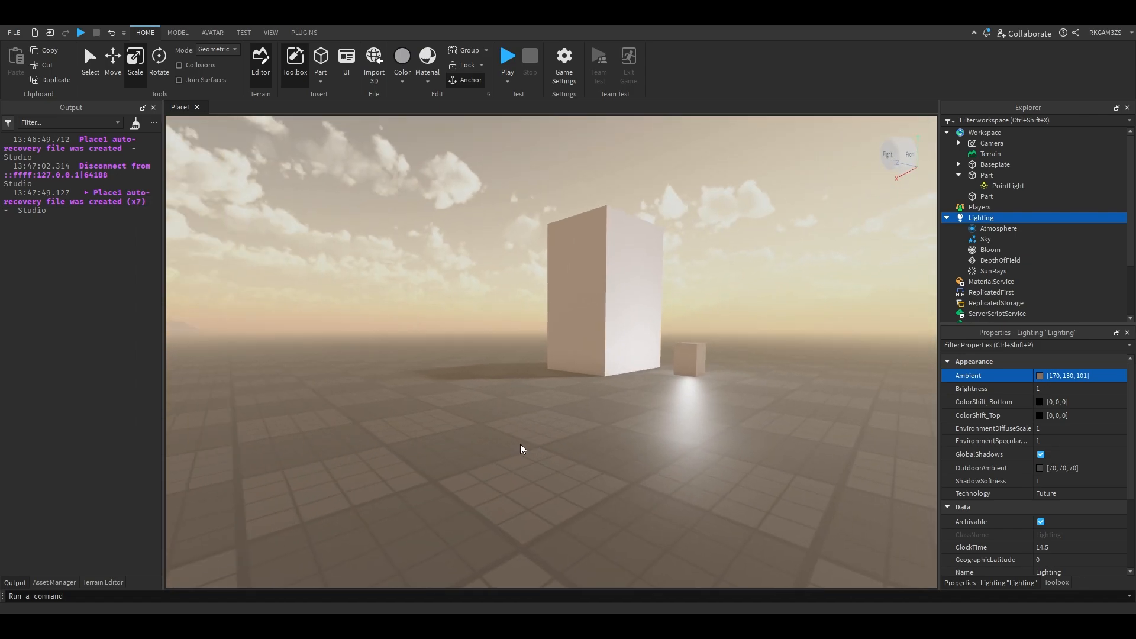
pyautogui.click(991, 249)
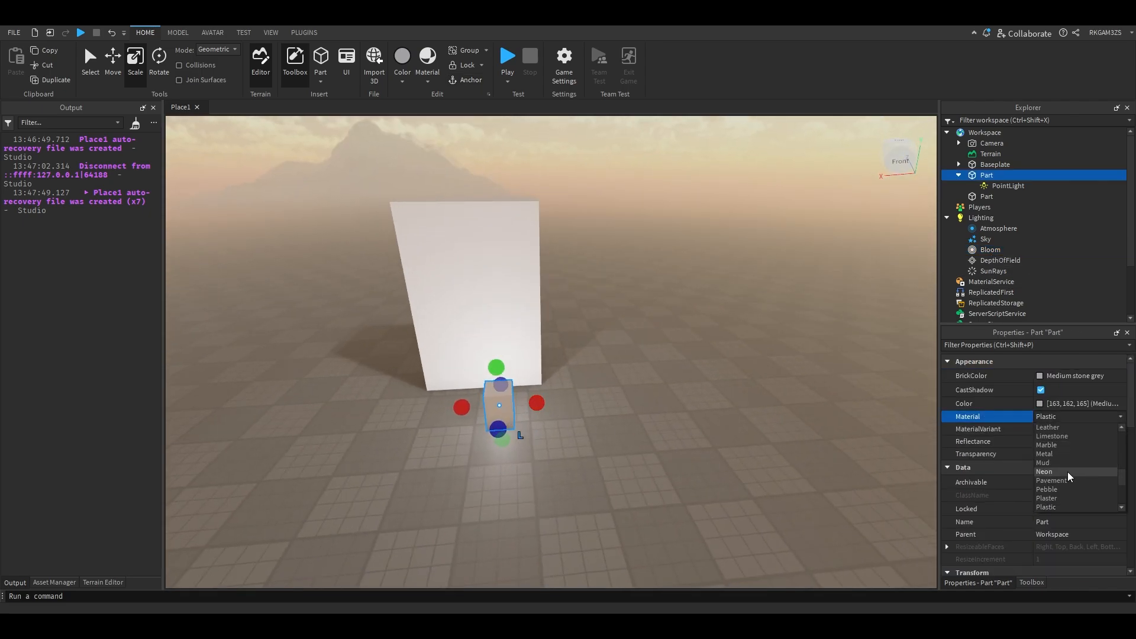
# - Make the small block Neon material with near-white colour 252,250,255
pyautogui.click(1045, 472)
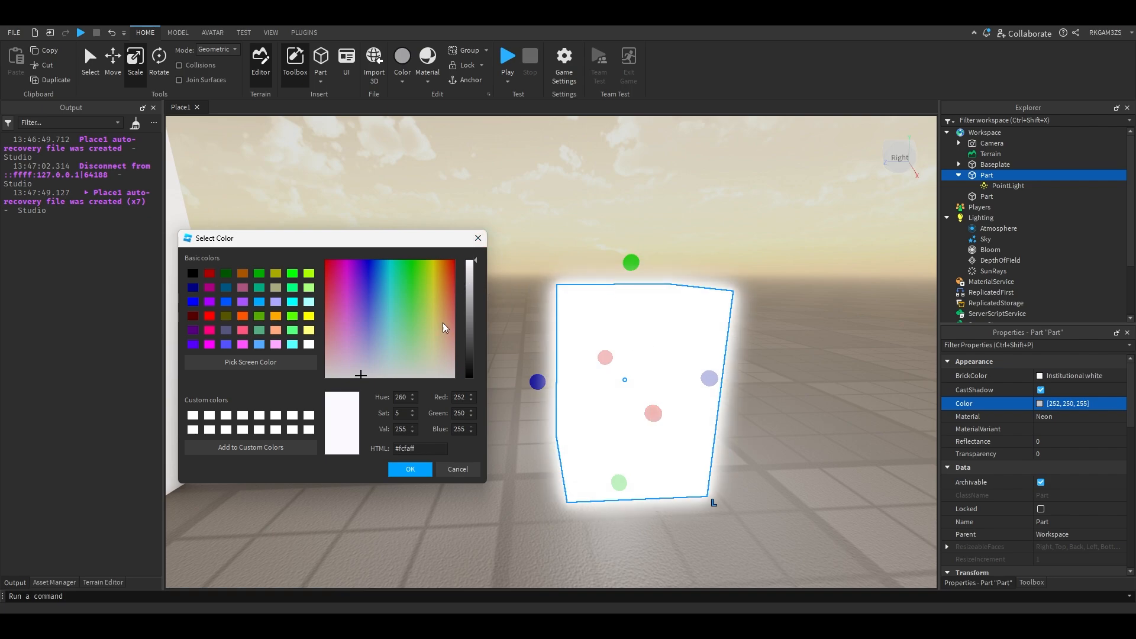
pyautogui.moveTo(463, 375)
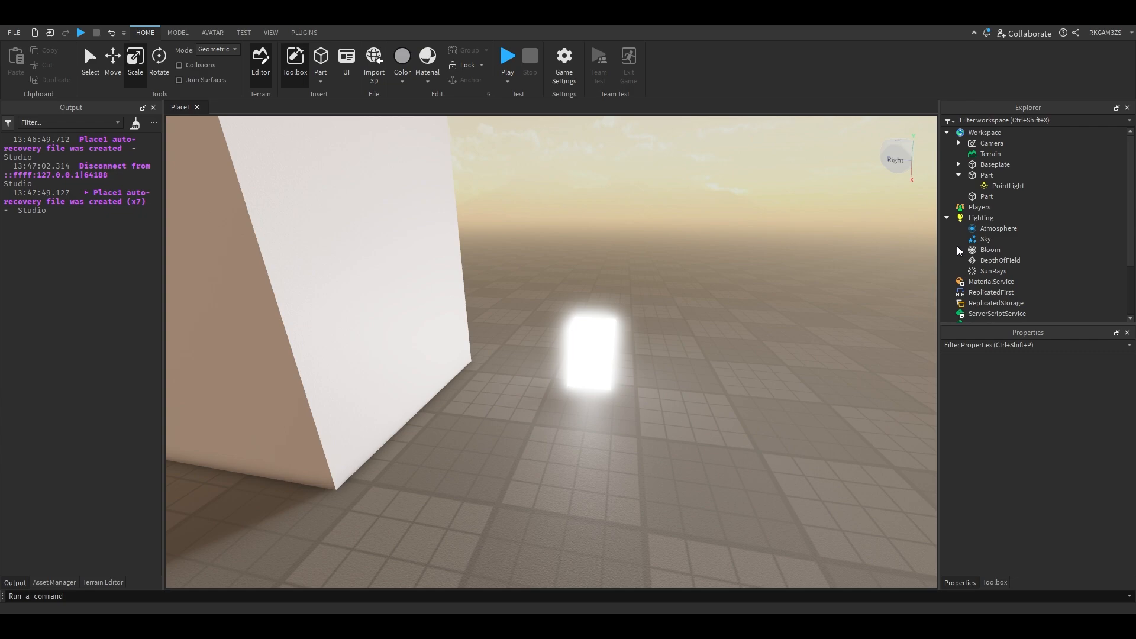
# - Set the Bloom effect's Intensity to 1
pyautogui.click(991, 250)
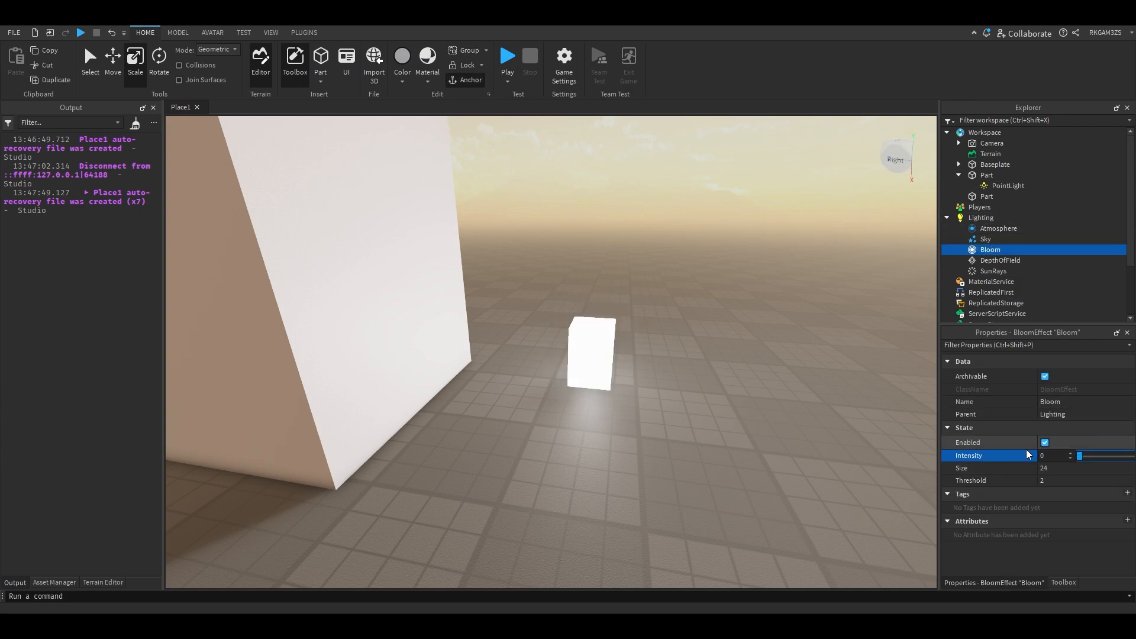
pyautogui.moveTo(1080, 454); pyautogui.dragTo(1092, 455)
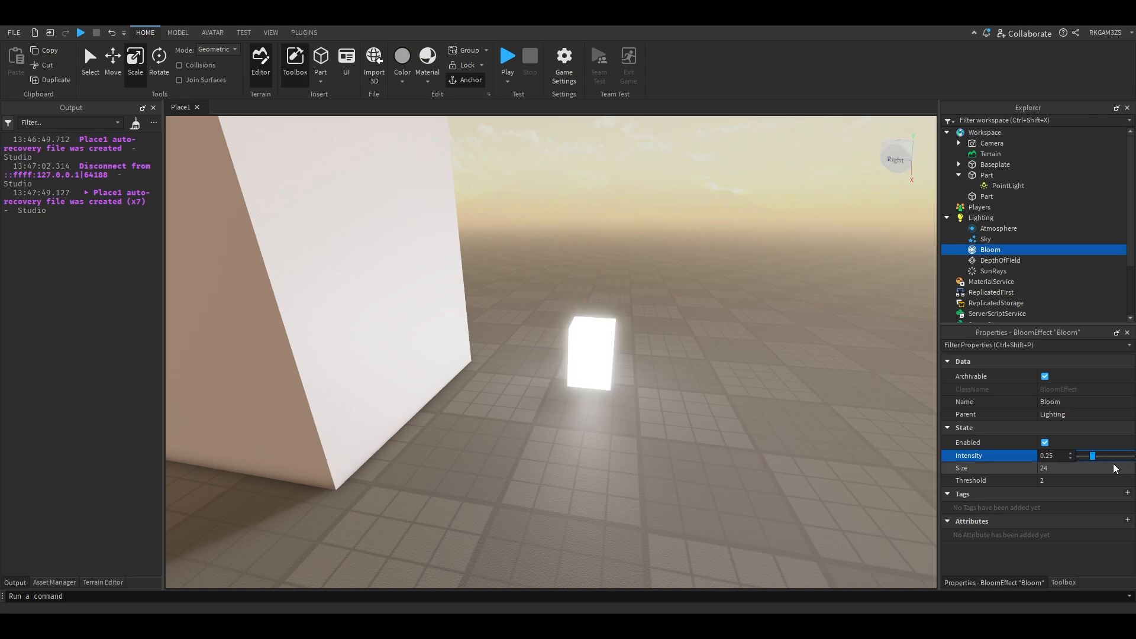
pyautogui.click(1055, 467)
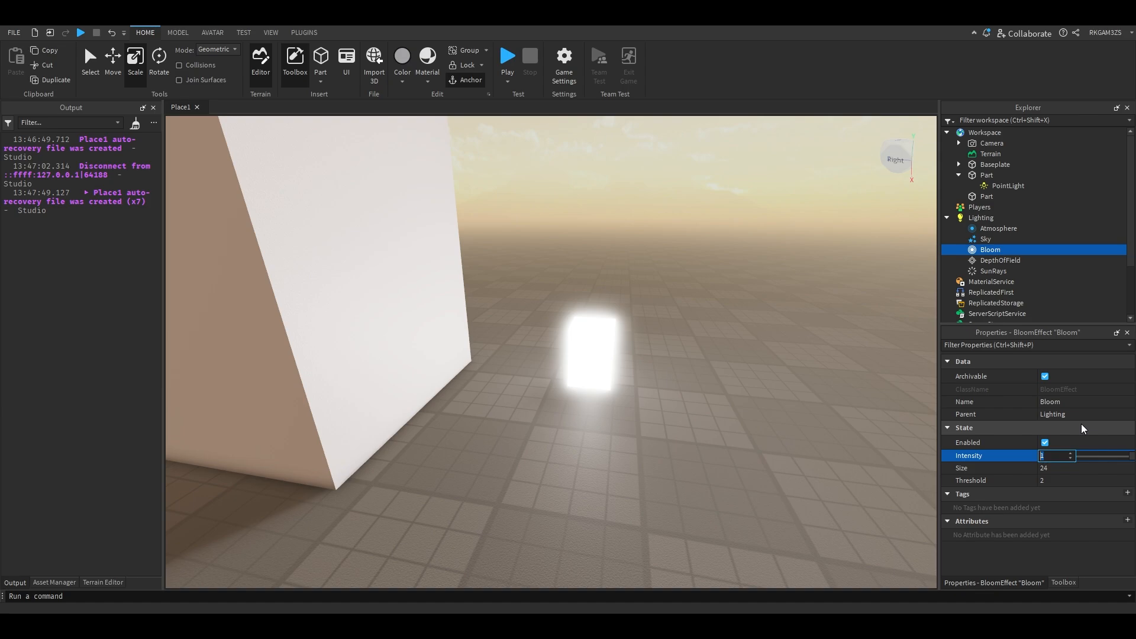
pyautogui.write('0000000')
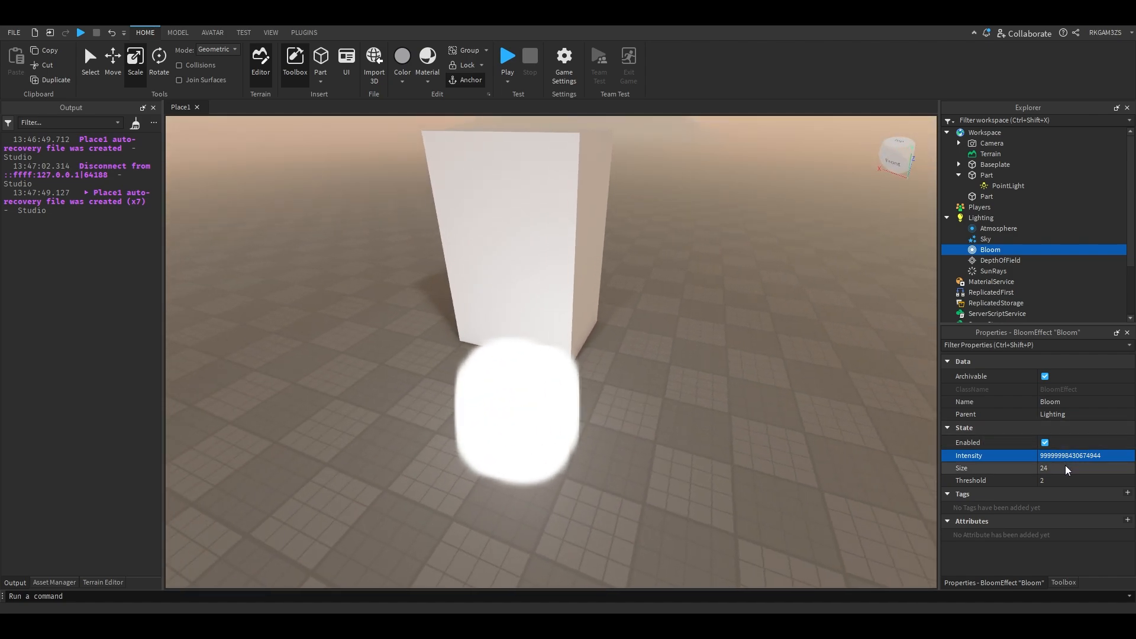
pyautogui.write('100000000')
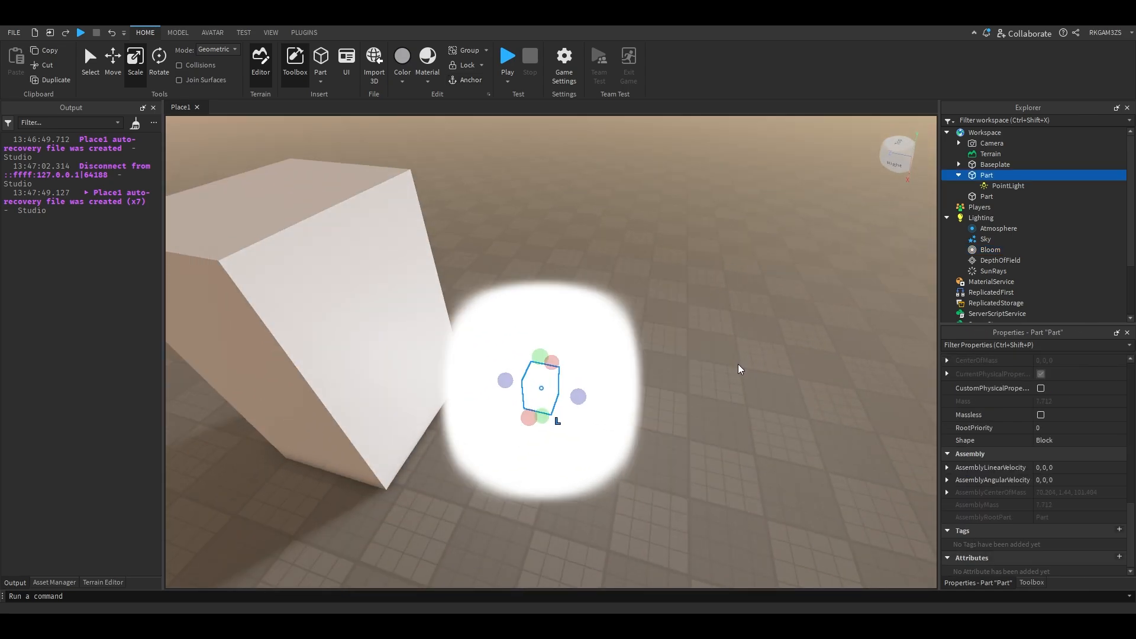
# - Sweep the Bloom Threshold between 0.8 and about 4, settling at 2.31
pyautogui.click(991, 250)
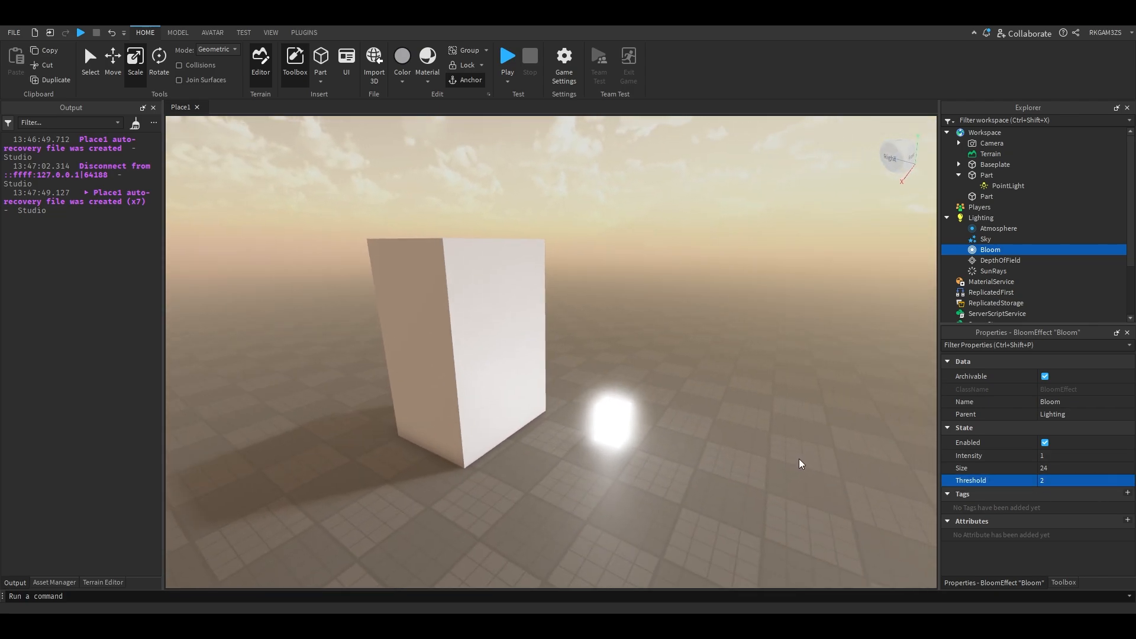
pyautogui.moveTo(1094, 481); pyautogui.dragTo(1086, 481)
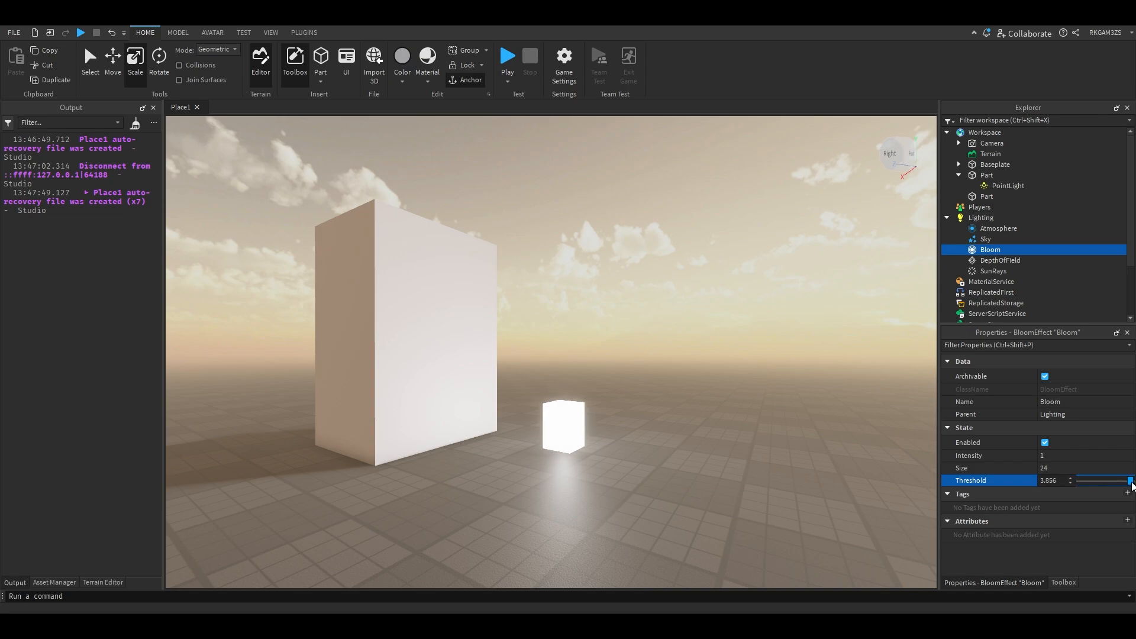
pyautogui.moveTo(1130, 481); pyautogui.dragTo(1115, 480)
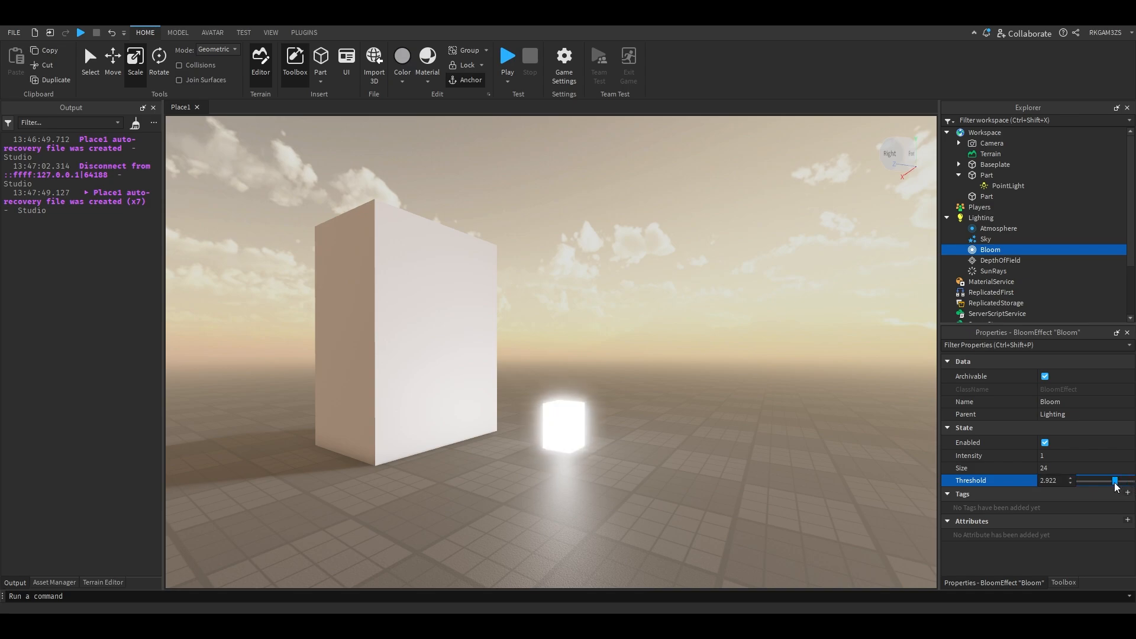
pyautogui.moveTo(1094, 481); pyautogui.dragTo(1120, 481)
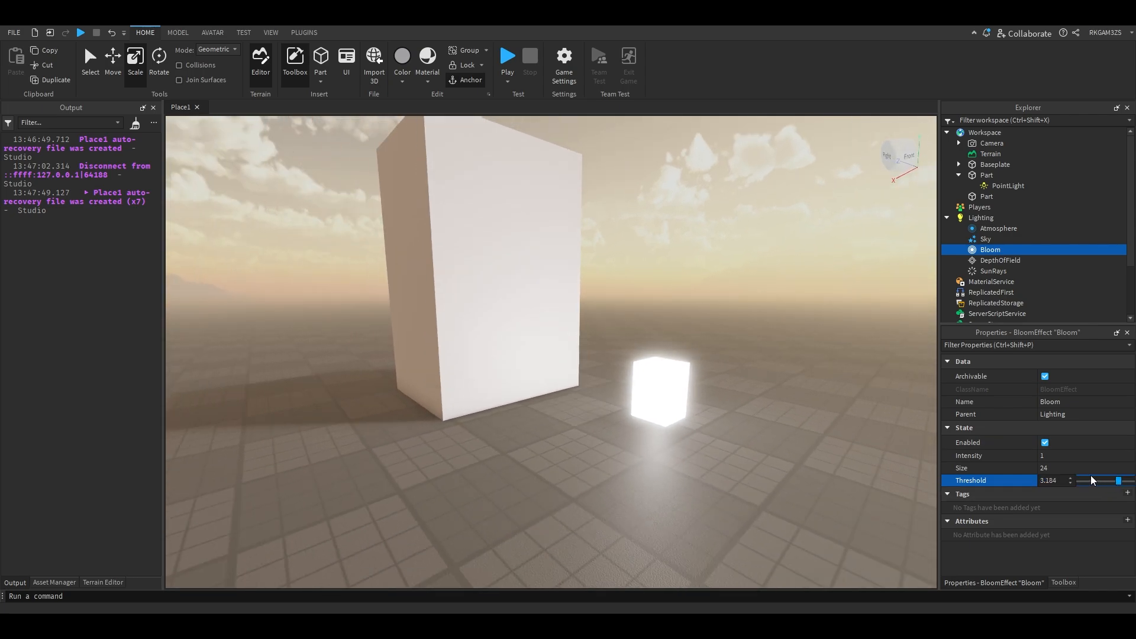
pyautogui.moveTo(1119, 480); pyautogui.dragTo(1080, 481)
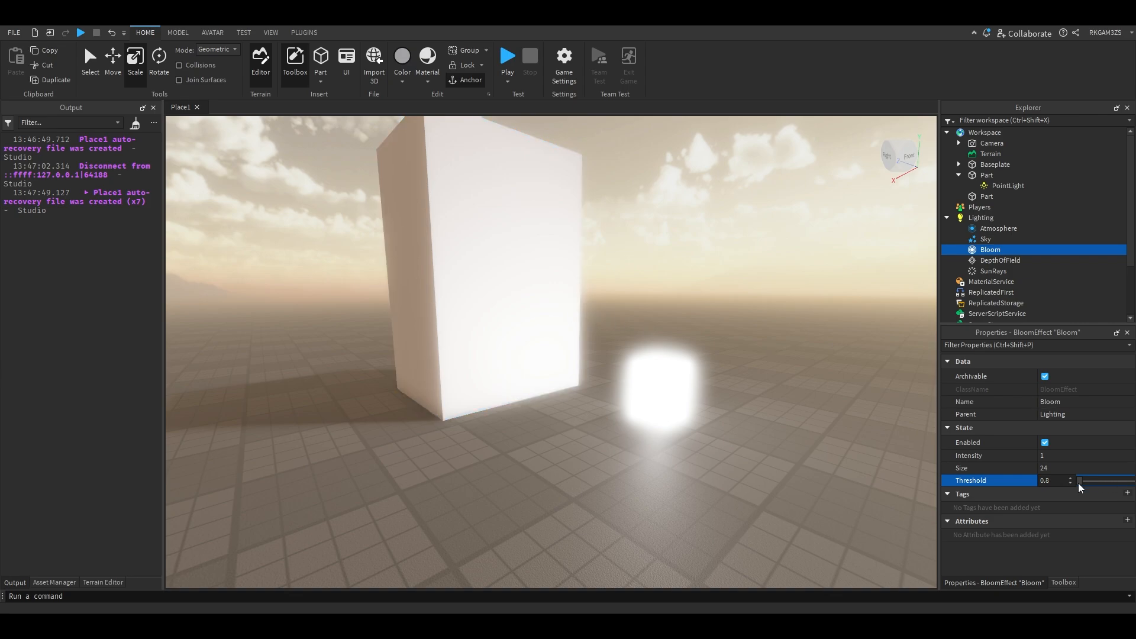
pyautogui.moveTo(1079, 481); pyautogui.dragTo(1105, 480)
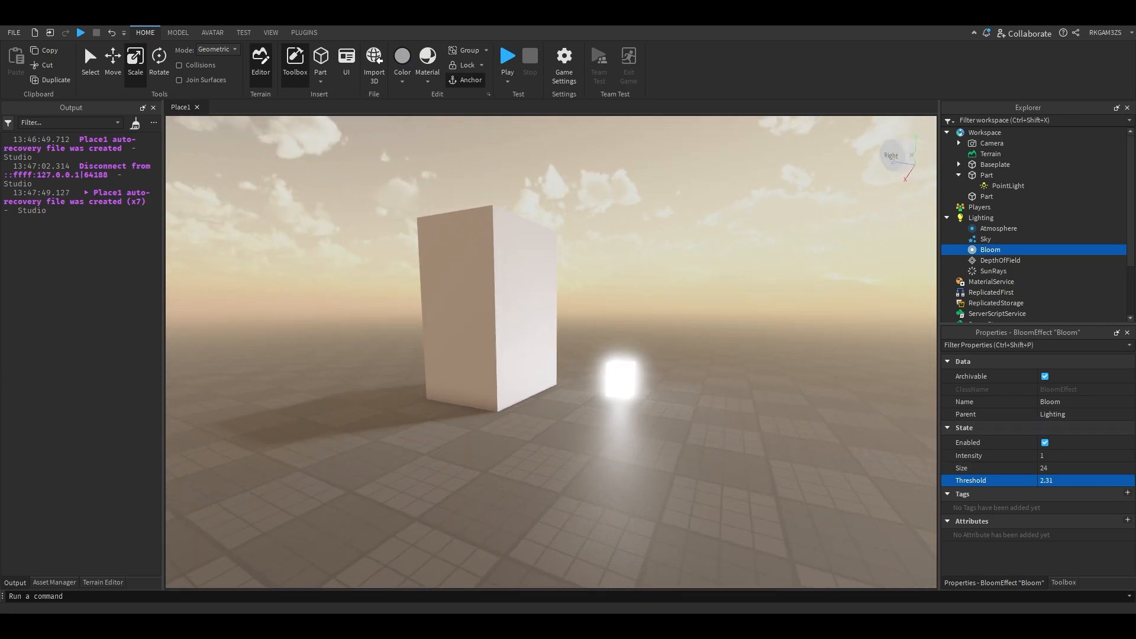
pyautogui.click(1002, 261)
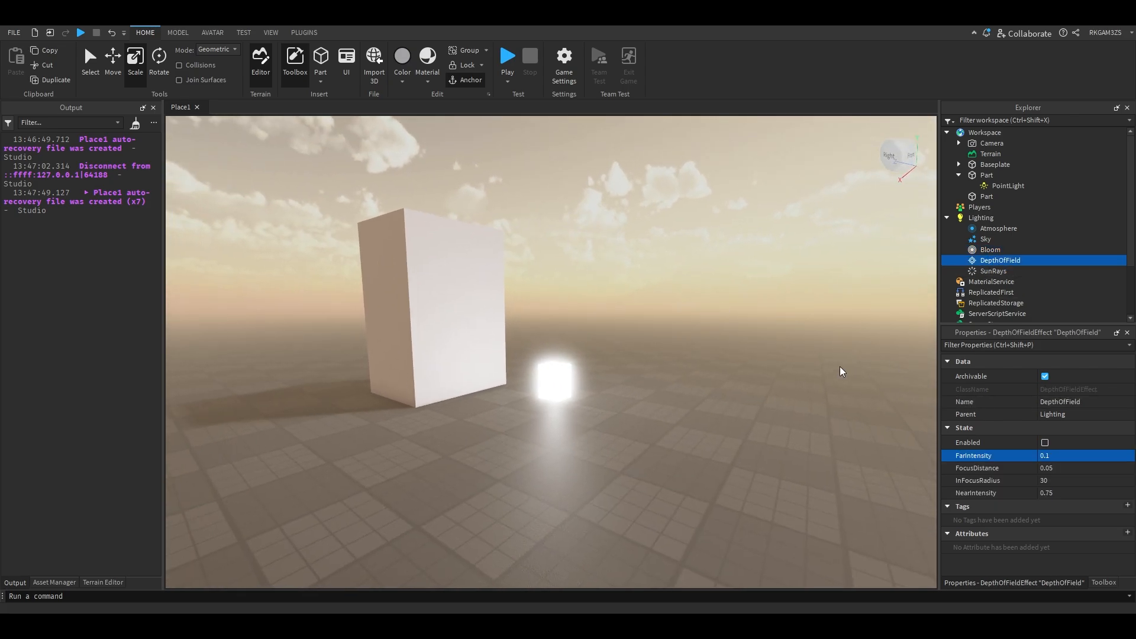
# - Enable DepthOfField with FarIntensity 1 and FocusDistance 56.18, then close the Studio settings window
pyautogui.click(1045, 443)
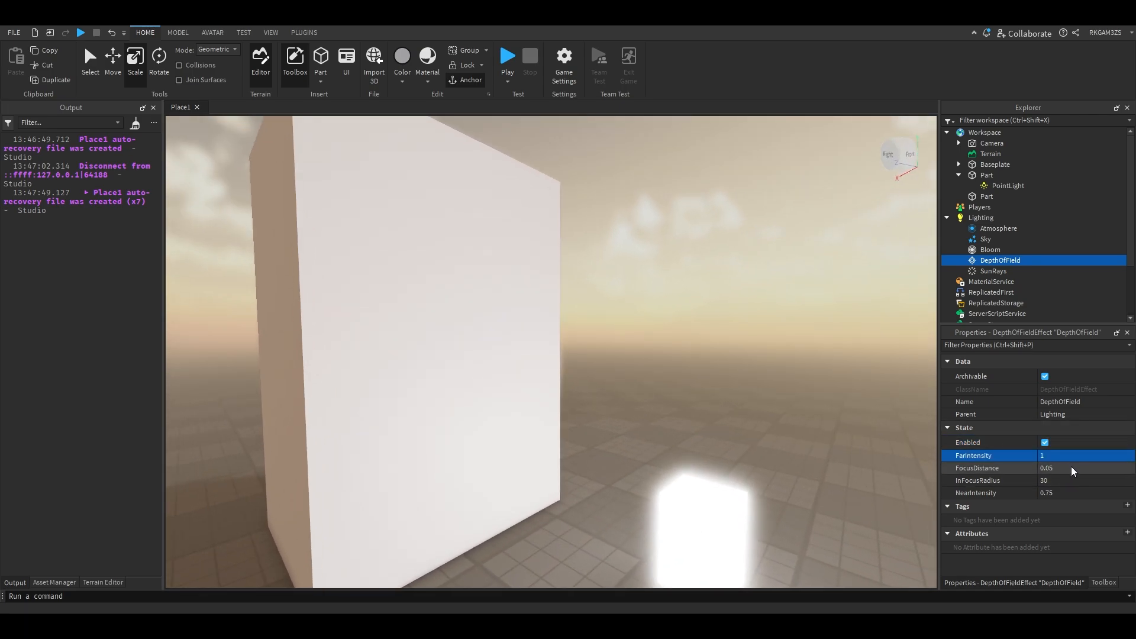
pyautogui.moveTo(1080, 469); pyautogui.dragTo(1114, 469)
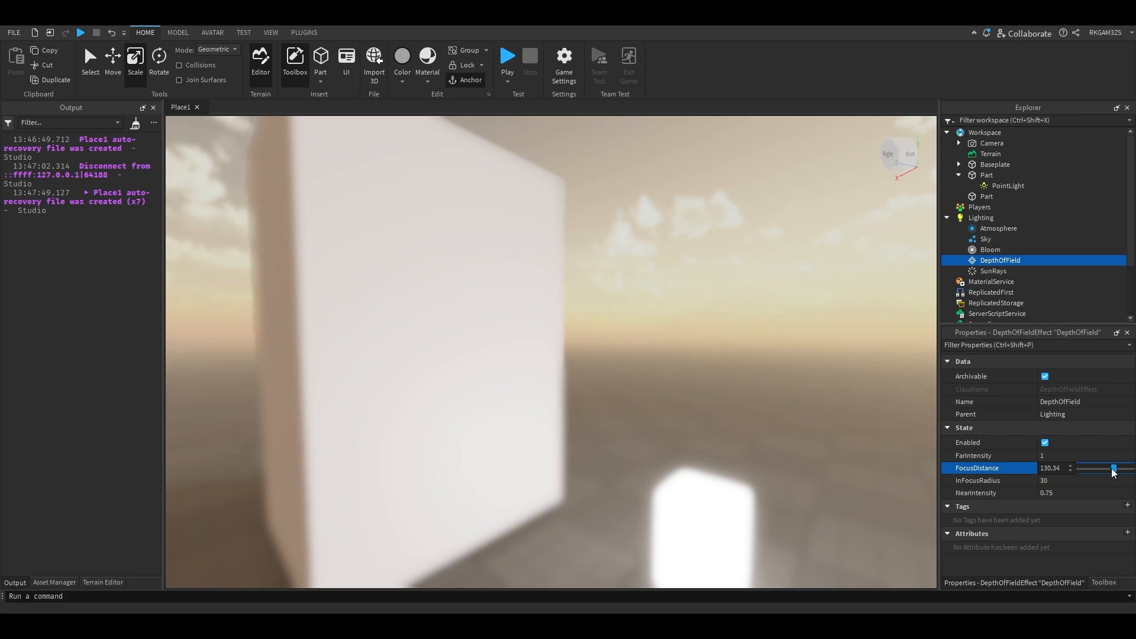
pyautogui.moveTo(1113, 468); pyautogui.dragTo(1102, 469)
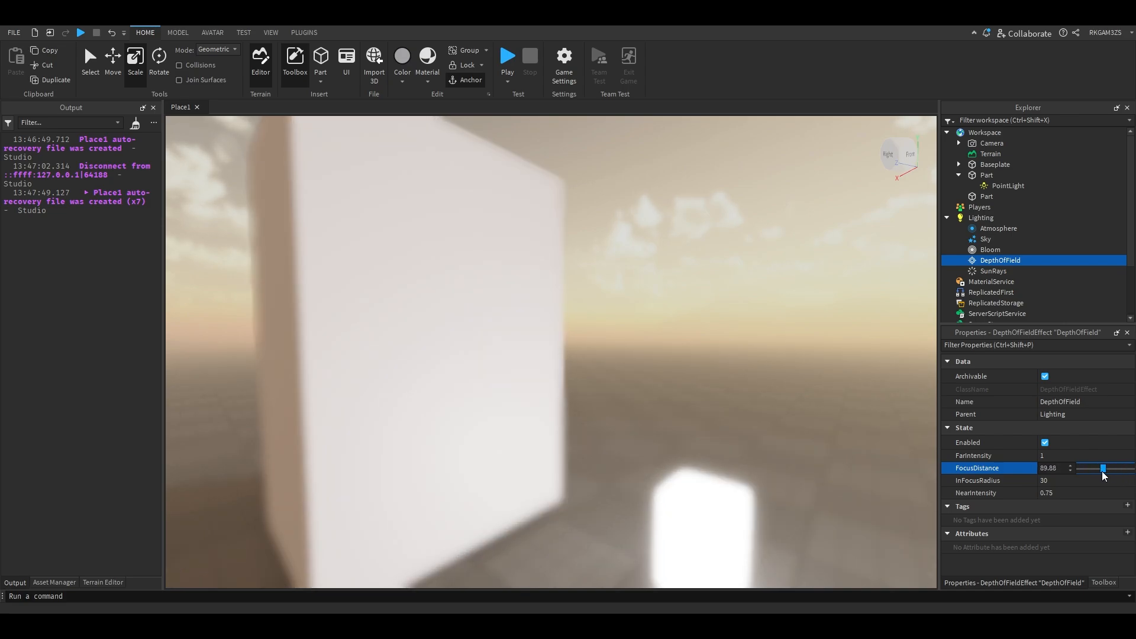
pyautogui.click(13, 31)
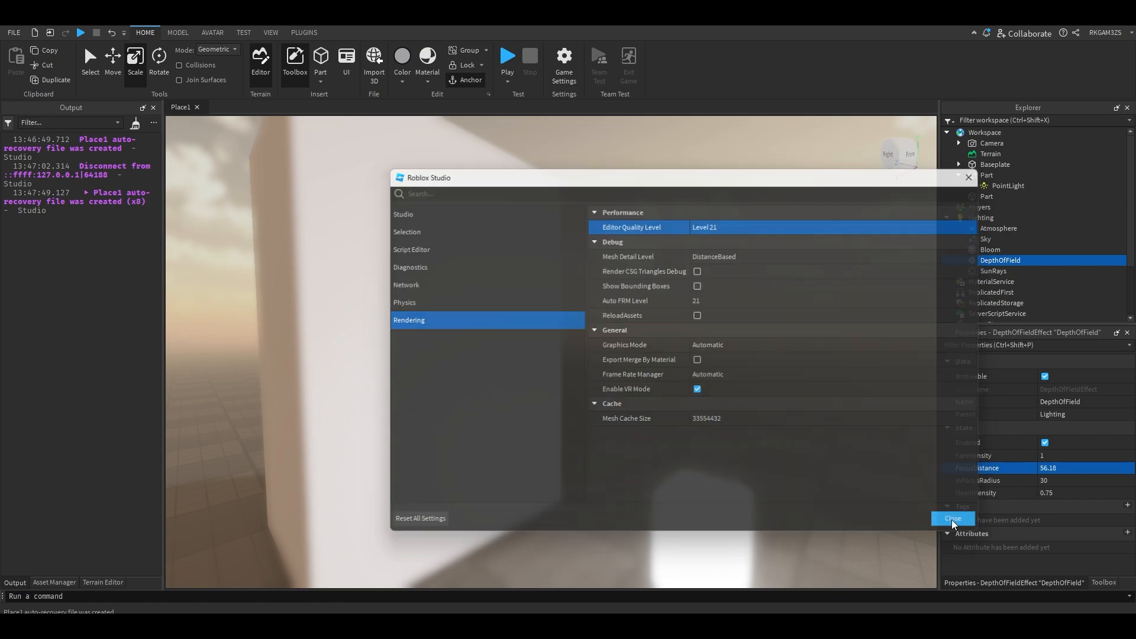
pyautogui.click(953, 518)
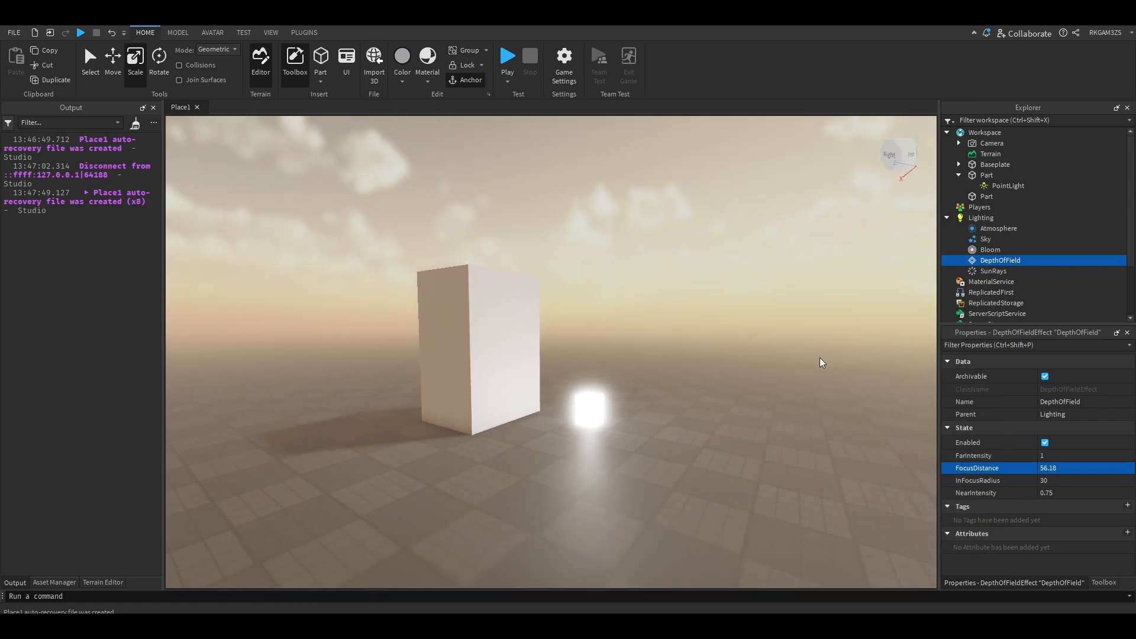
pyautogui.click(1055, 468)
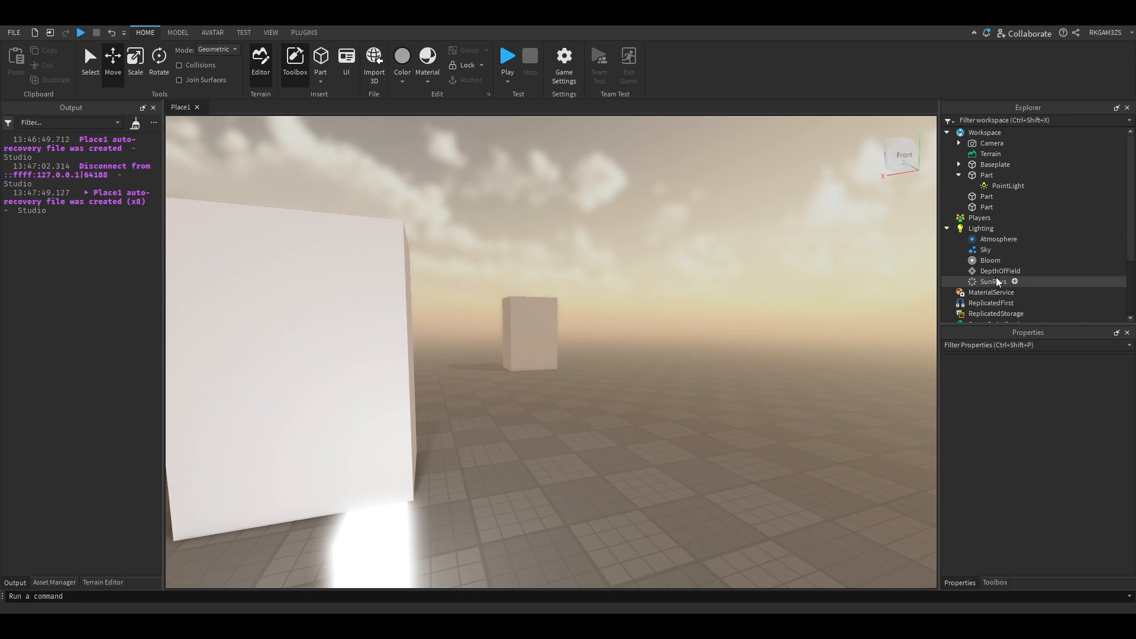
# - Adjust DepthOfField to FocusDistance 0 with InFocusRadius 20.785
pyautogui.click(1000, 270)
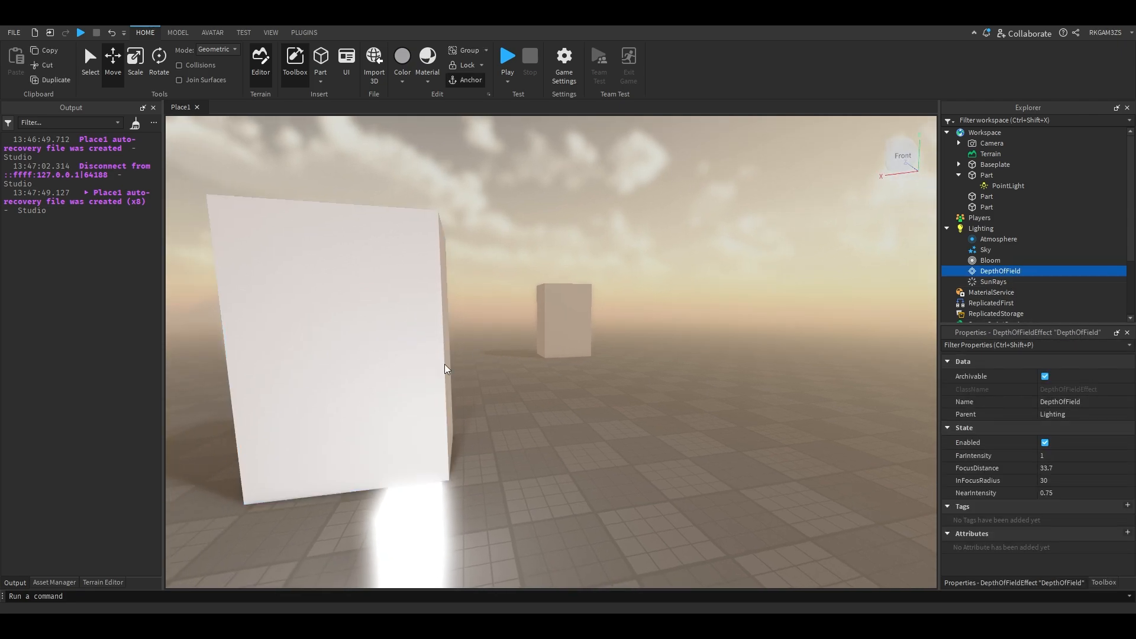
pyautogui.moveTo(1080, 469); pyautogui.dragTo(1104, 469)
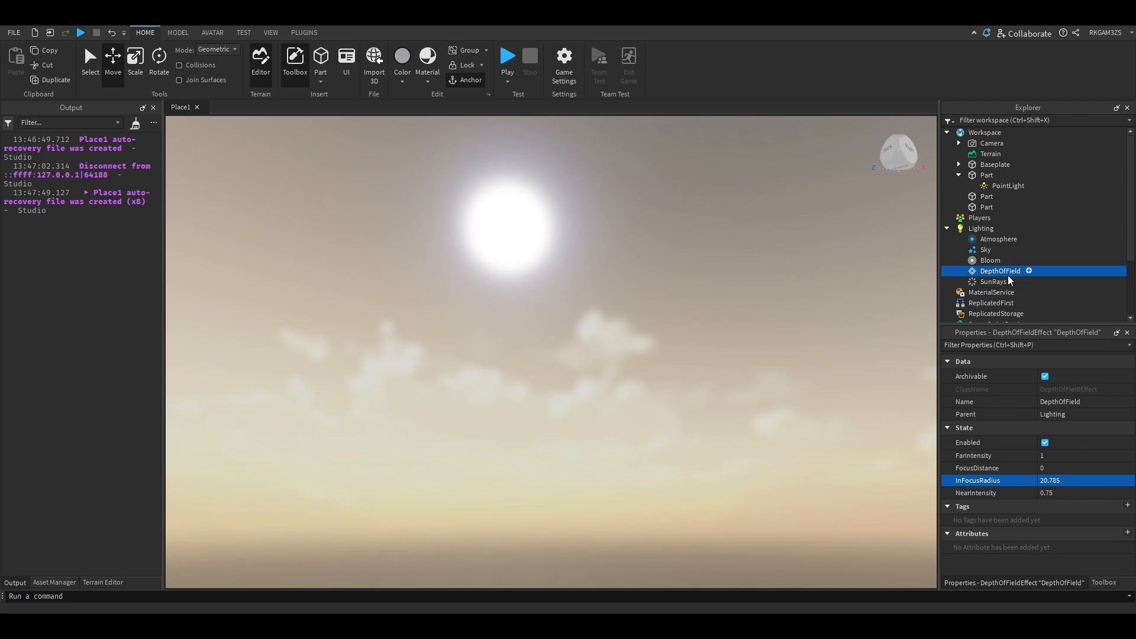
# - Lower the SunRays effect's Intensity to 0.1
pyautogui.click(993, 282)
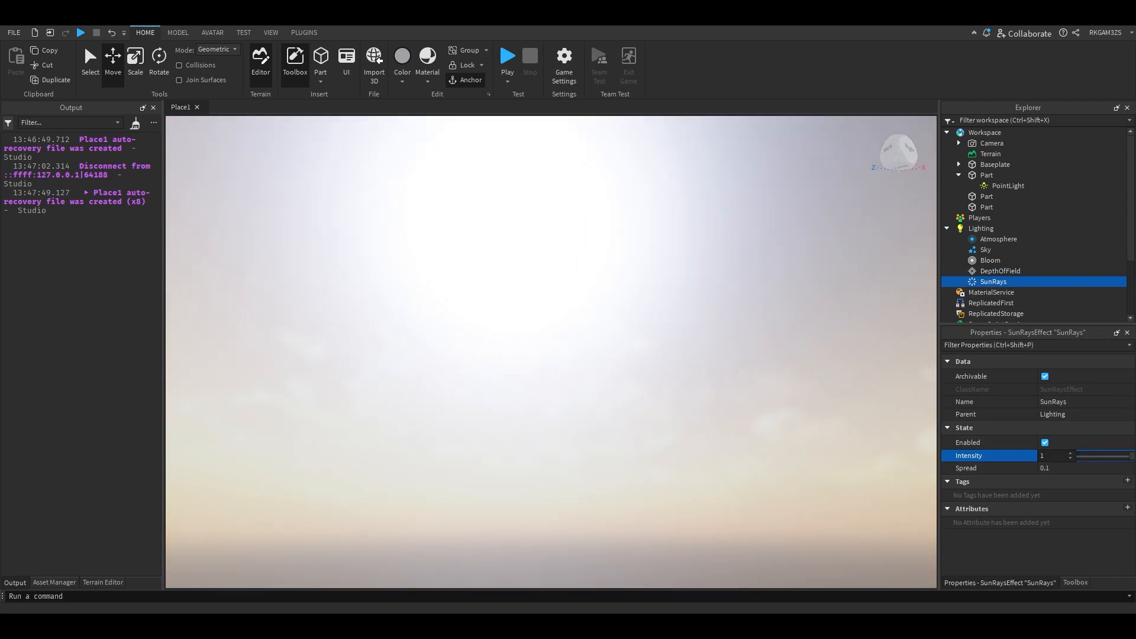
pyautogui.write('10000')
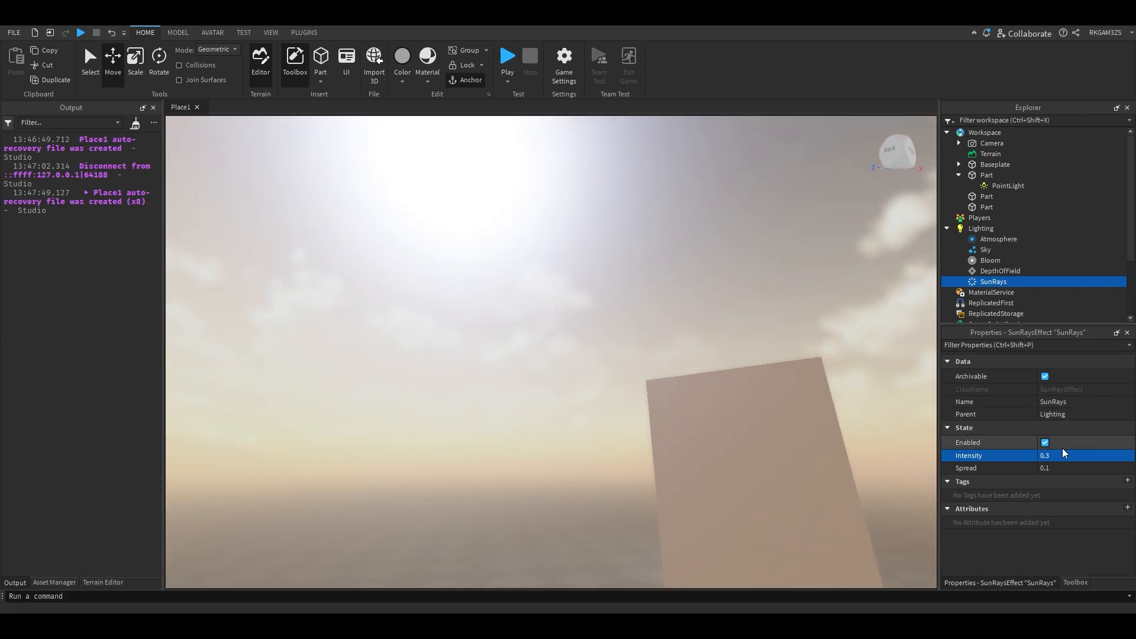
pyautogui.write('0.1')
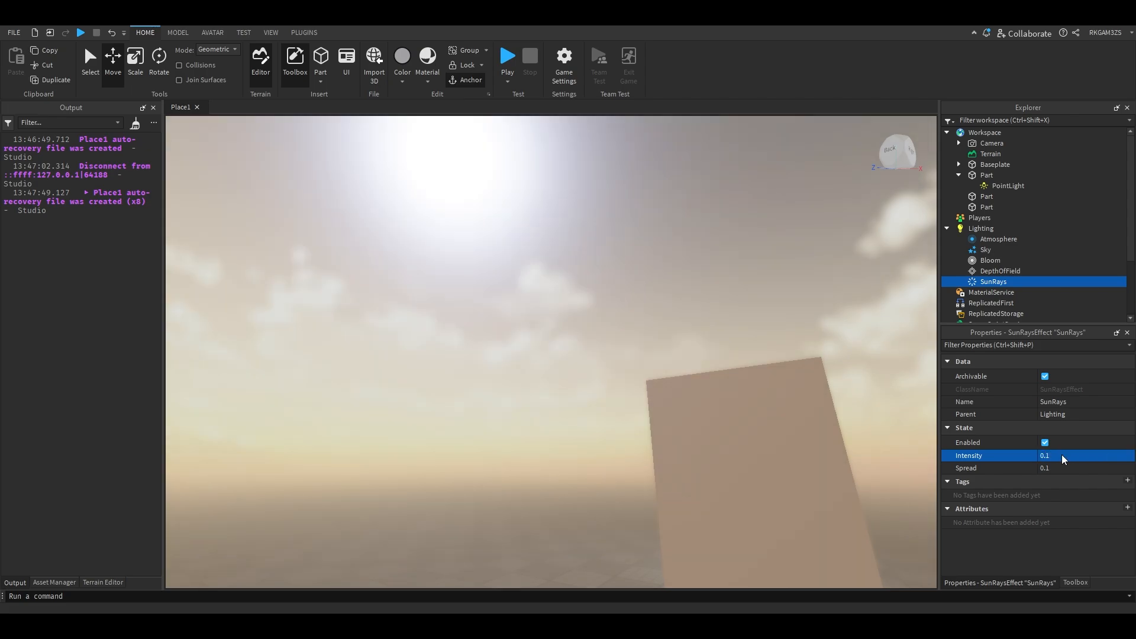
# - Return to the main Lighting settings and bring up its insert-object list
pyautogui.click(1001, 270)
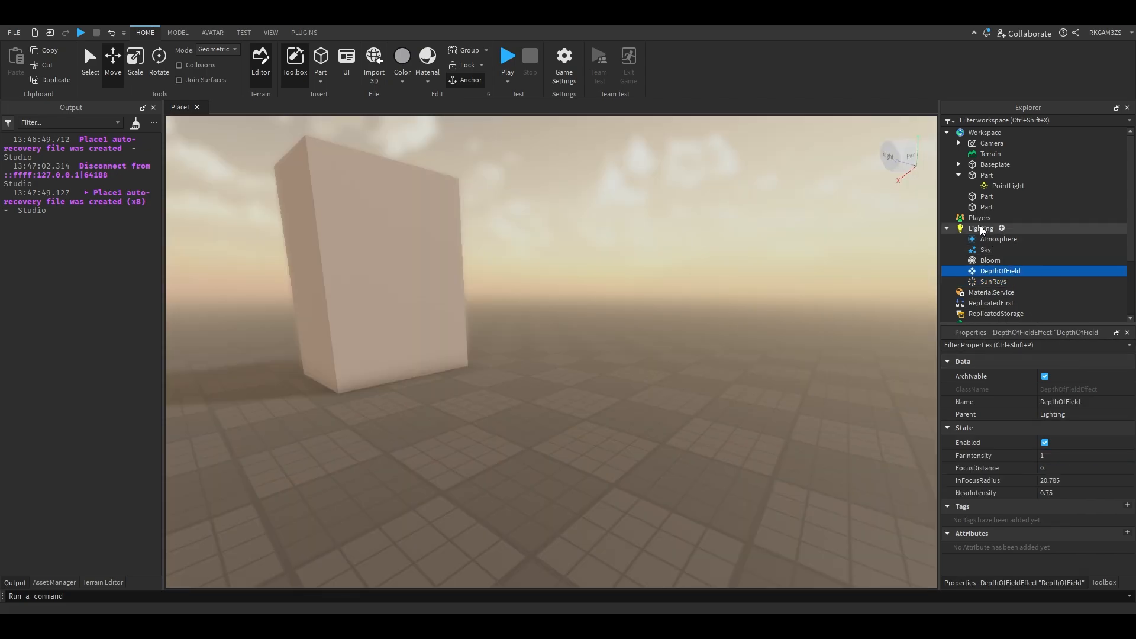
pyautogui.click(980, 228)
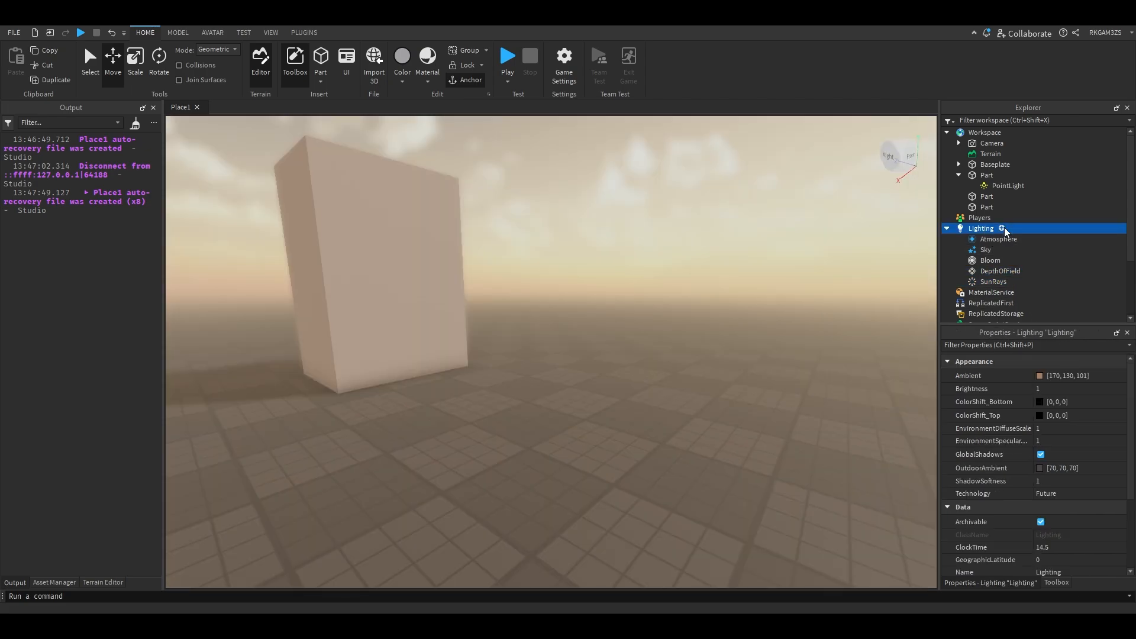
pyautogui.click(1004, 228)
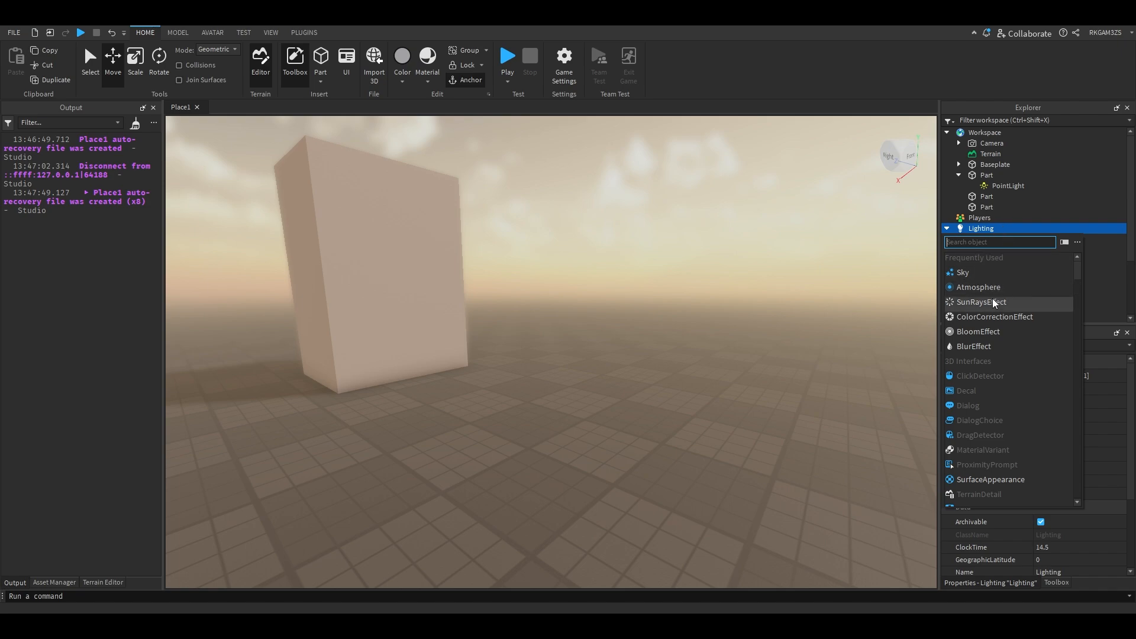
pyautogui.moveTo(973, 347)
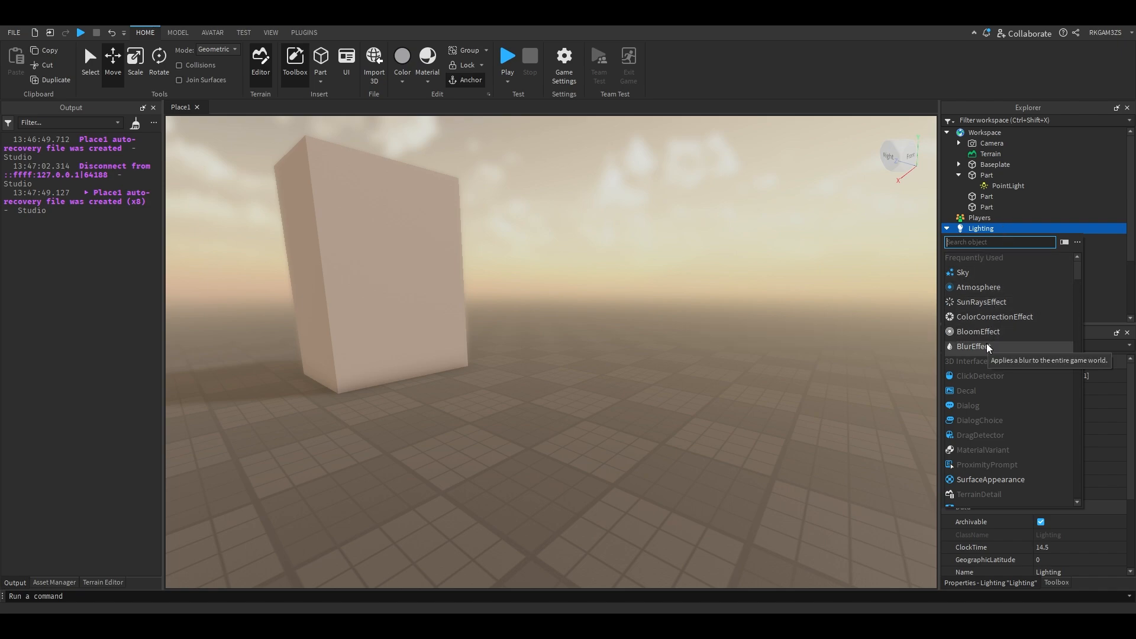
# - Add a Blur effect under Lighting and set its Size to 9 after trying 24 and 0
pyautogui.click(978, 331)
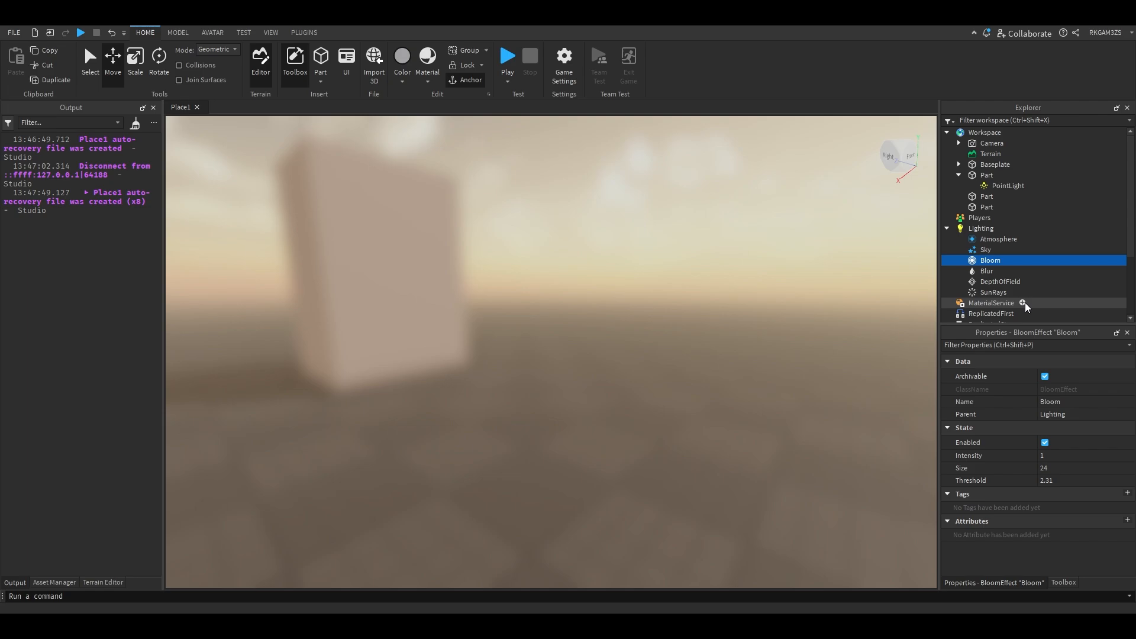
pyautogui.click(988, 270)
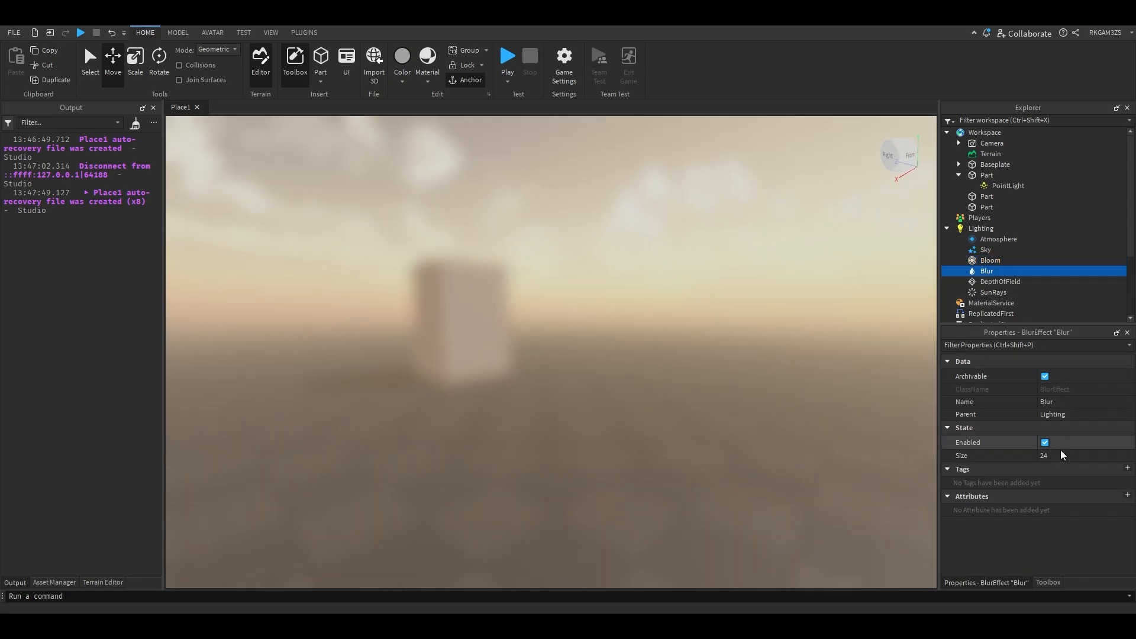
pyautogui.click(1045, 454)
pyautogui.write('0')
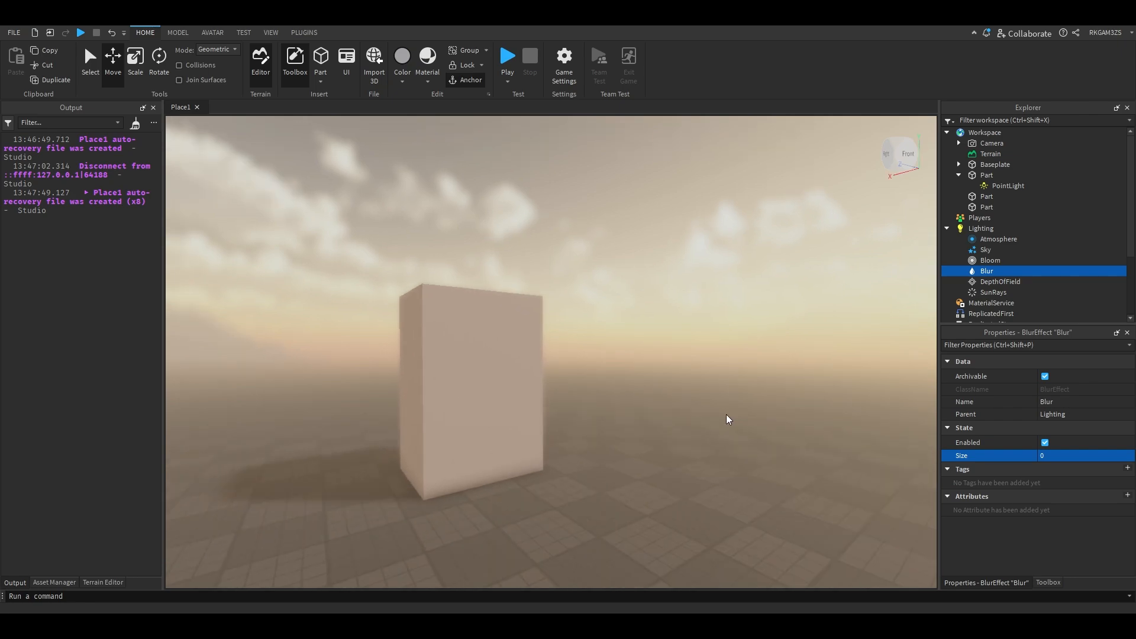
pyautogui.click(1056, 454)
pyautogui.write('9')
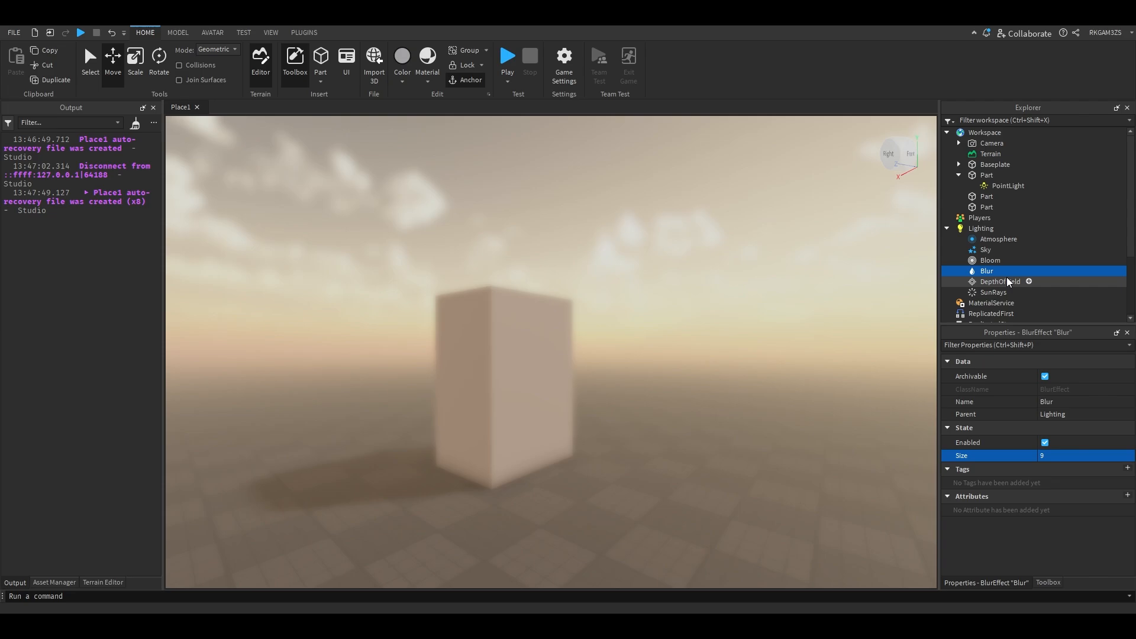
pyautogui.click(1045, 441)
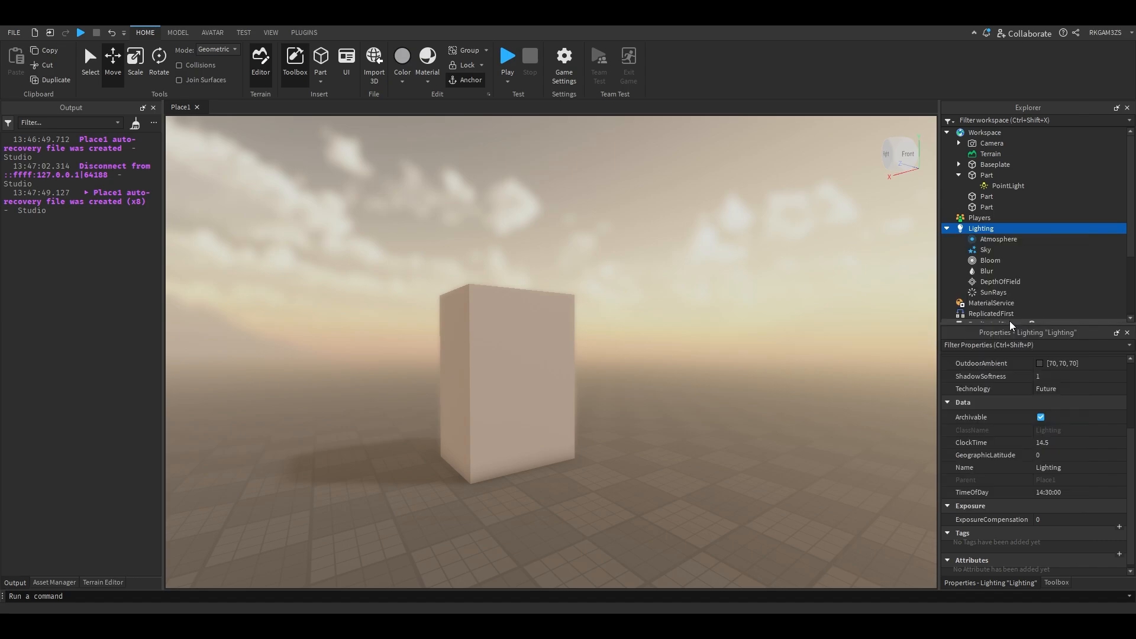
# - Add a ColorCorrection effect, try red and pink tints, and leave TintColor white [255, 255, 255]
pyautogui.click(1005, 281)
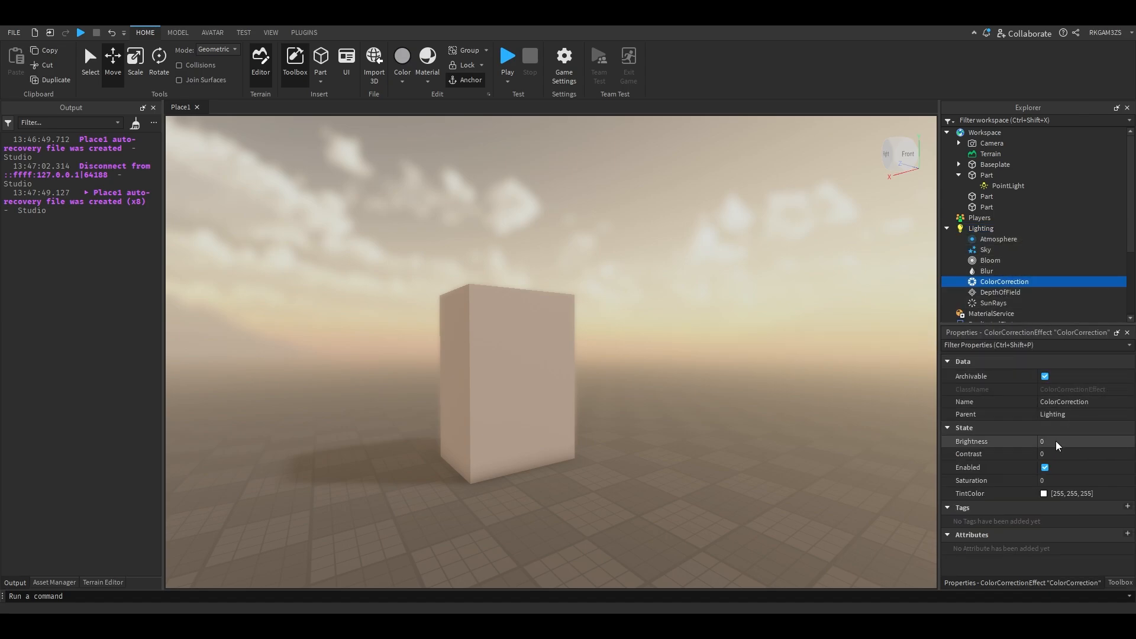
pyautogui.click(1058, 442)
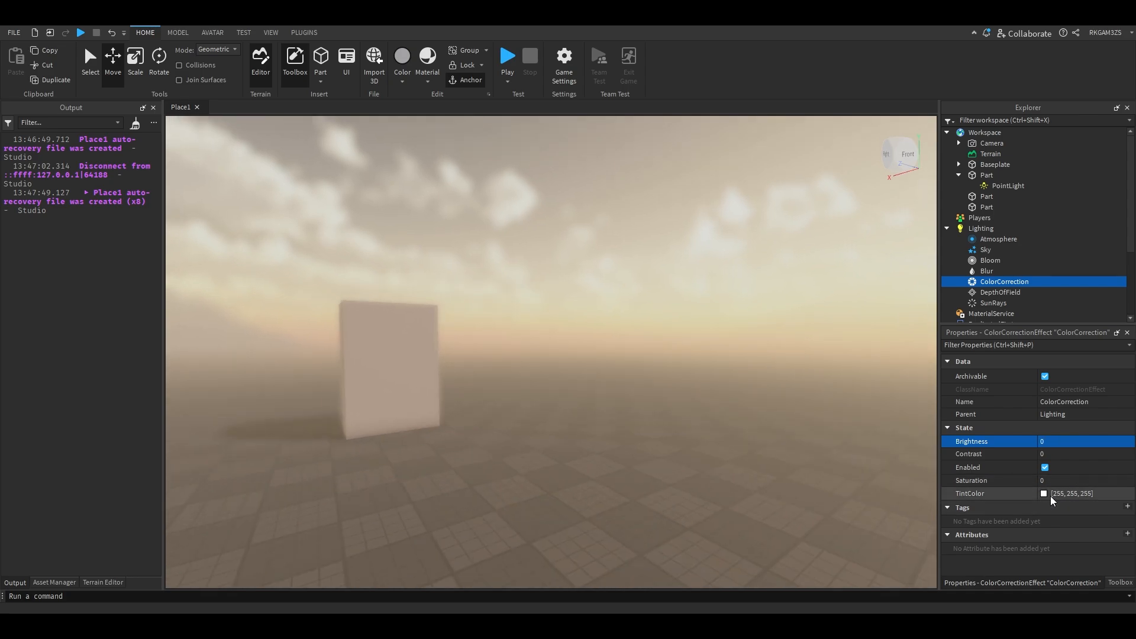
pyautogui.click(1044, 494)
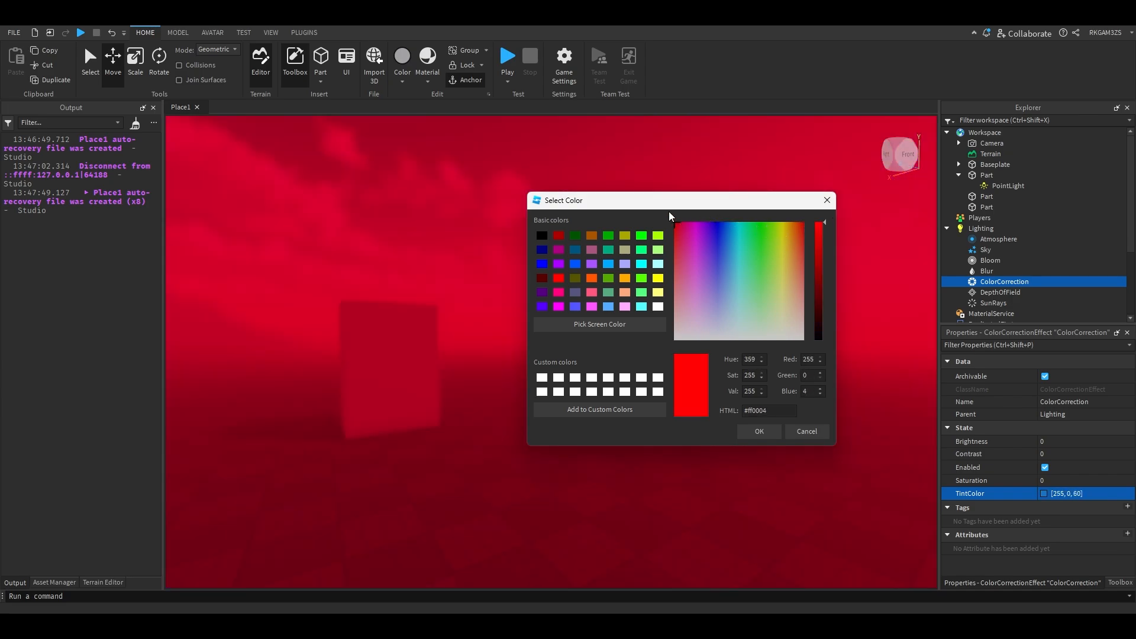
pyautogui.click(802, 321)
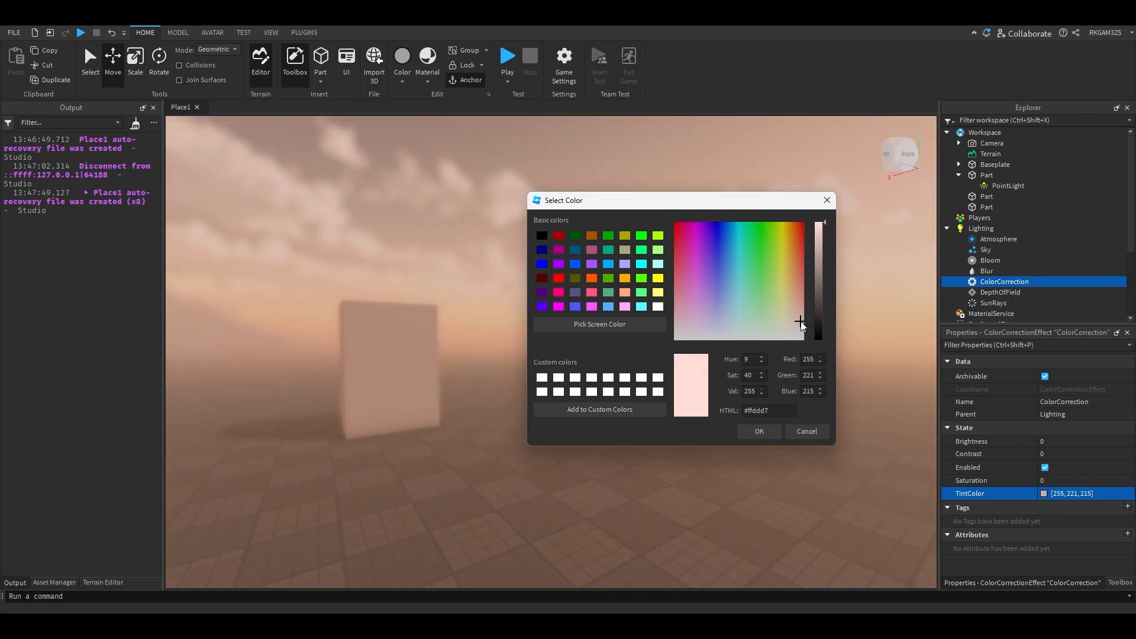
pyautogui.moveTo(800, 321); pyautogui.dragTo(800, 332)
pyautogui.write('1')
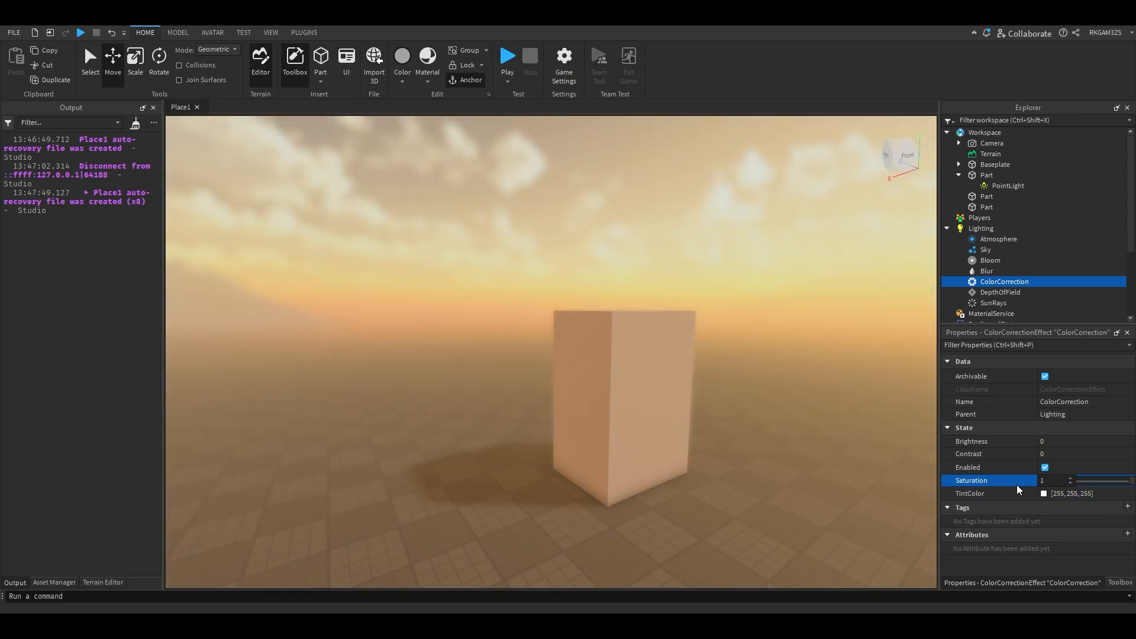
# - Test extreme Saturation values such as 10, 100, 1000 and -100 on ColorCorrection
pyautogui.click(1055, 481)
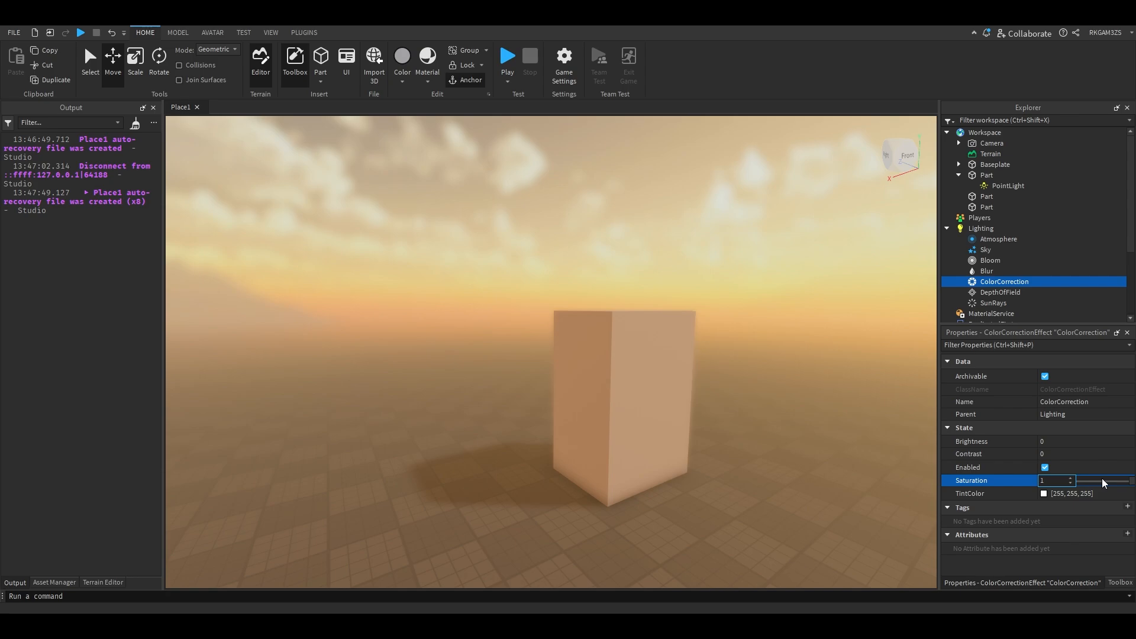
pyautogui.write('10')
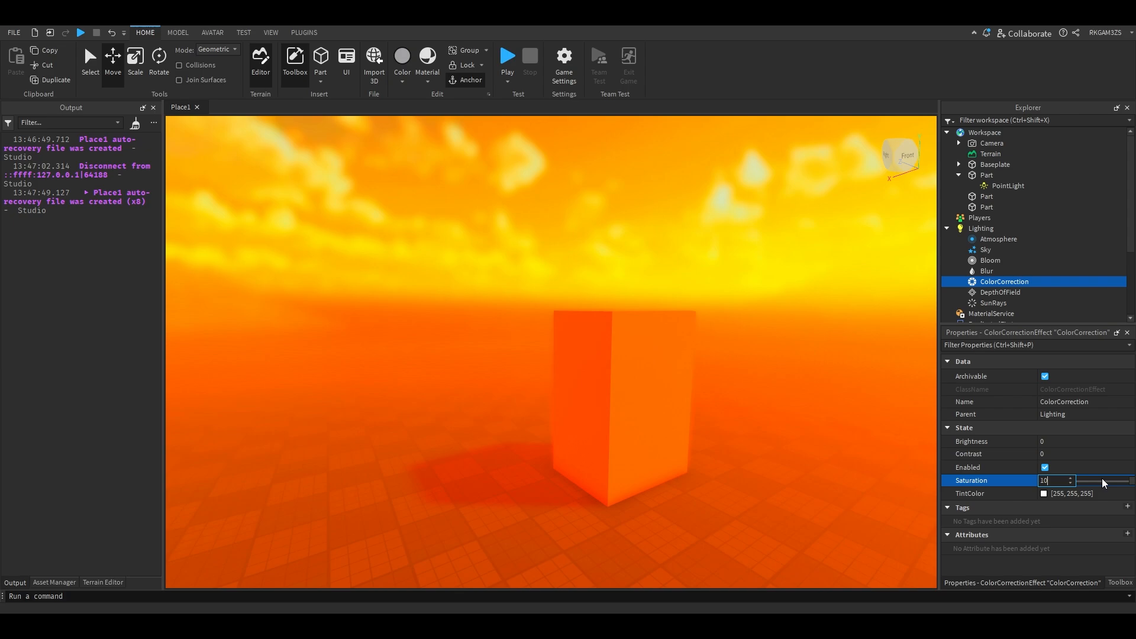
pyautogui.write('100')
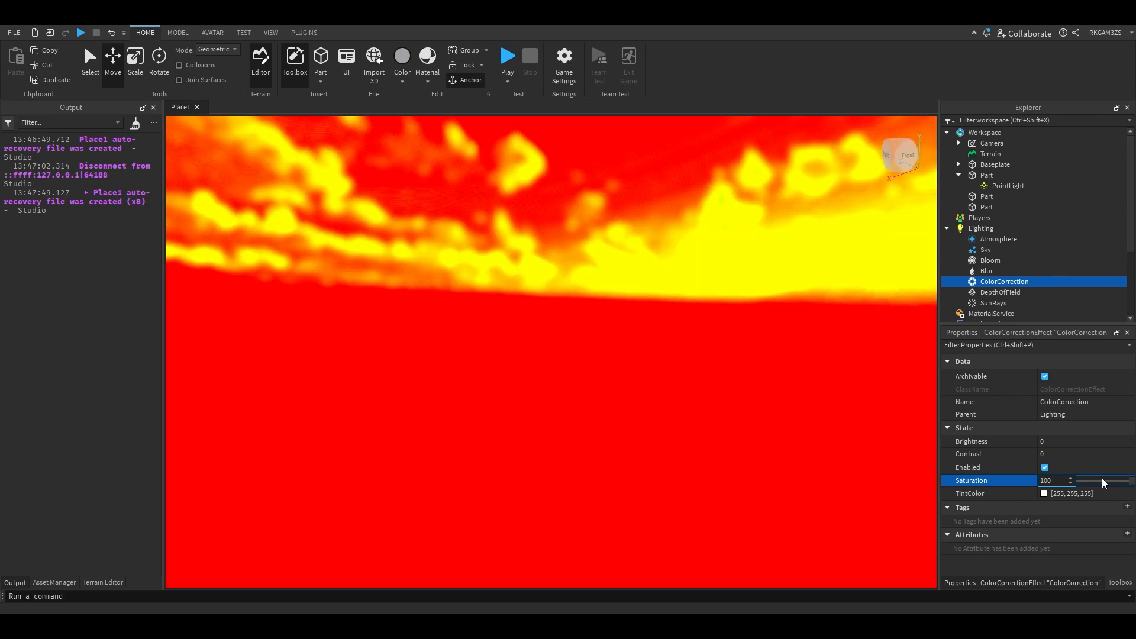
pyautogui.write('1000')
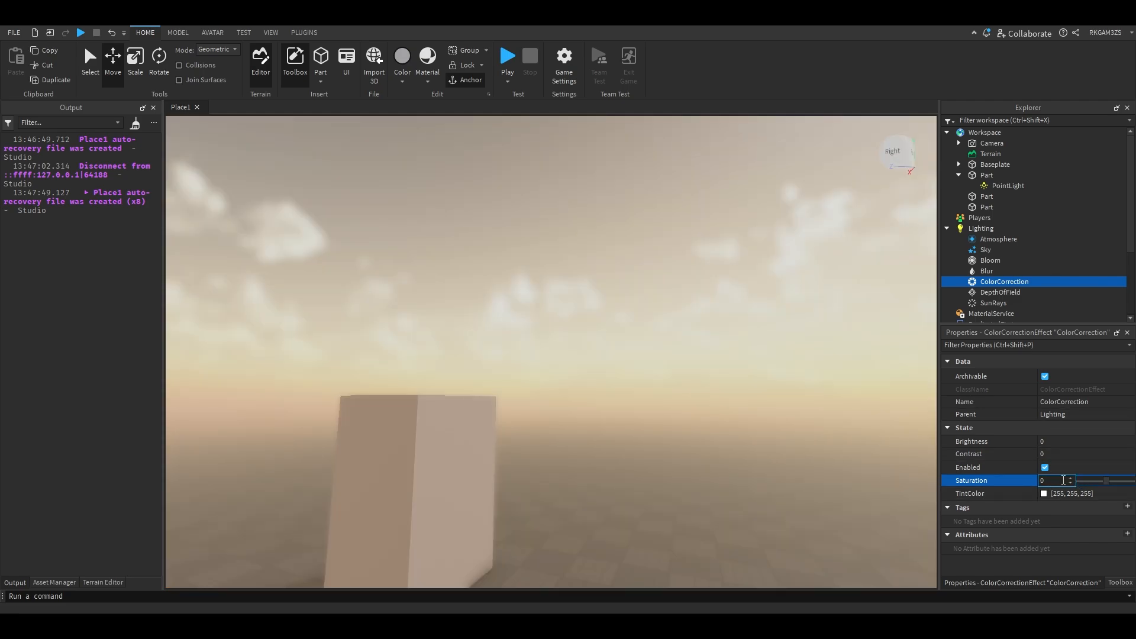
pyautogui.write('1')
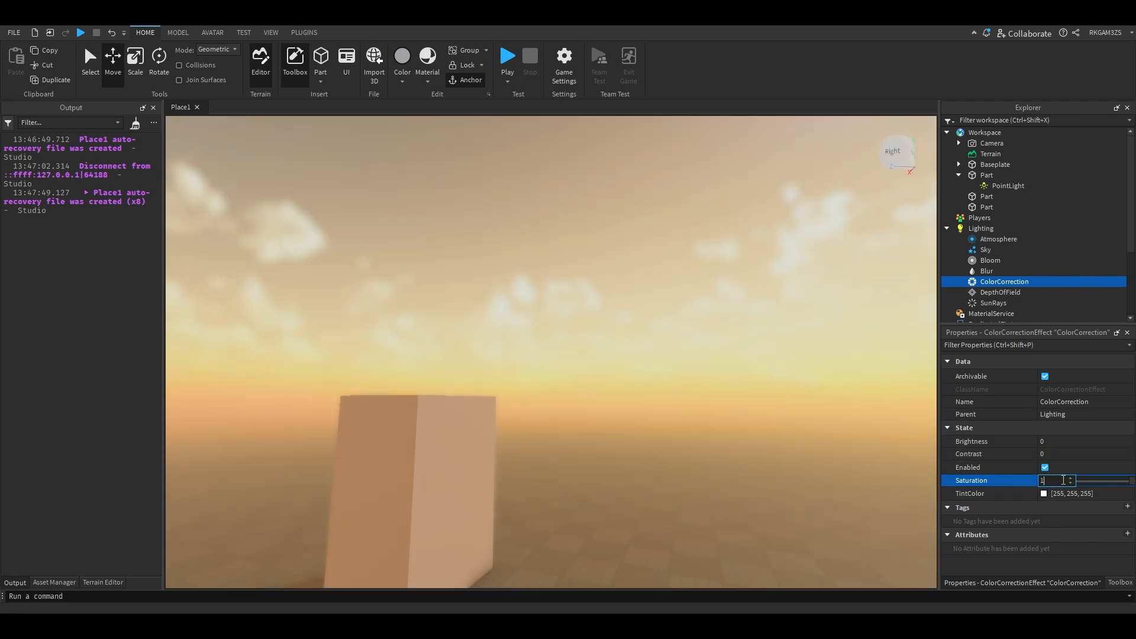
pyautogui.write('0000000')
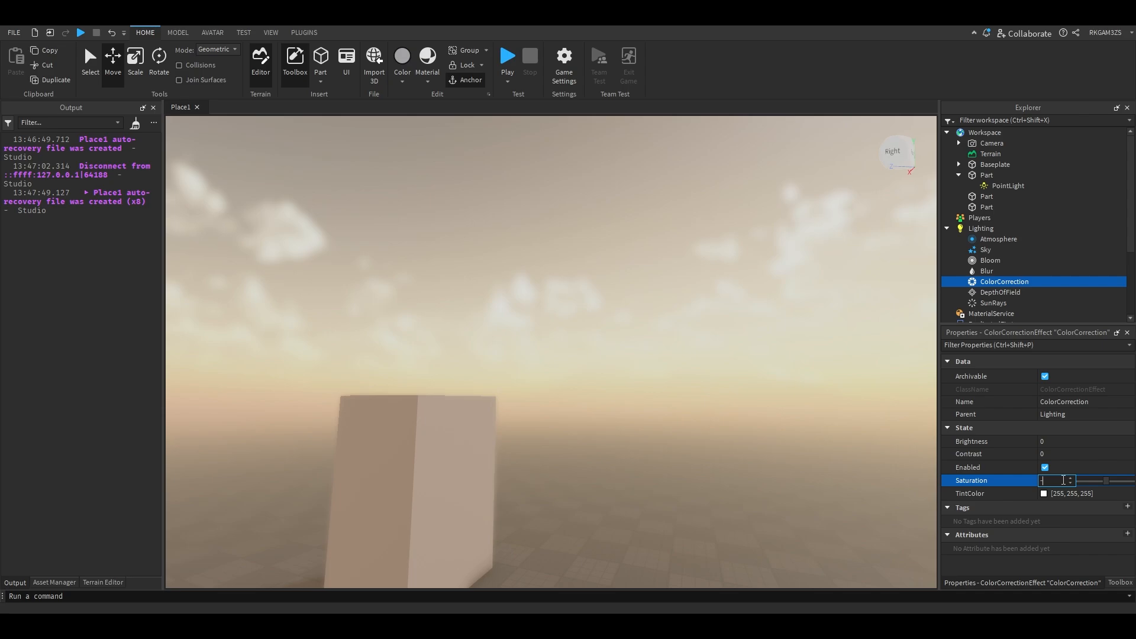
pyautogui.write('-100')
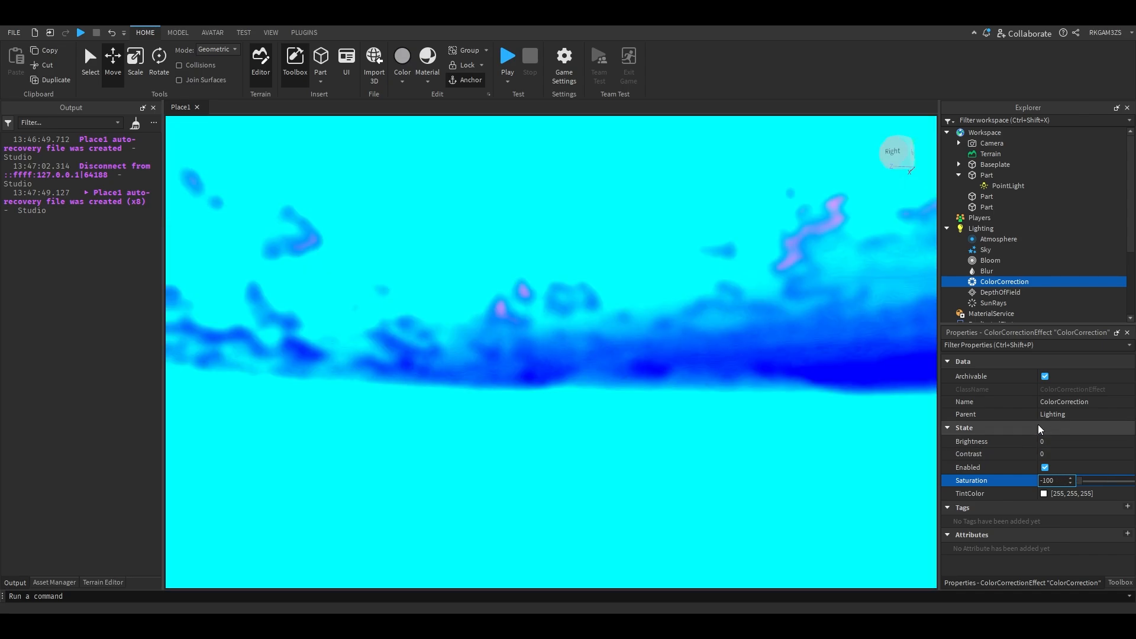
pyautogui.write('0000000')
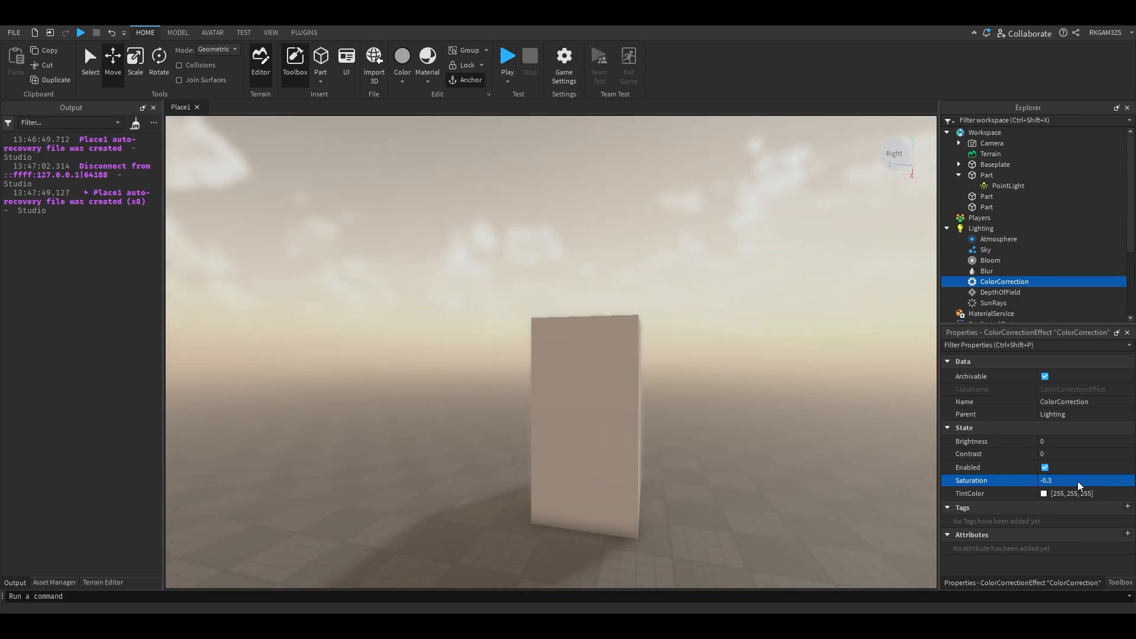
# - Settle ColorCorrection Saturation at -0.2 with the slider
pyautogui.click(1065, 481)
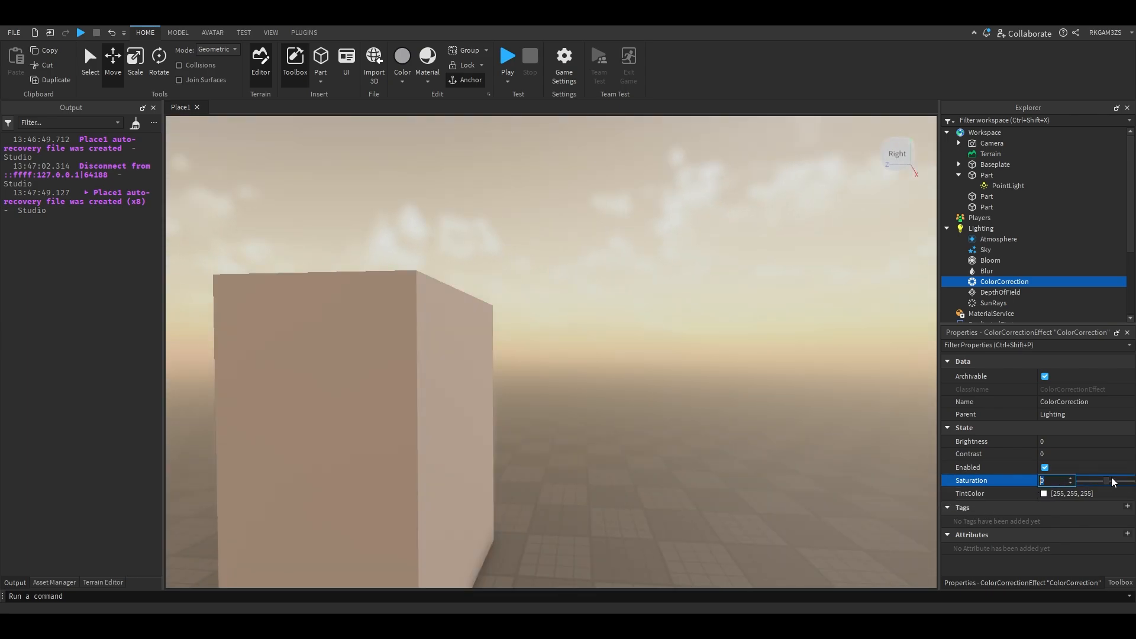
pyautogui.moveTo(1116, 480); pyautogui.dragTo(1100, 480)
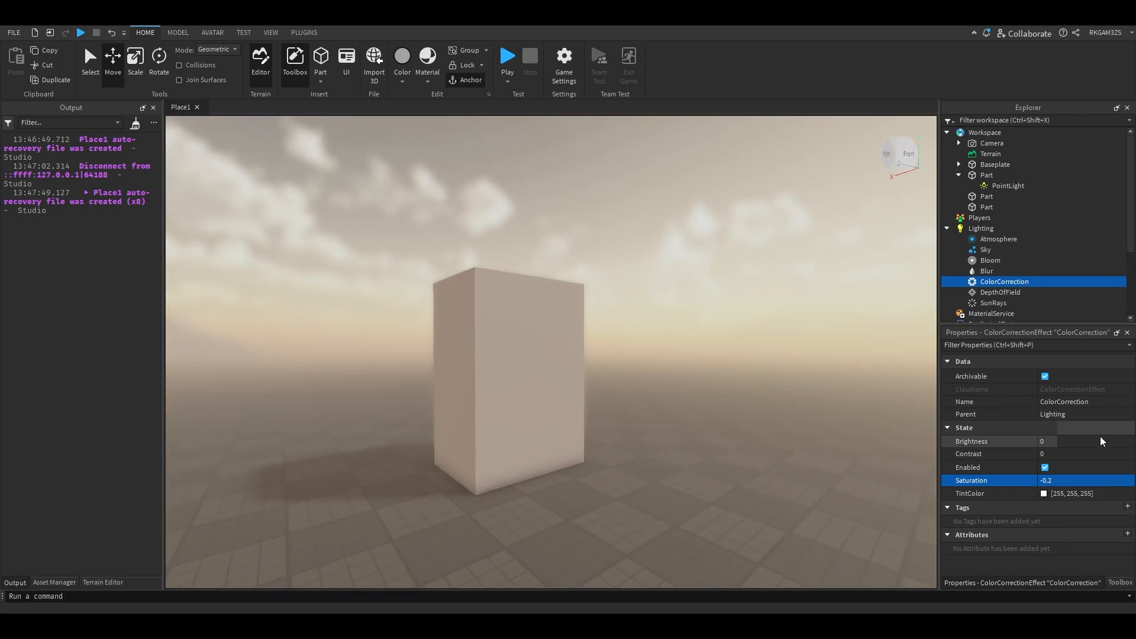
pyautogui.click(1057, 442)
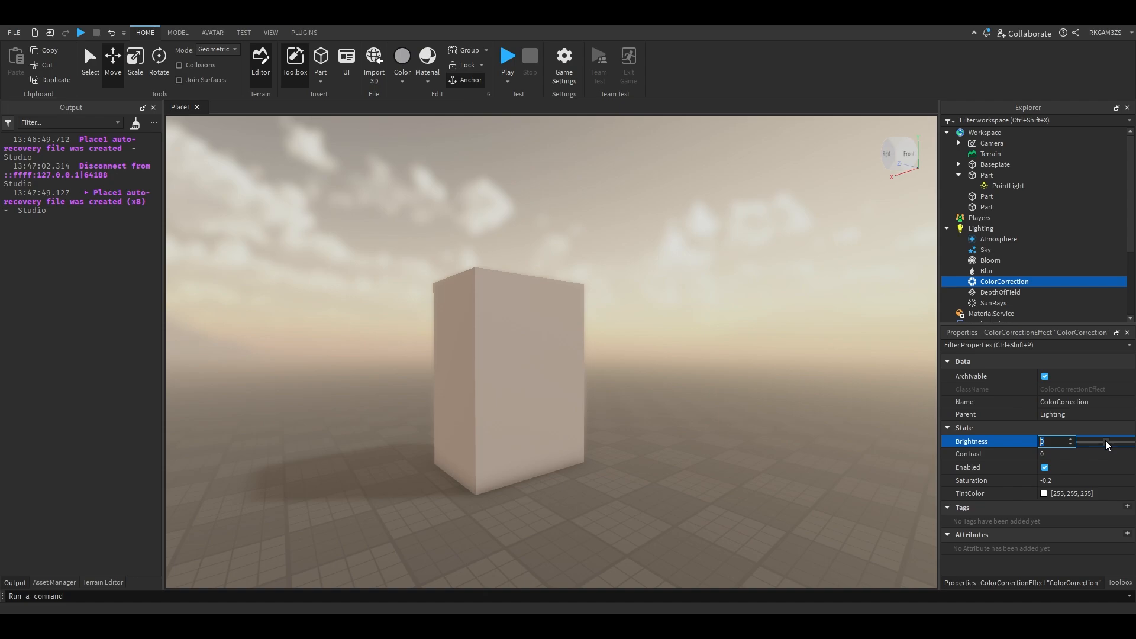
# - Sweep ColorCorrection Brightness through dark and full white, ending back at 0
pyautogui.moveTo(1106, 442); pyautogui.dragTo(1090, 441)
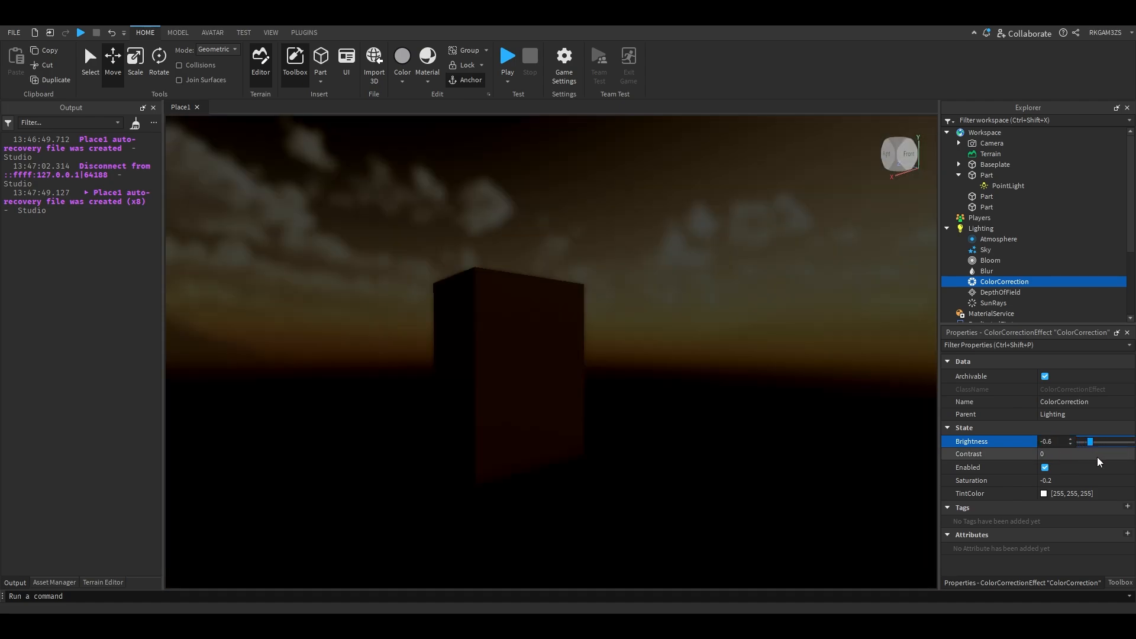
pyautogui.moveTo(1091, 442); pyautogui.dragTo(1130, 441)
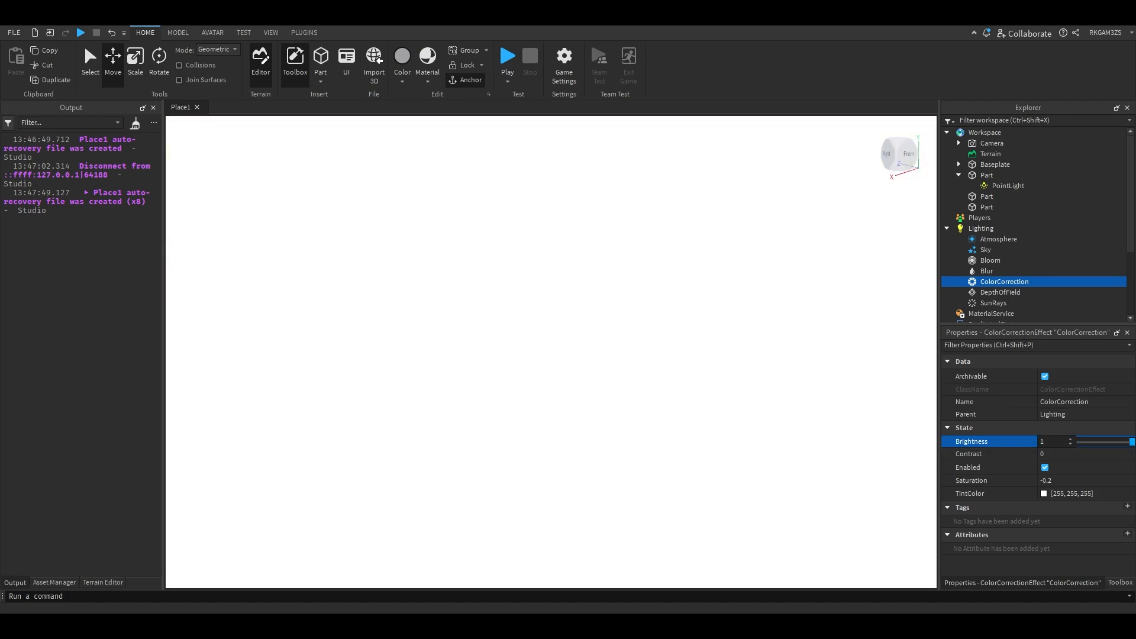
pyautogui.moveTo(1126, 441); pyautogui.dragTo(1076, 442)
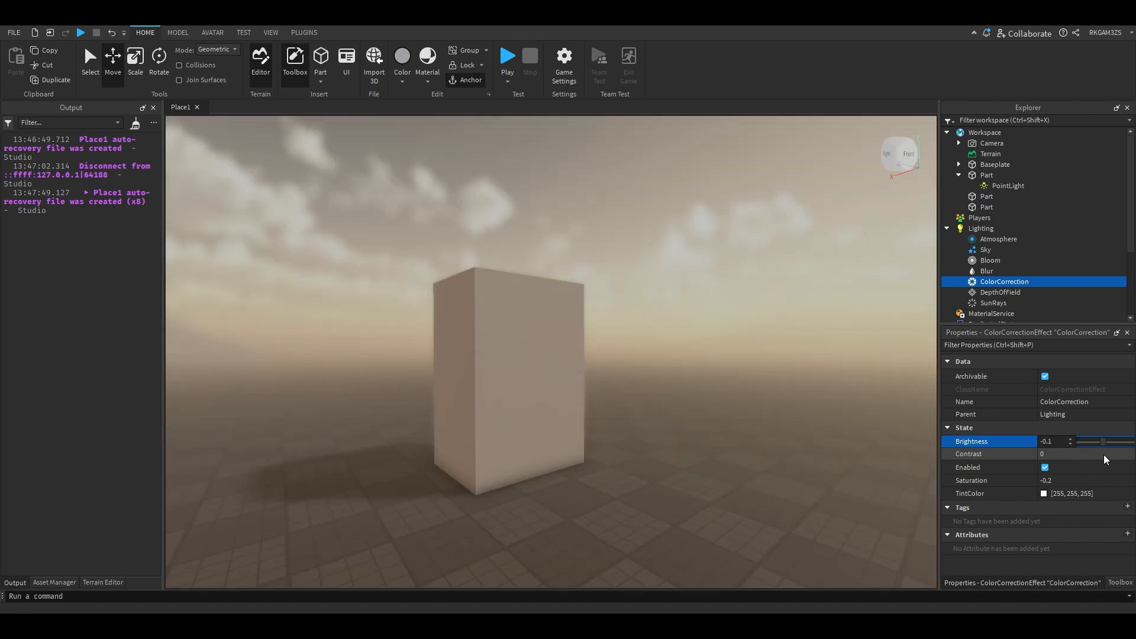
pyautogui.moveTo(1079, 469)
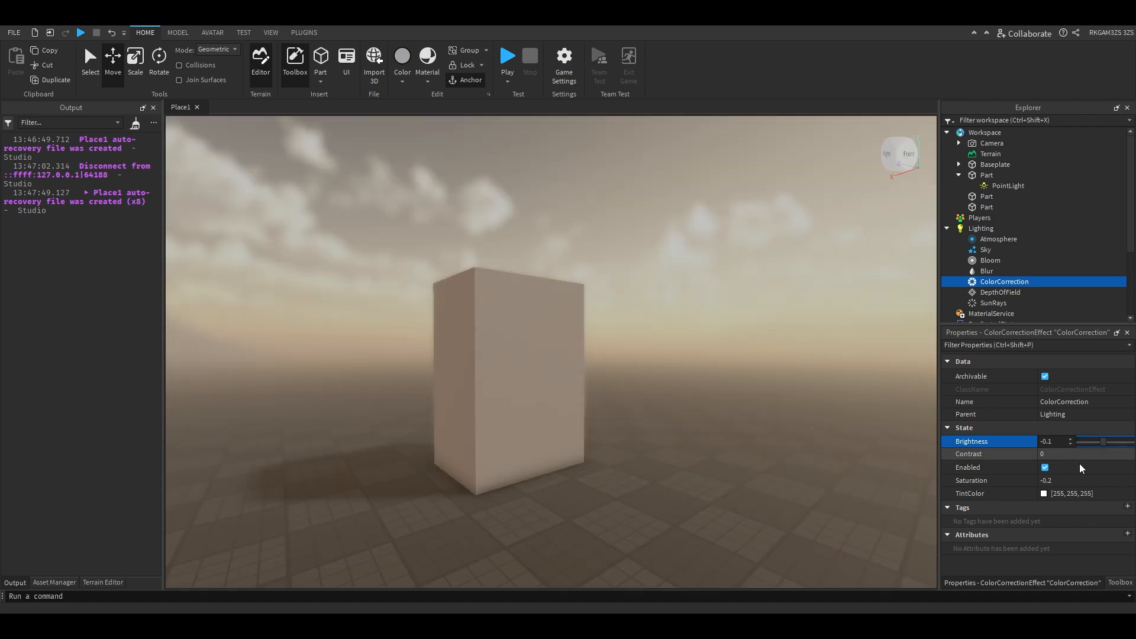
pyautogui.moveTo(1093, 442); pyautogui.dragTo(1107, 442)
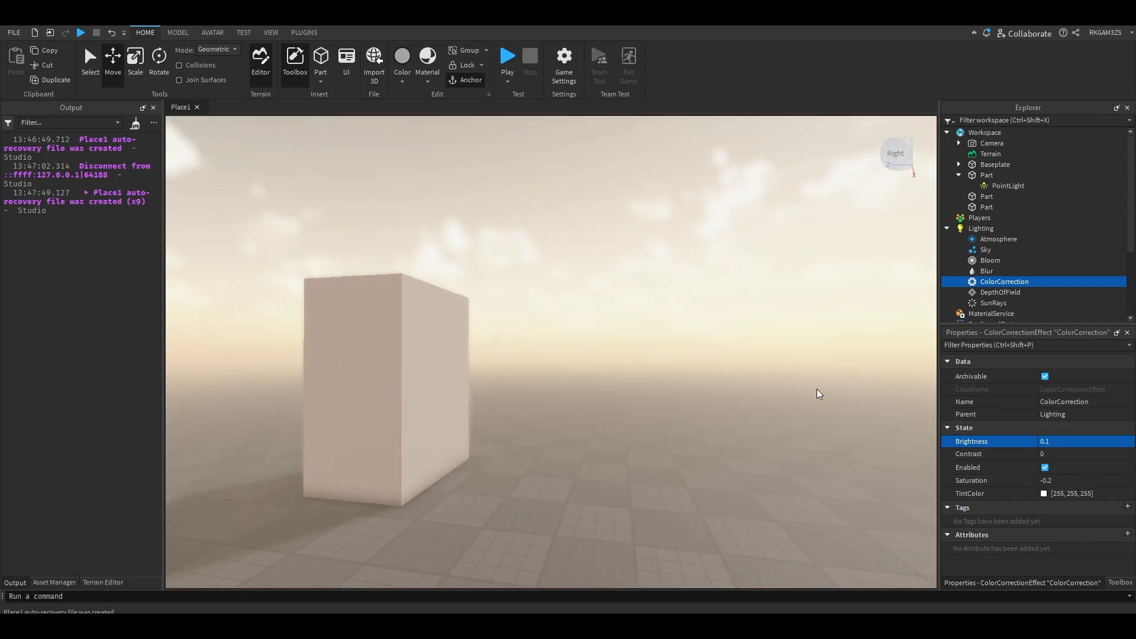
# - Adjust ColorCorrection Contrast through 0.4 up to 1
pyautogui.moveTo(1080, 455); pyautogui.dragTo(1117, 454)
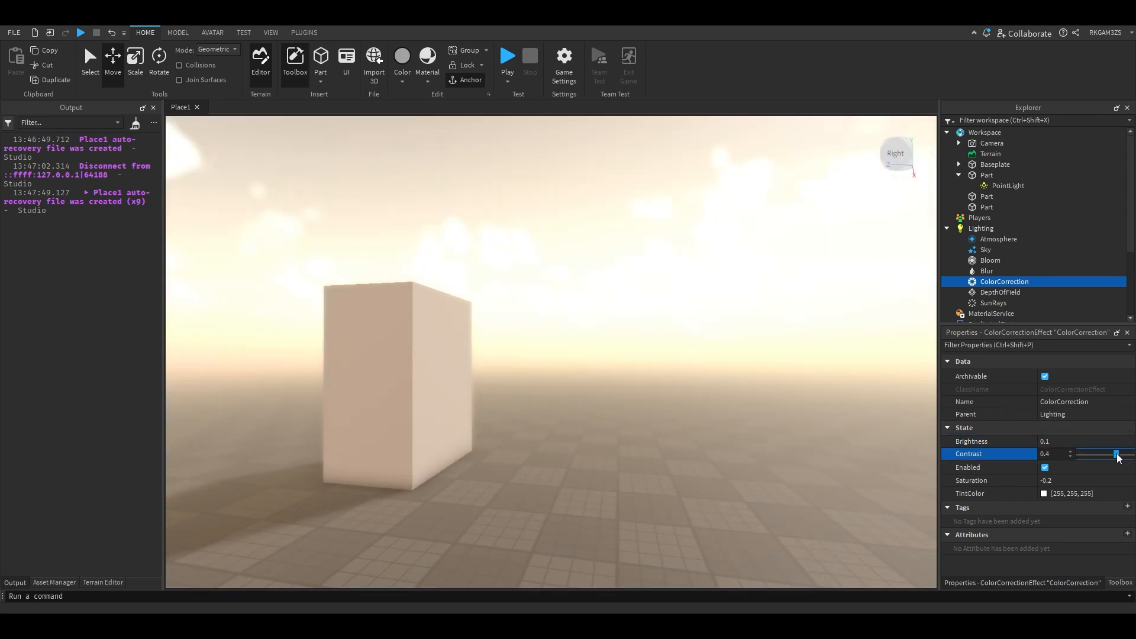
pyautogui.moveTo(1094, 454); pyautogui.dragTo(1116, 455)
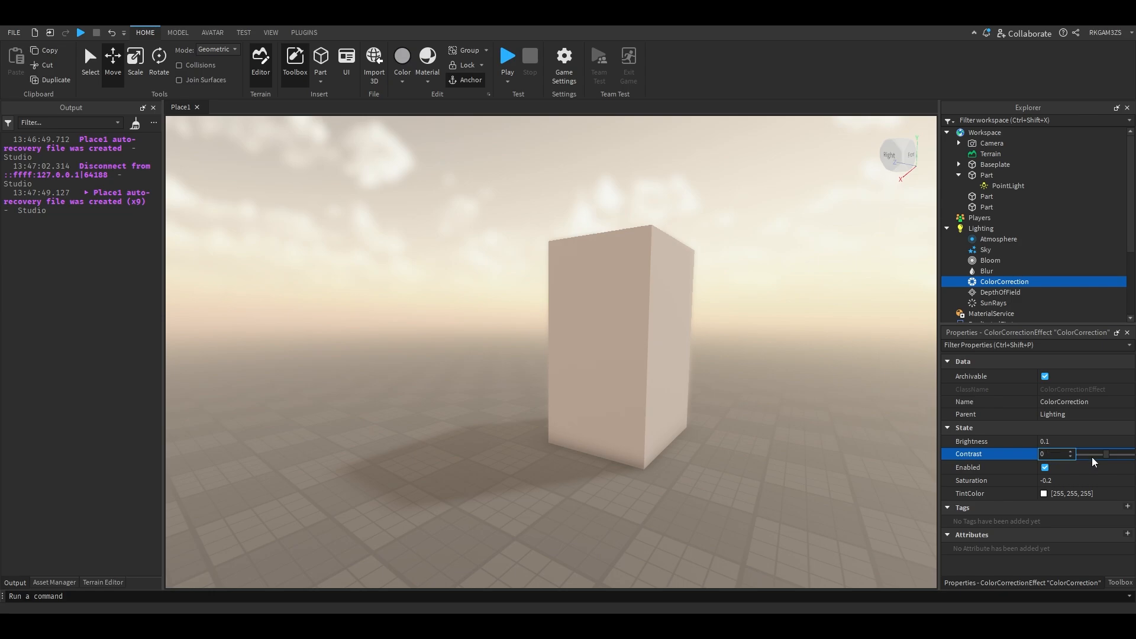
pyautogui.moveTo(1087, 454); pyautogui.dragTo(1115, 455)
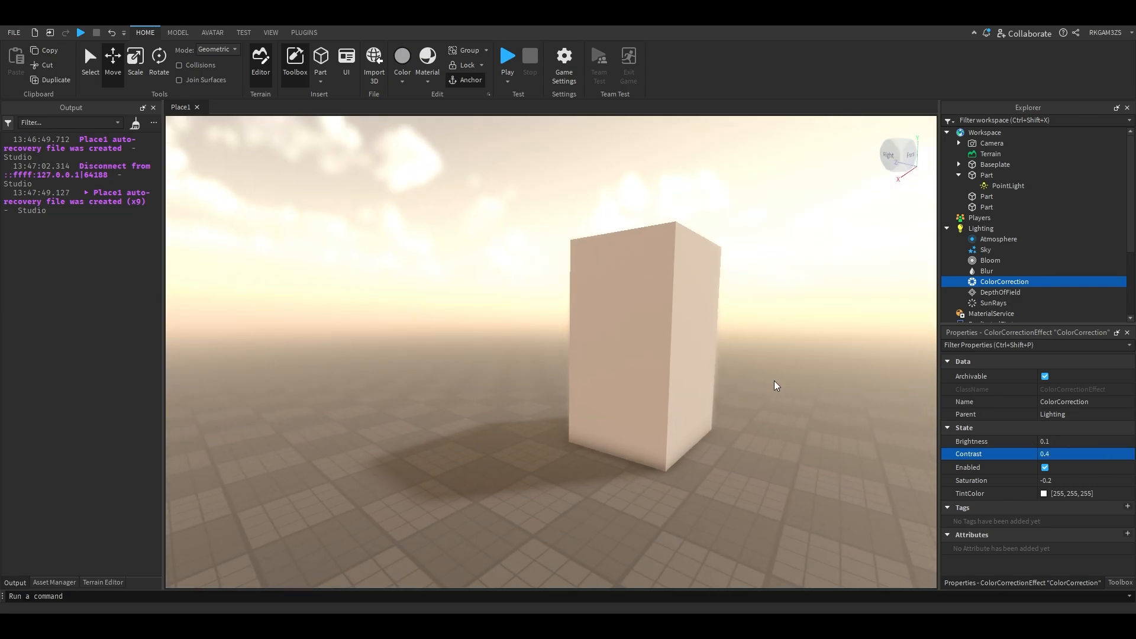
pyautogui.click(1056, 442)
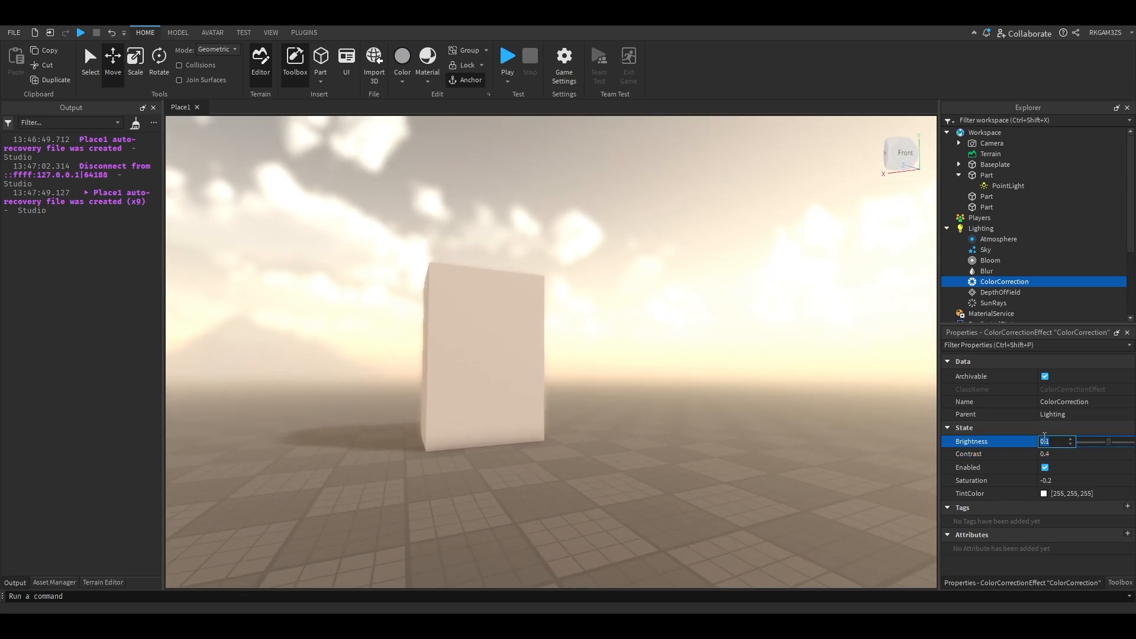
pyautogui.click(1055, 453)
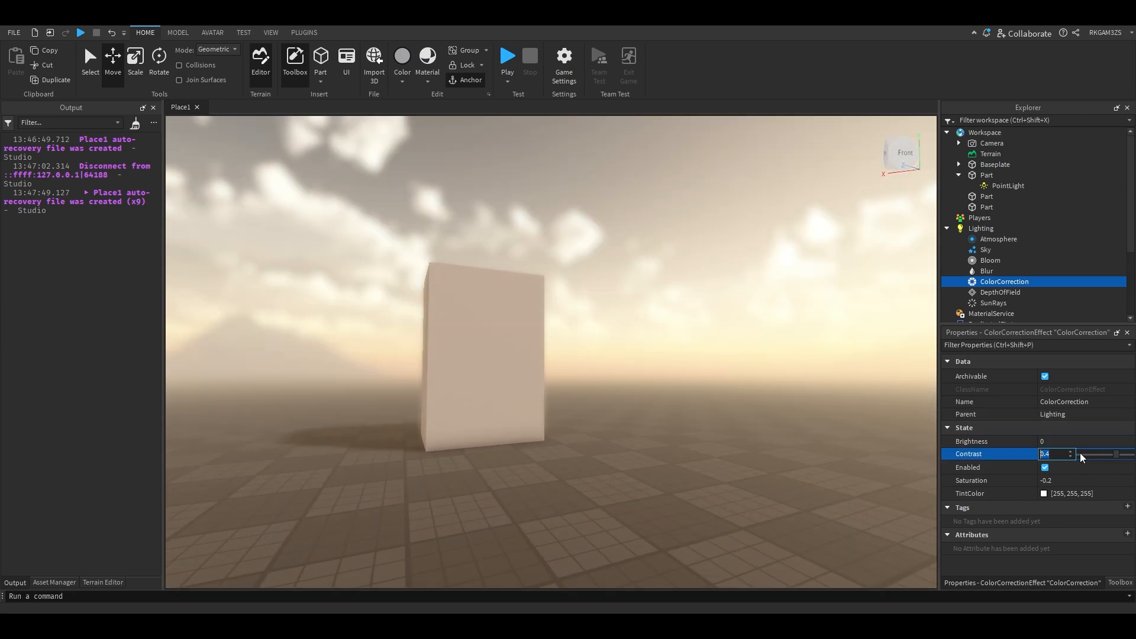
pyautogui.write('0.1')
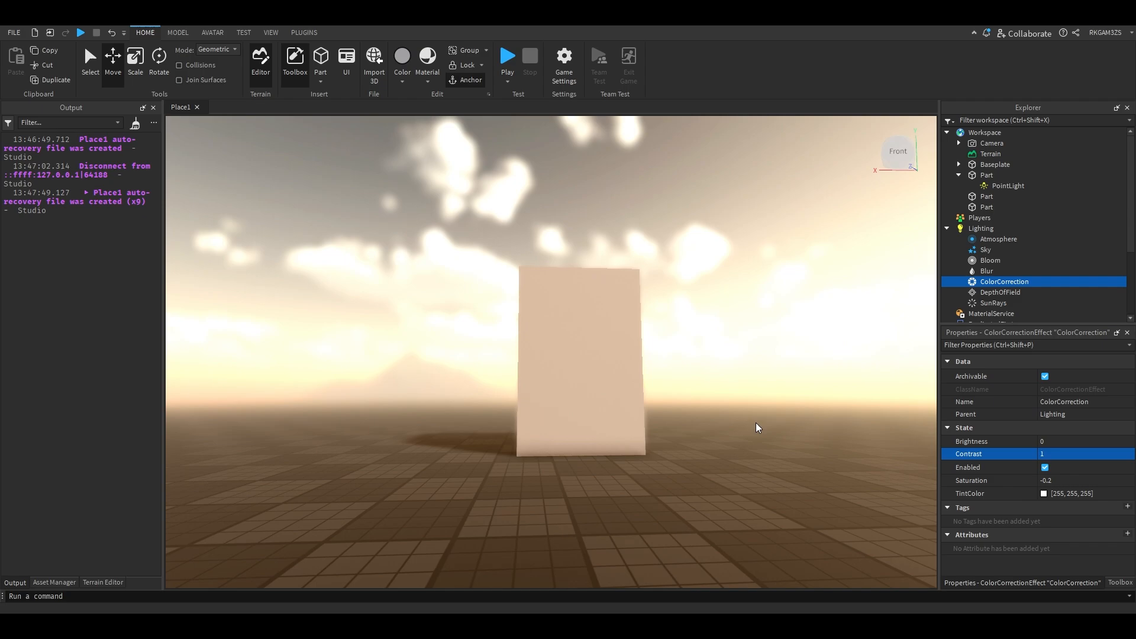
pyautogui.click(211, 32)
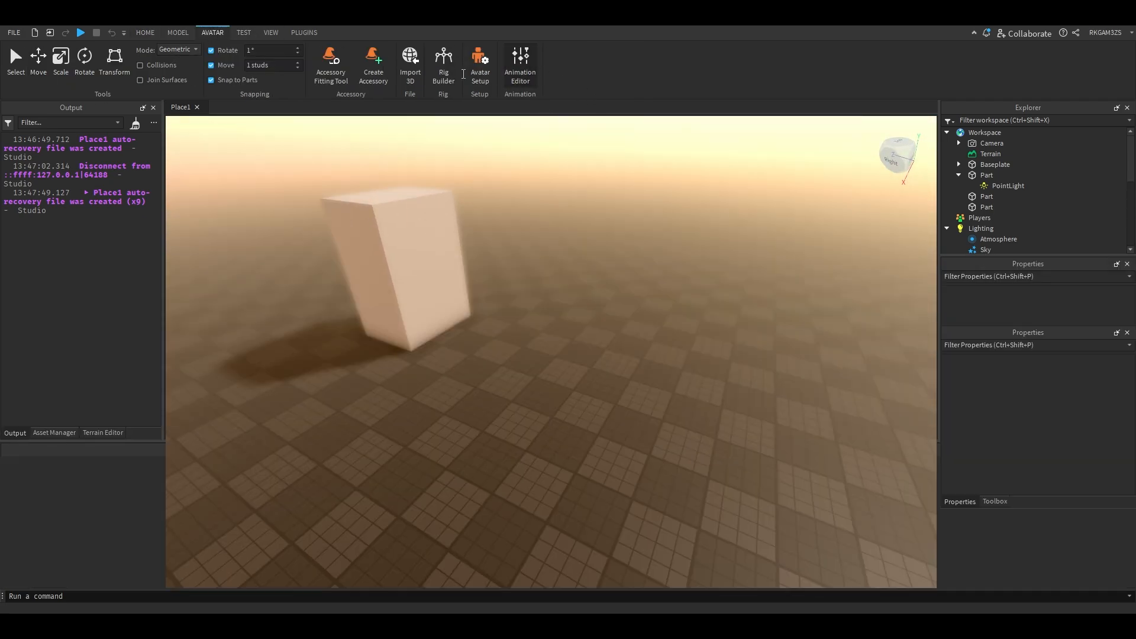
# - Generate an R6 Block Avatar rig with Rig Builder
pyautogui.click(443, 65)
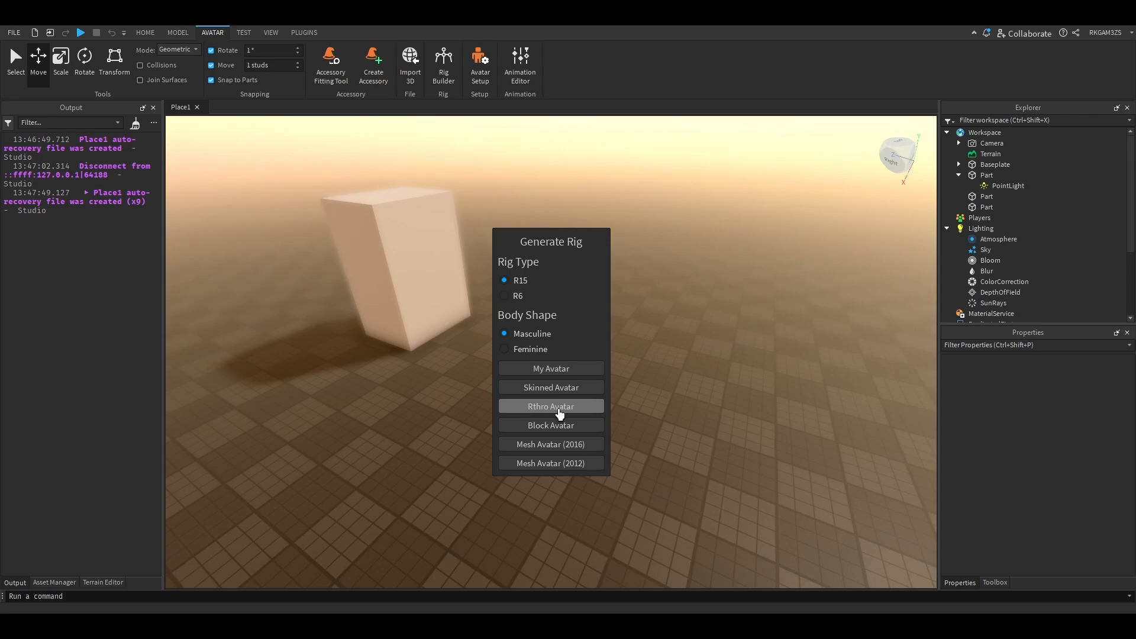
pyautogui.click(506, 296)
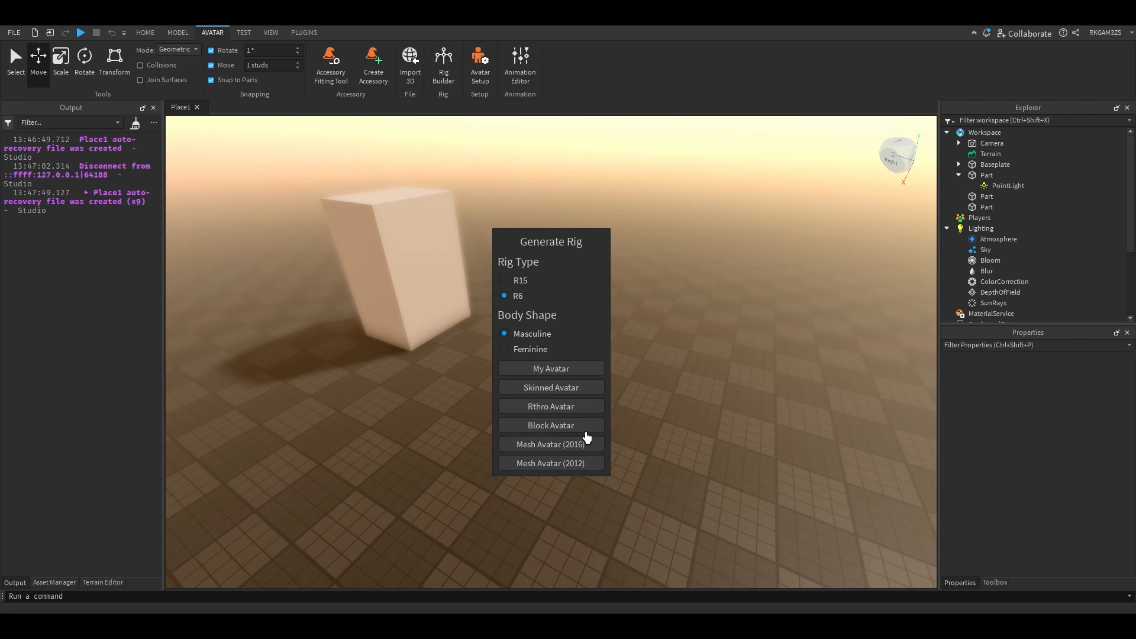
pyautogui.click(550, 444)
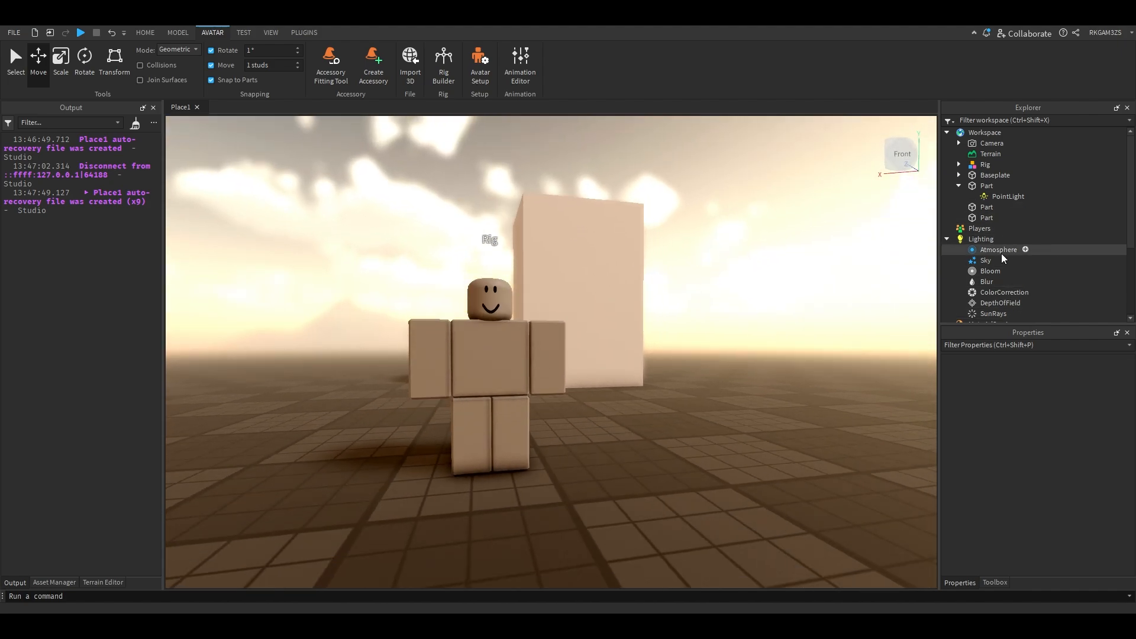
# - Set ColorCorrection Brightness to -0.05 with Contrast 0.7
pyautogui.click(1005, 293)
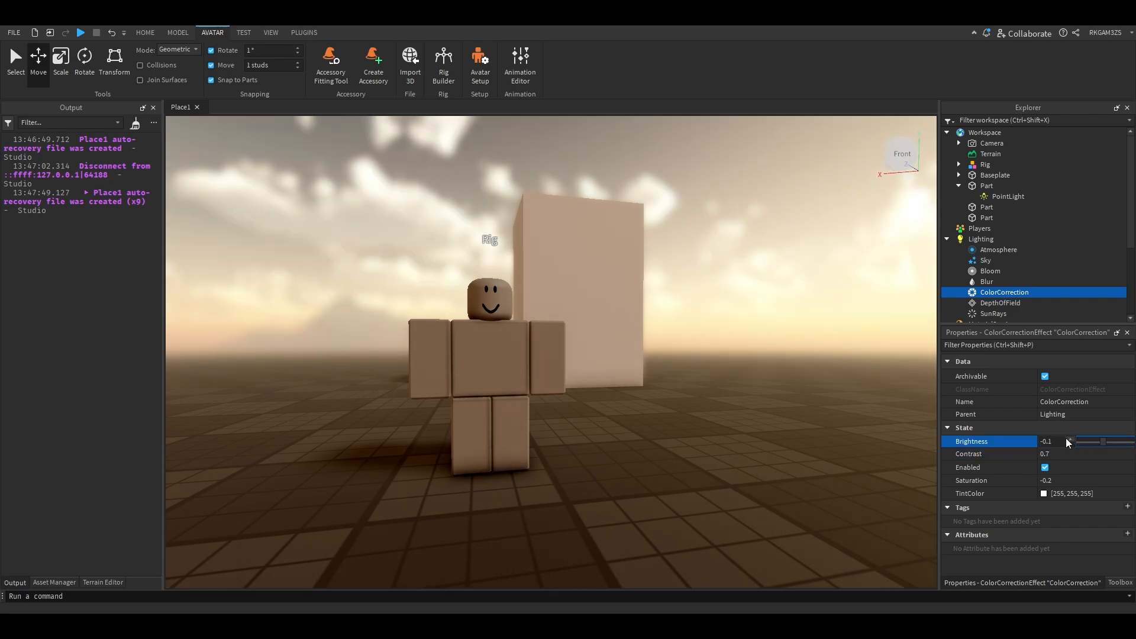
pyautogui.click(1055, 442)
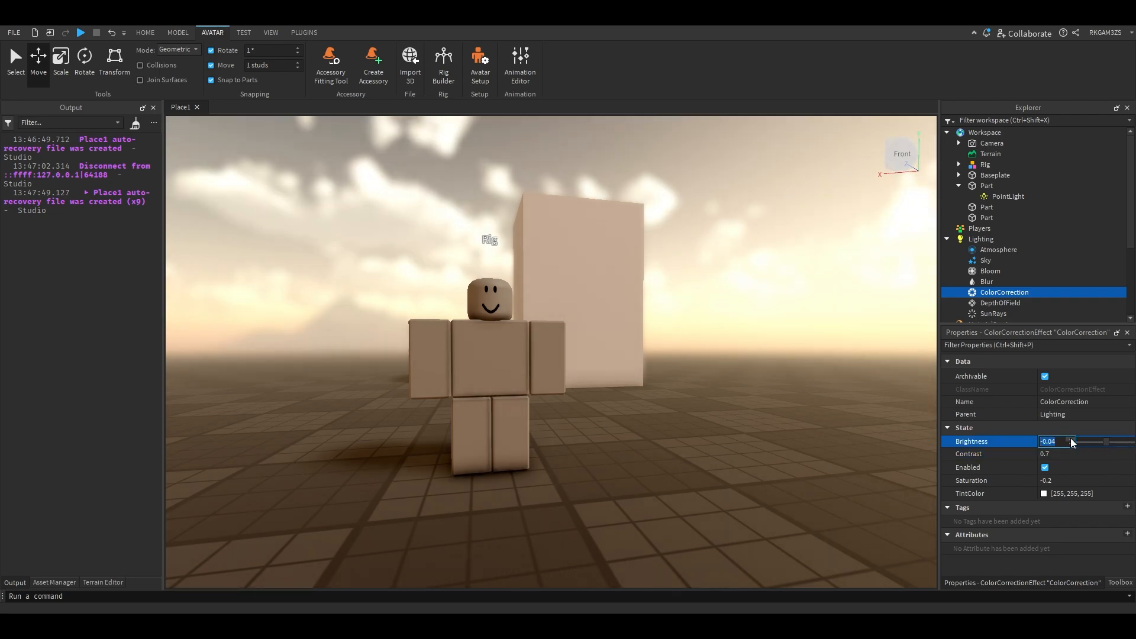
pyautogui.moveTo(1067, 441); pyautogui.dragTo(1070, 441)
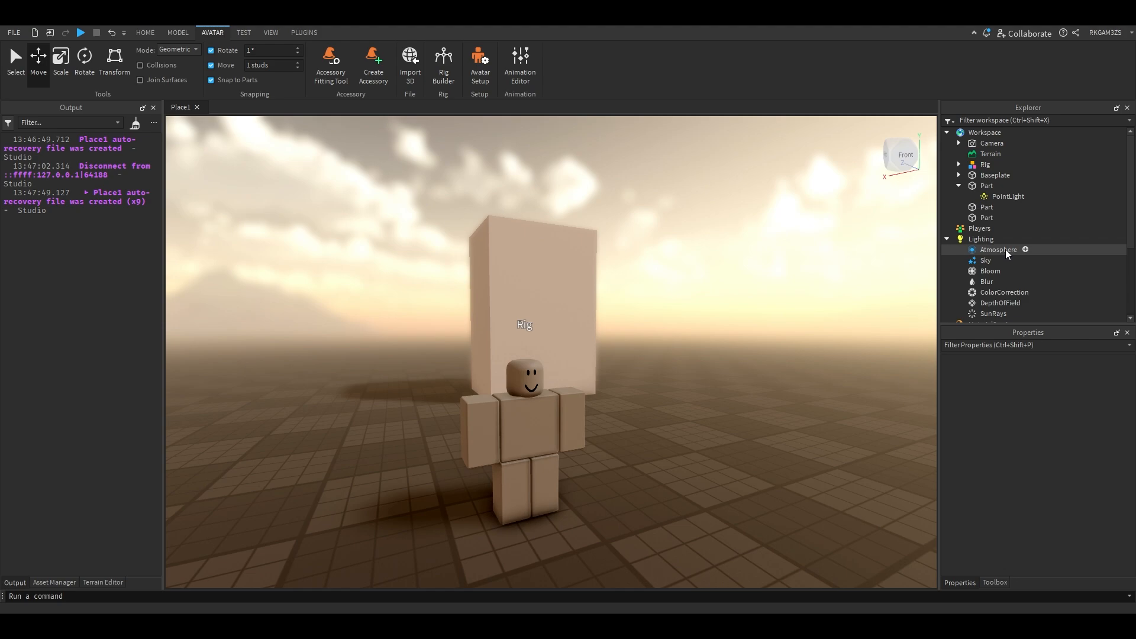
pyautogui.click(1005, 293)
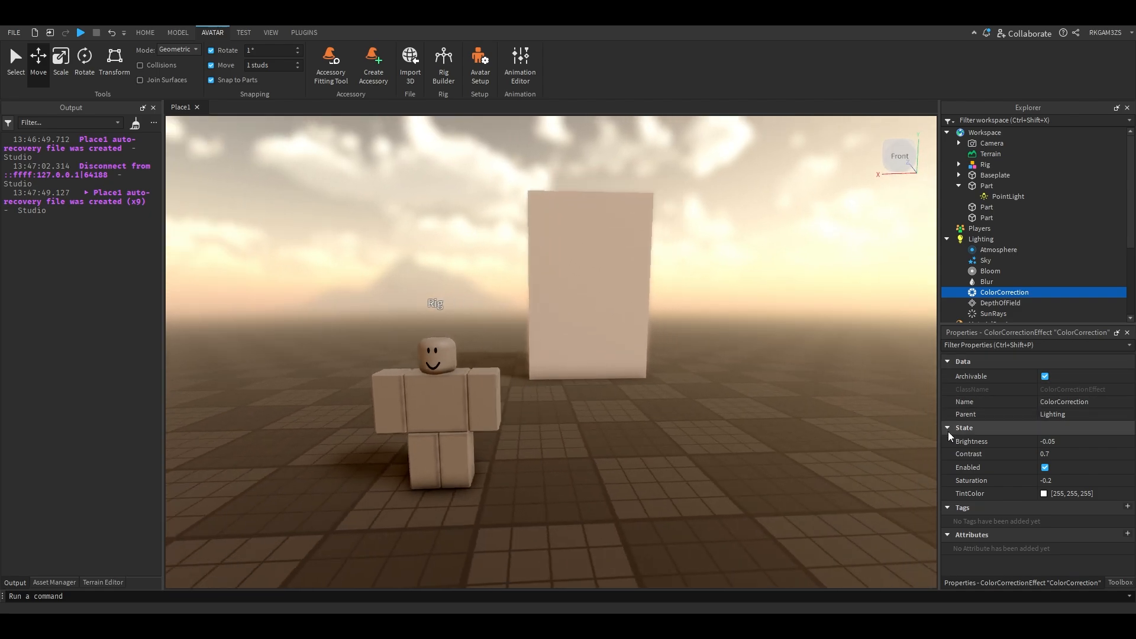
pyautogui.click(1044, 494)
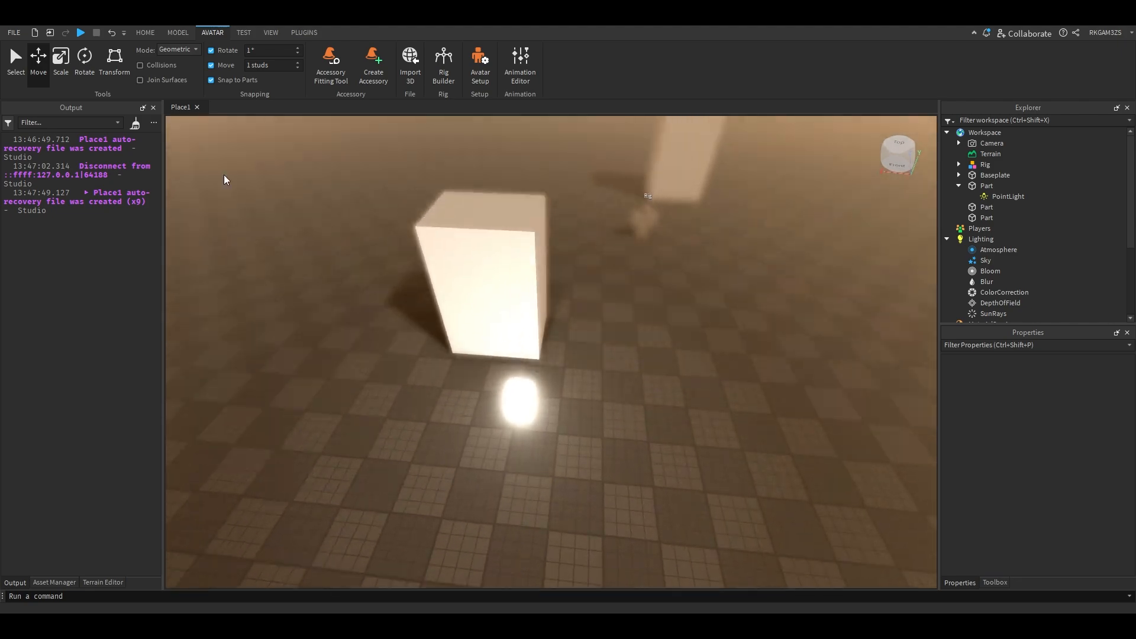
# - Insert a SpotLight into the neon part with Angle 45 and Range 33
pyautogui.click(519, 391)
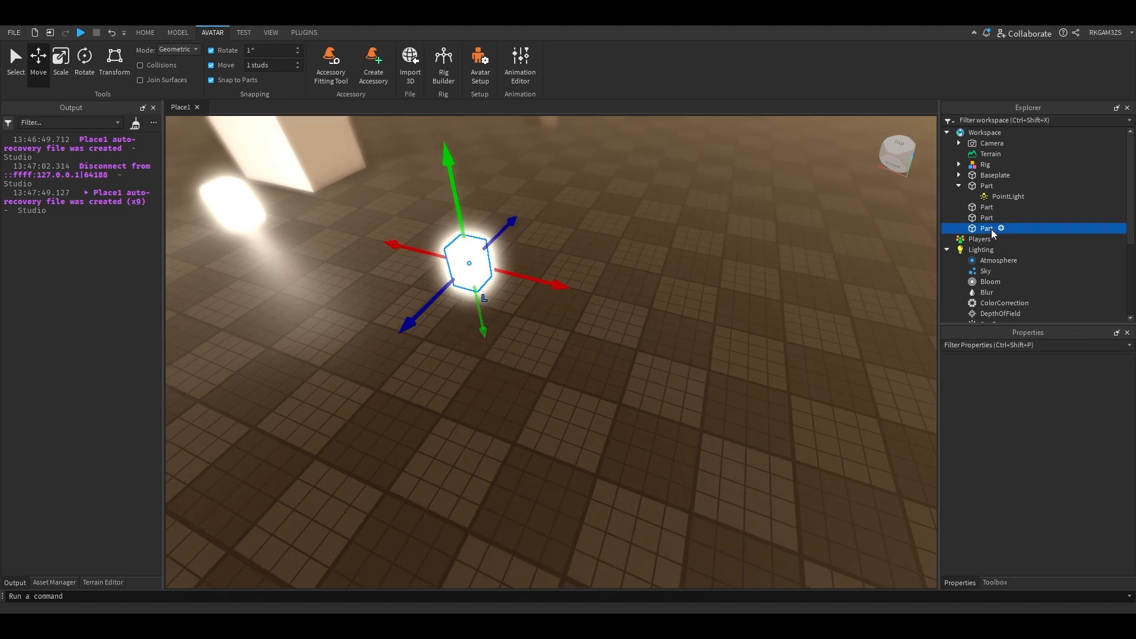
pyautogui.write('spo')
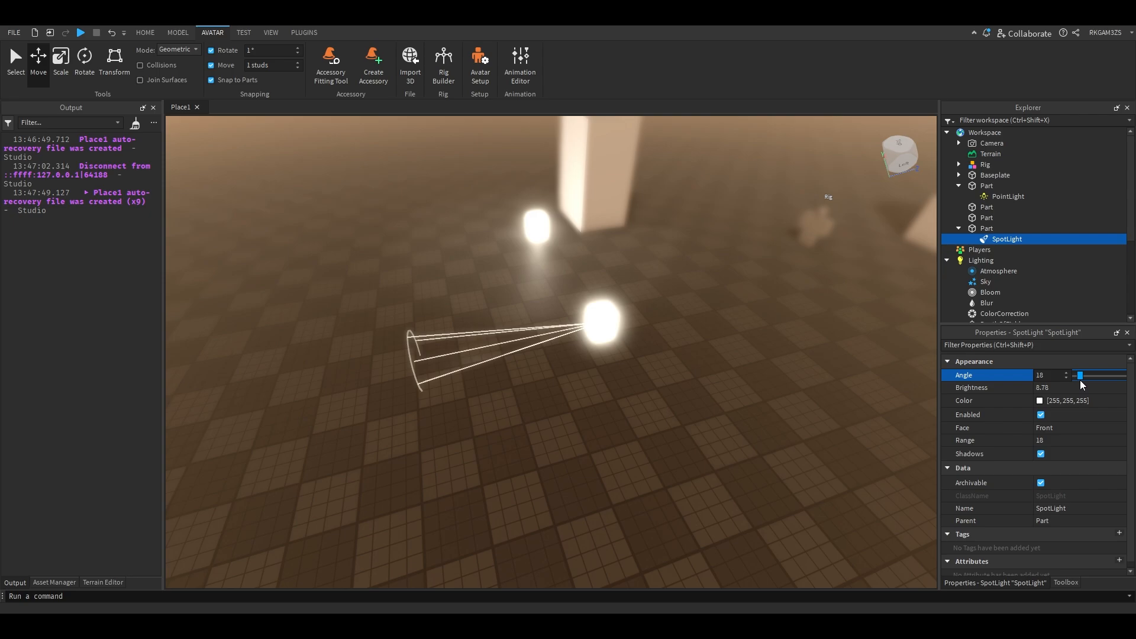
pyautogui.moveTo(1080, 375); pyautogui.dragTo(1125, 376)
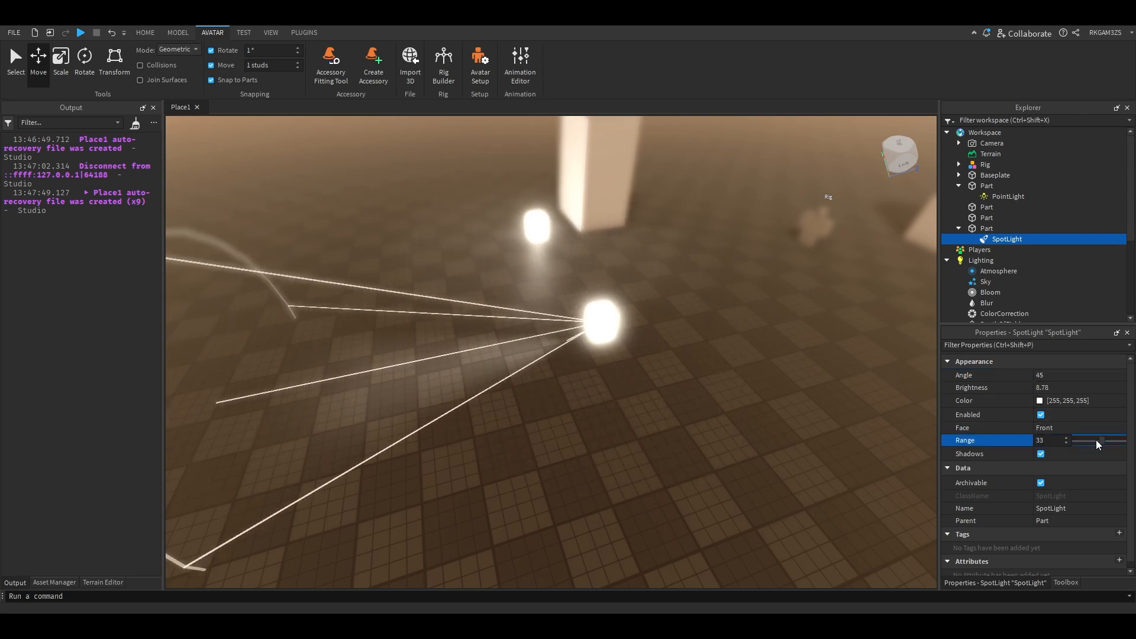
# - Rotate the neon part to aim the spotlight beam
pyautogui.click(987, 229)
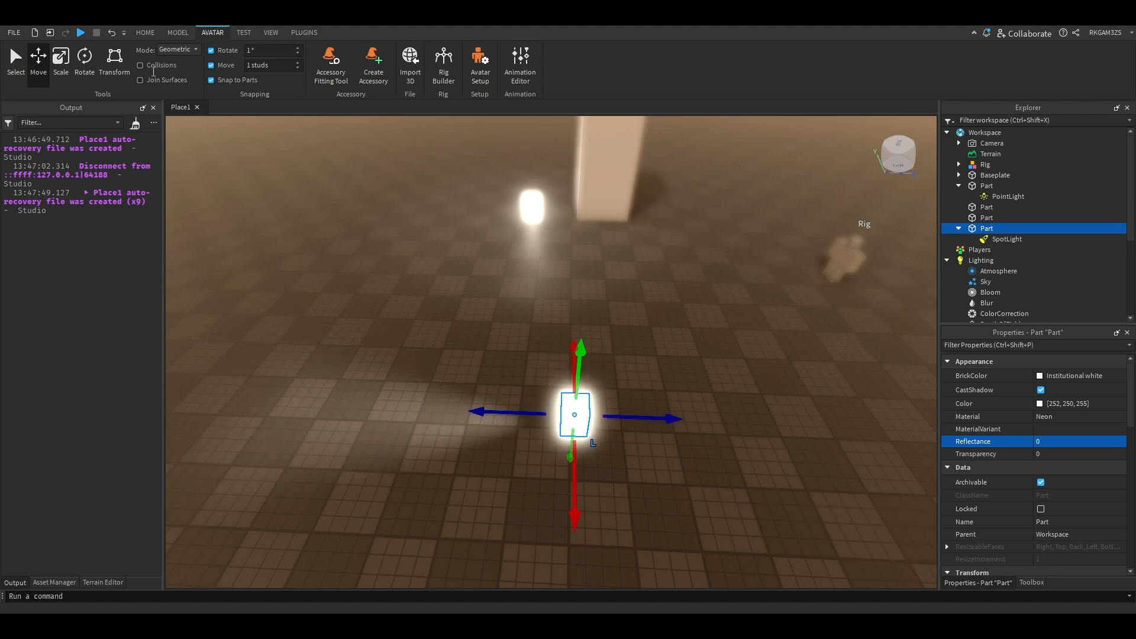
pyautogui.click(84, 59)
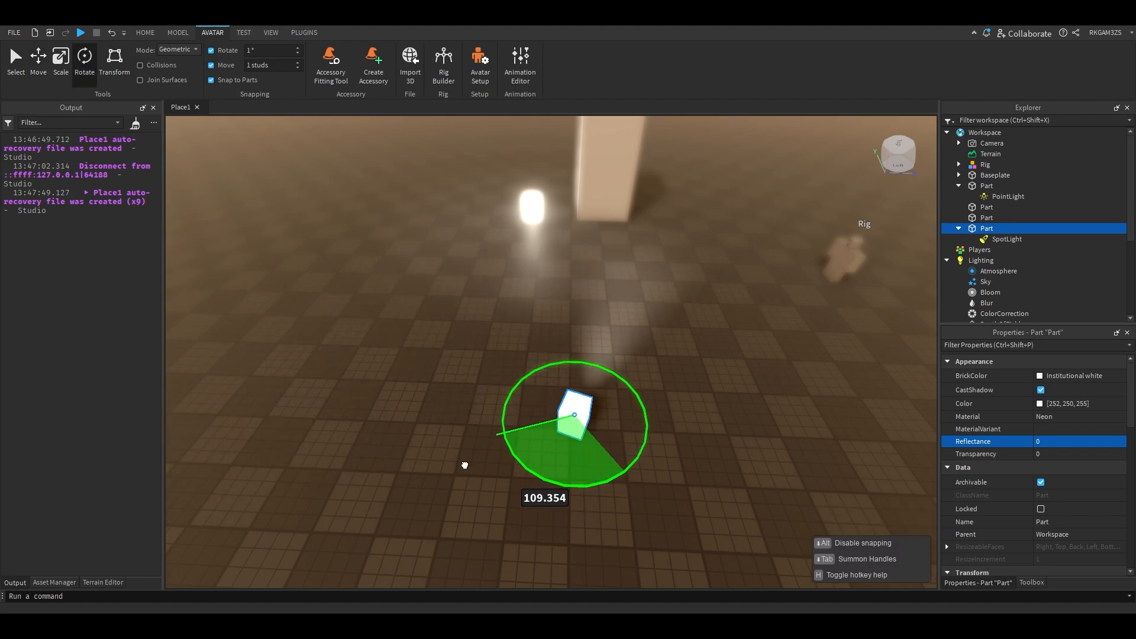
pyautogui.moveTo(498, 433); pyautogui.dragTo(597, 483)
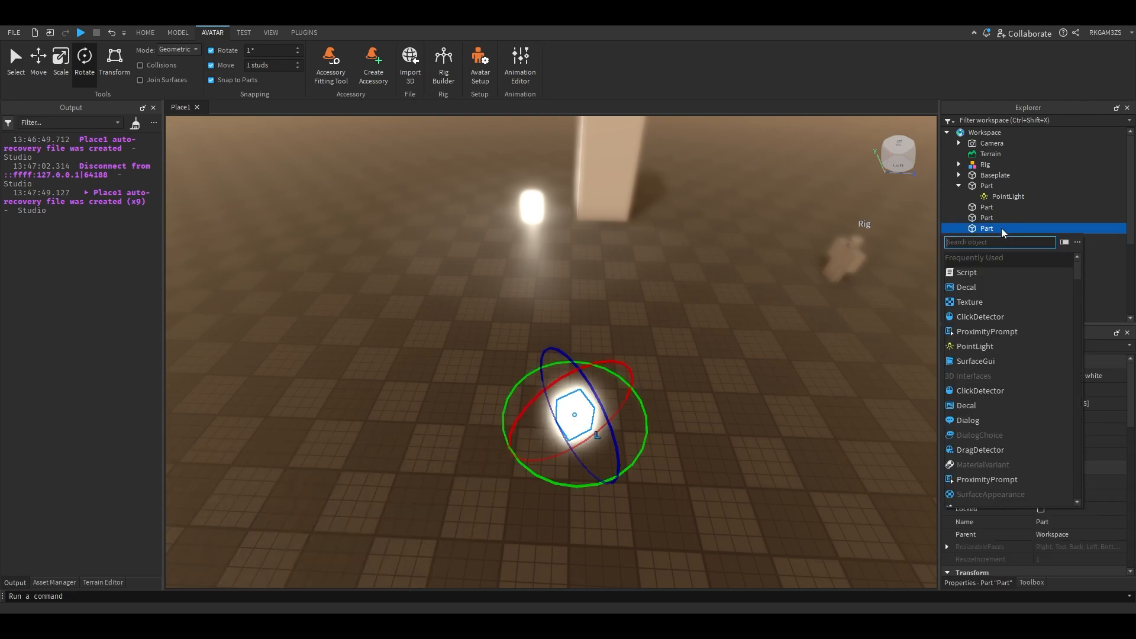
# - Add a SurfaceLight to the neon part and choose the face it shines from
pyautogui.write('su')
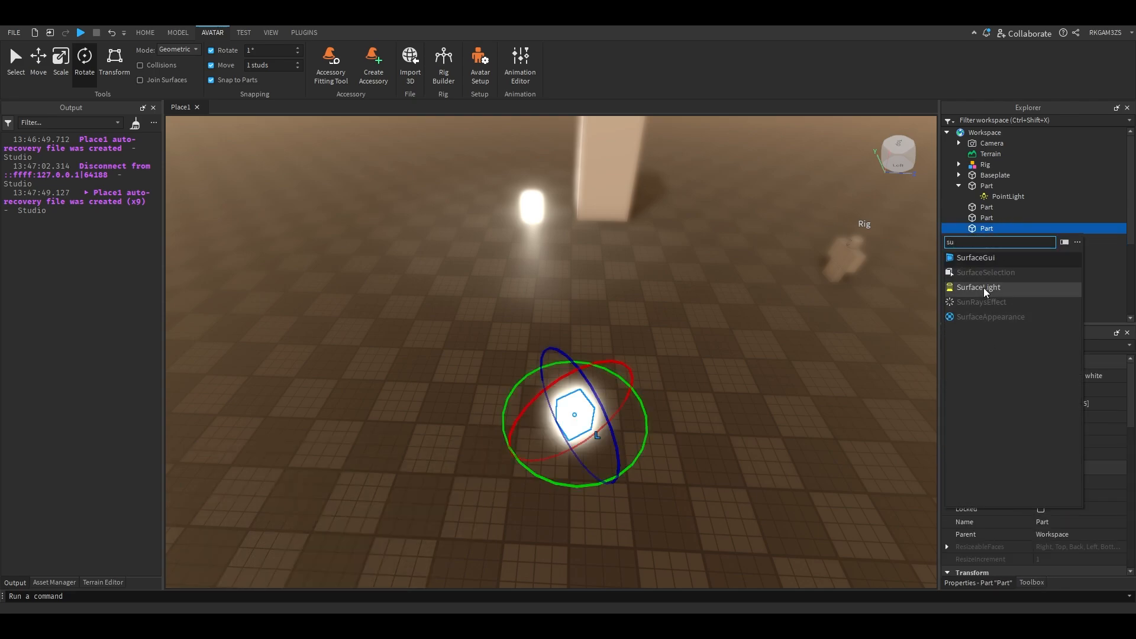
pyautogui.click(979, 287)
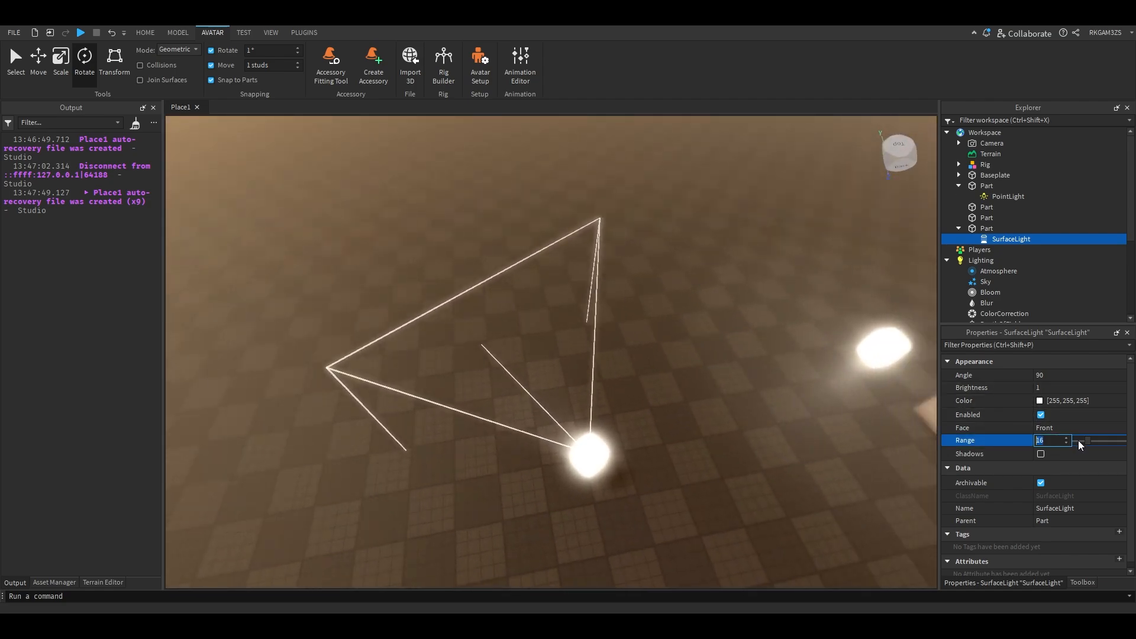
pyautogui.click(1080, 428)
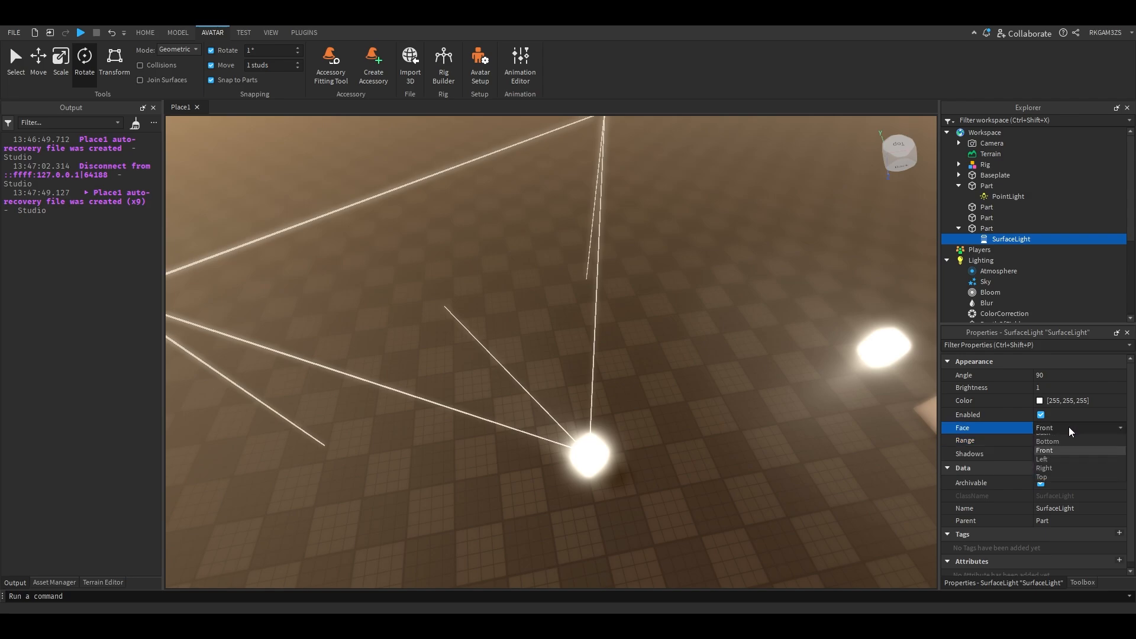
pyautogui.click(1048, 442)
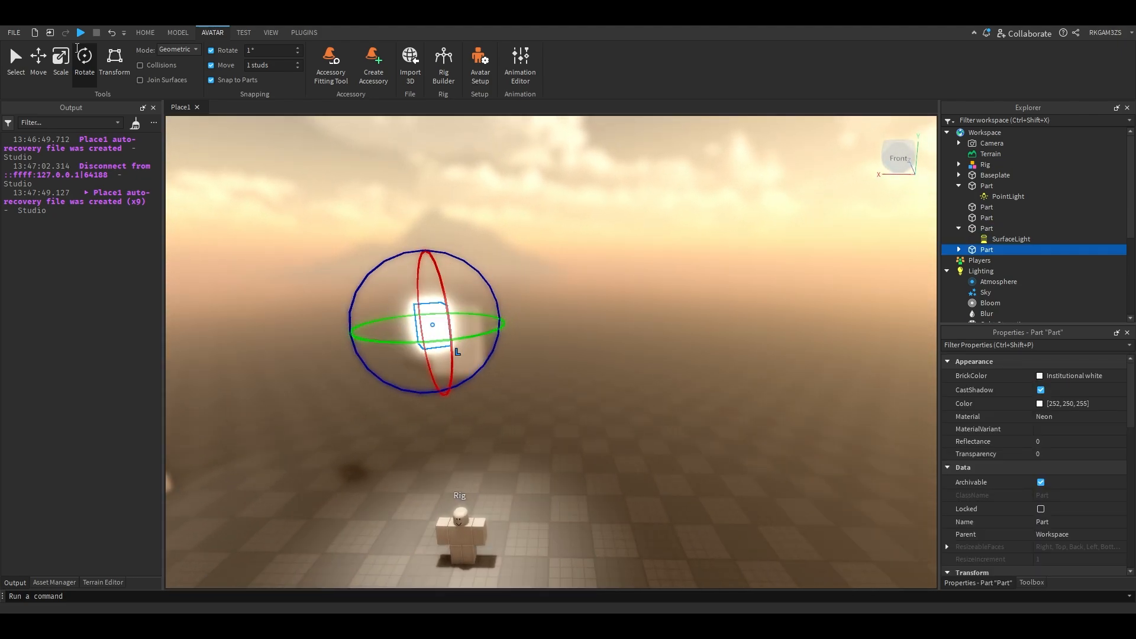
# - Add a SpotLight inside the new neon part
pyautogui.click(38, 62)
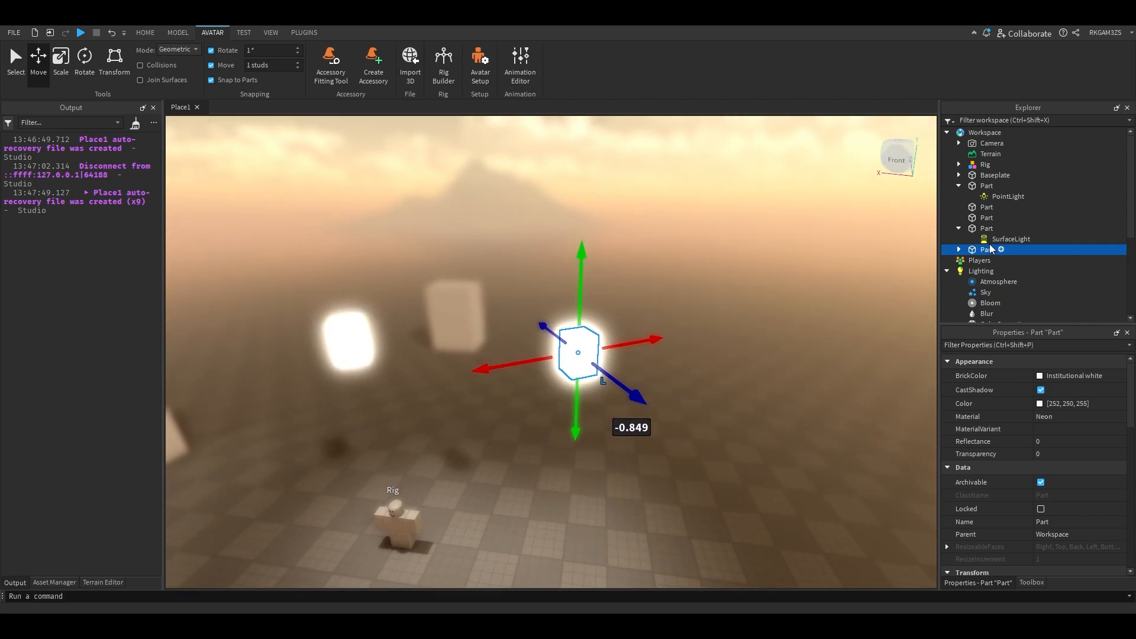
pyautogui.click(1002, 250)
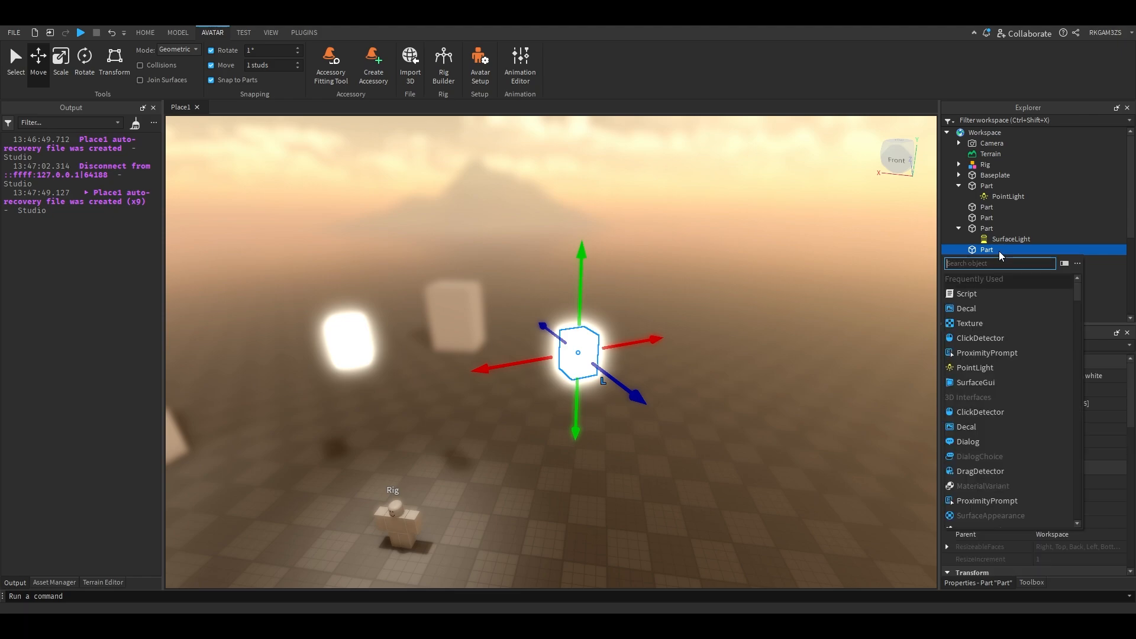
pyautogui.click(975, 366)
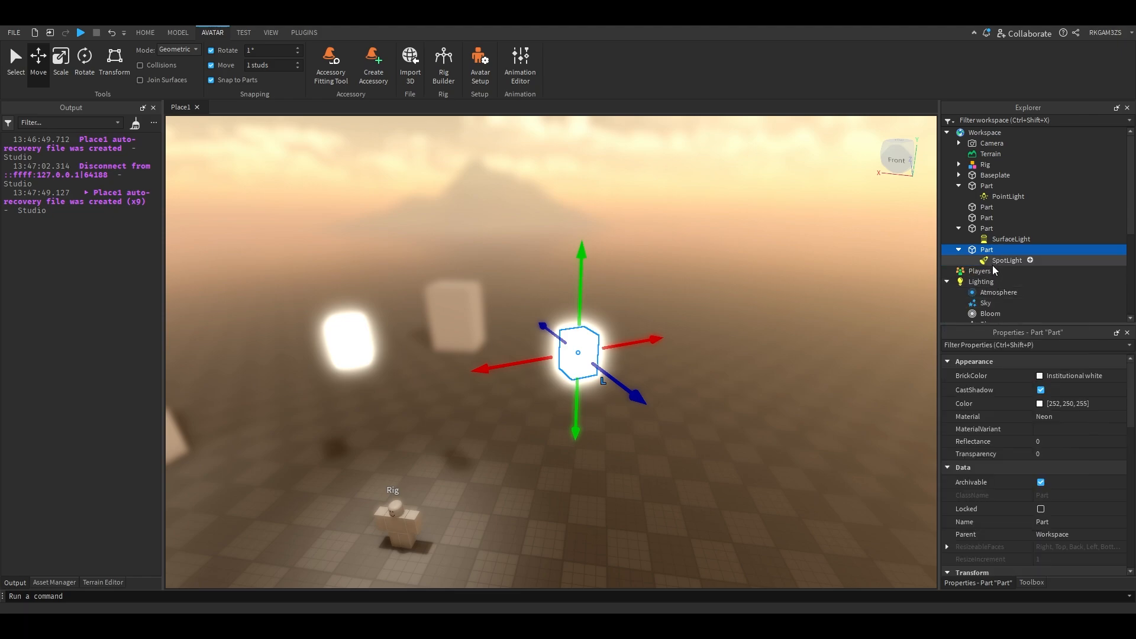
pyautogui.click(1002, 317)
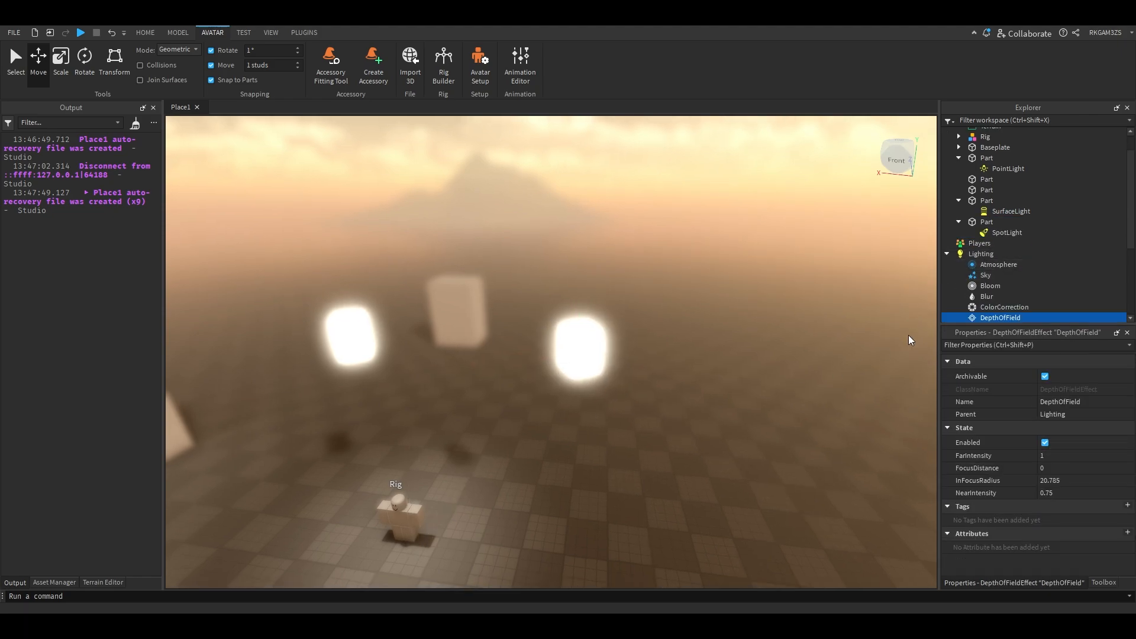
# - Make the spotlight shine from the Bottom face and increase its range
pyautogui.click(1006, 232)
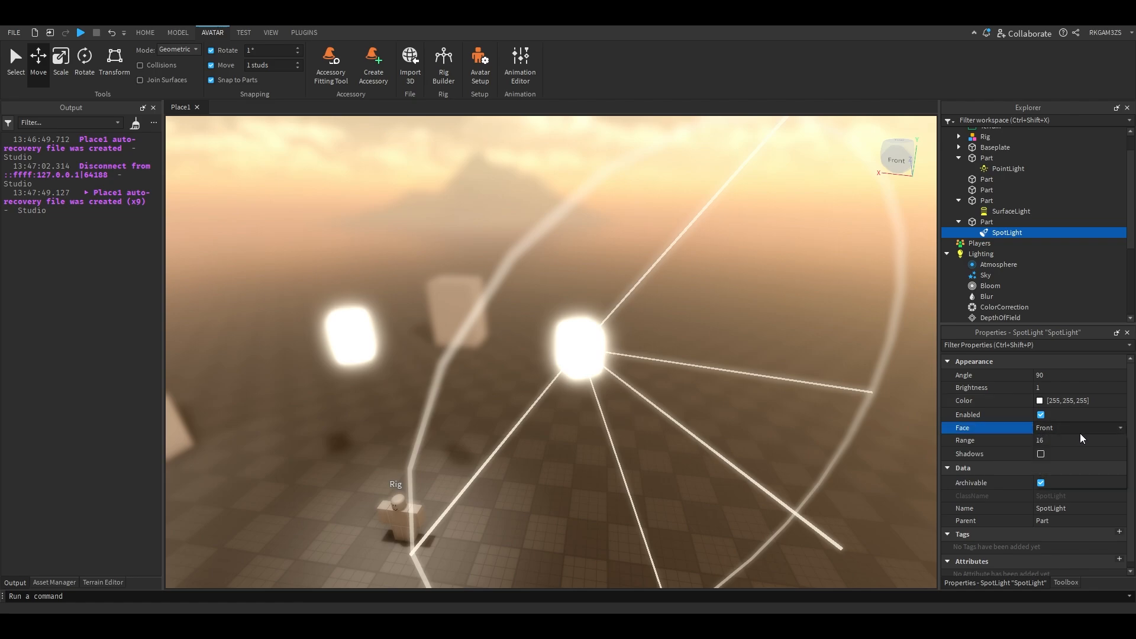
pyautogui.click(1080, 427)
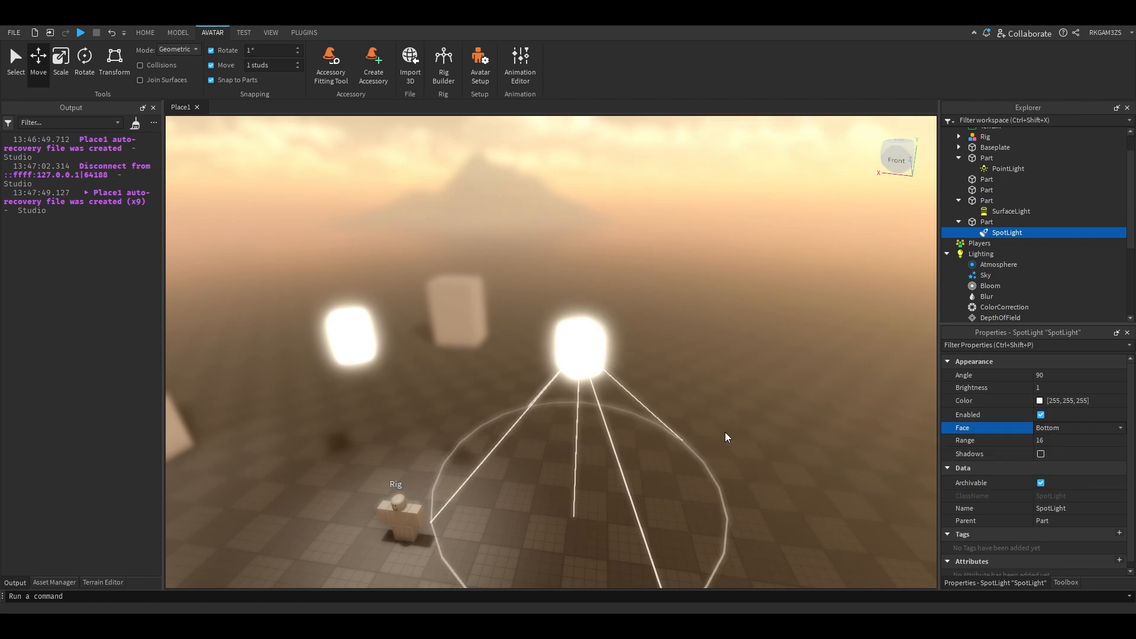
pyautogui.click(1051, 375)
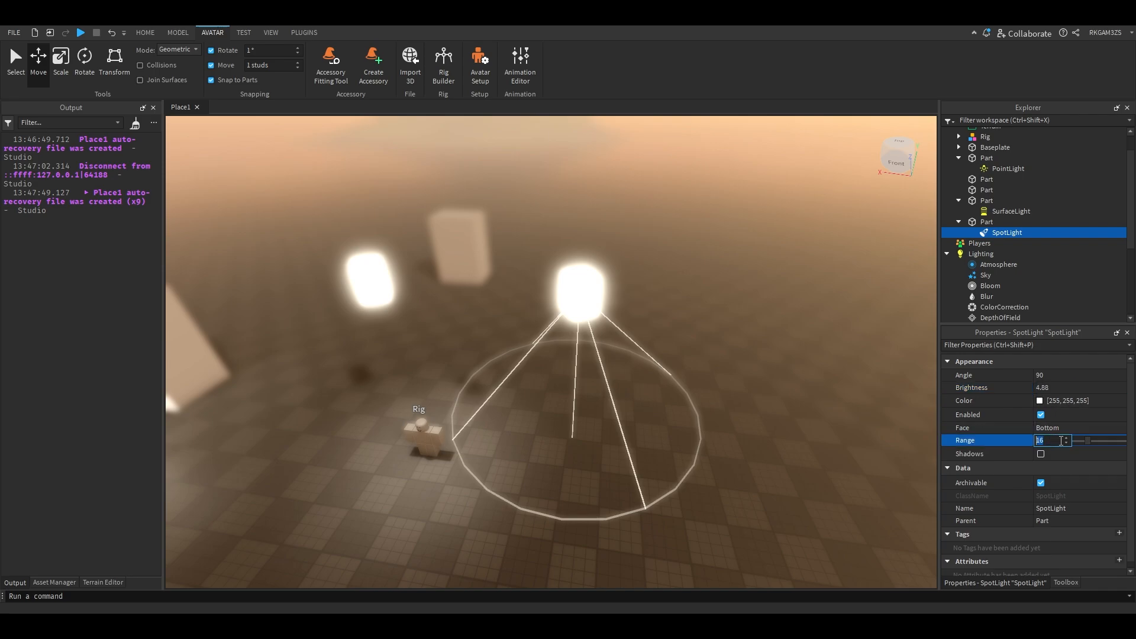
pyautogui.moveTo(1076, 440); pyautogui.dragTo(1096, 441)
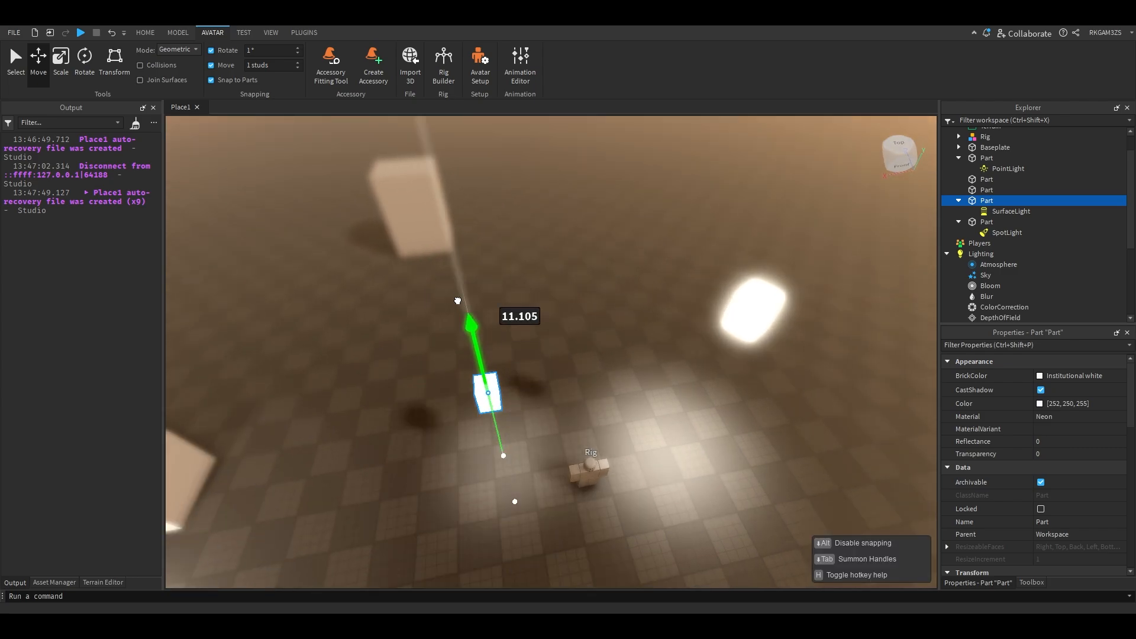
# - Stretch the glowing SurfaceLight part much longer with the Scale tool
pyautogui.click(60, 59)
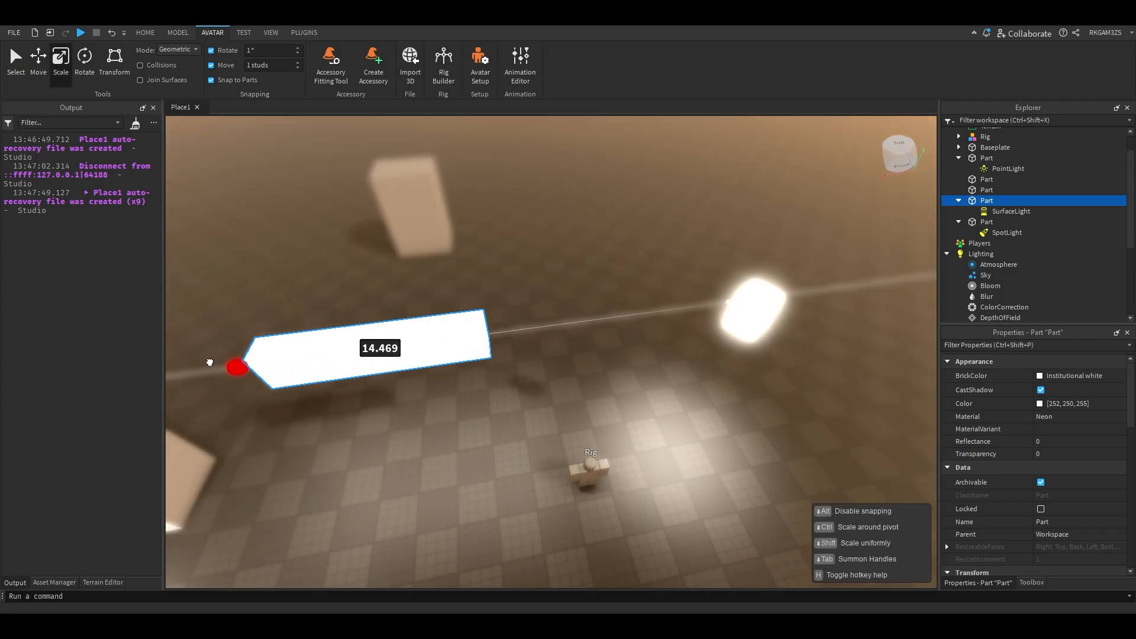
pyautogui.moveTo(236, 367); pyautogui.dragTo(573, 286)
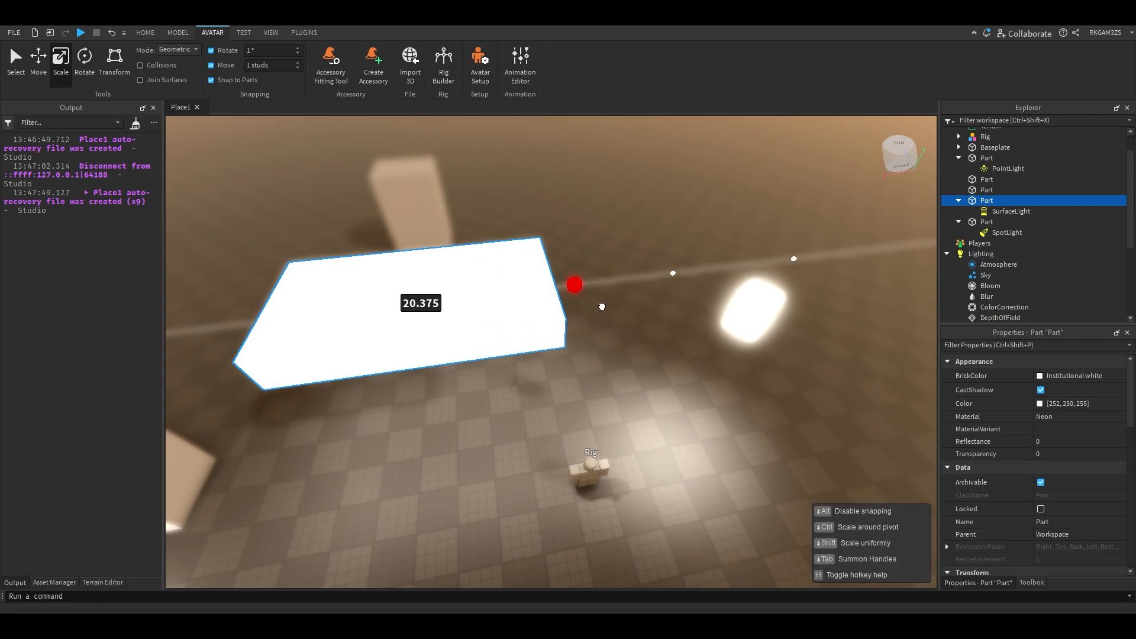
pyautogui.moveTo(573, 284); pyautogui.dragTo(650, 234)
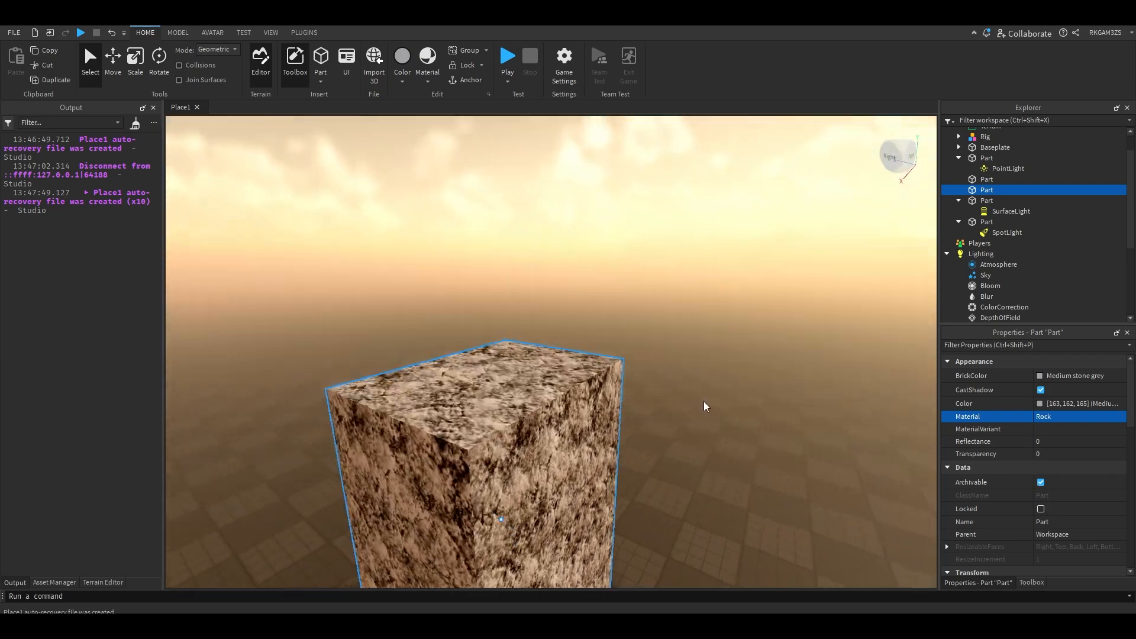
# - View the PBR material pack in My Models, then duplicate the rock block
pyautogui.click(295, 64)
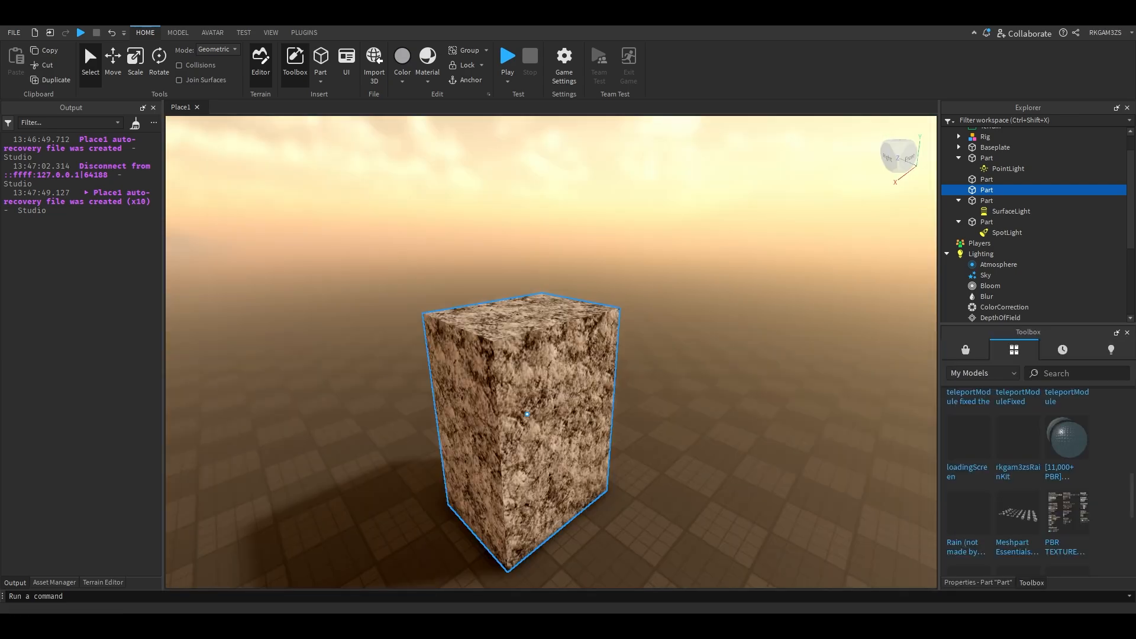
pyautogui.moveTo(1066, 434)
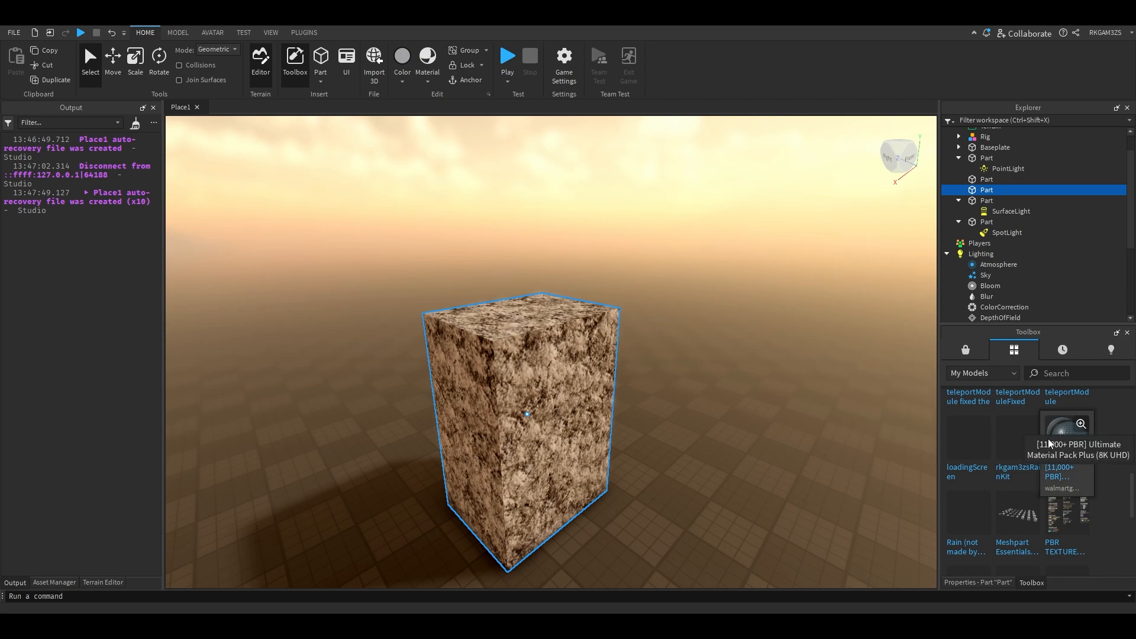
pyautogui.moveTo(1065, 427)
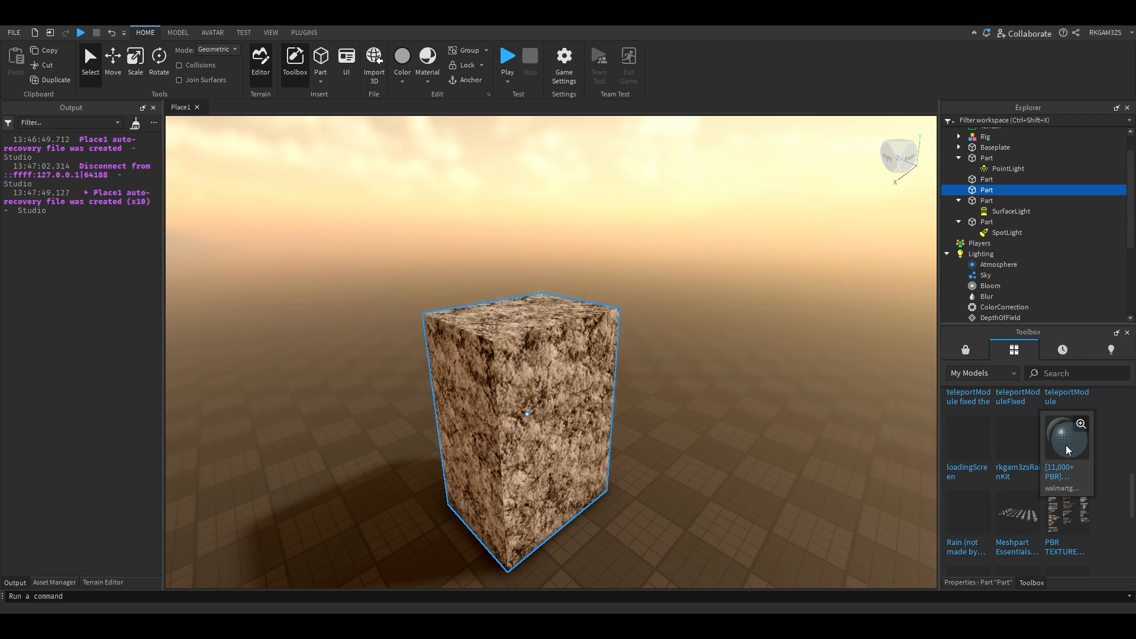
pyautogui.click(1066, 449)
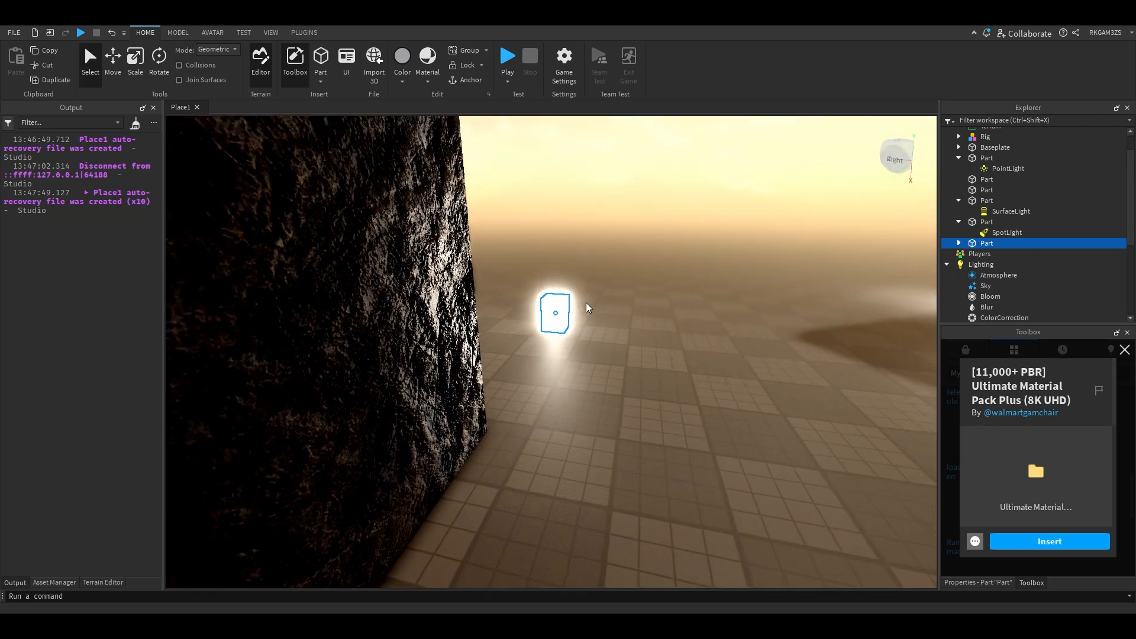
pyautogui.moveTo(556, 313); pyautogui.dragTo(608, 356)
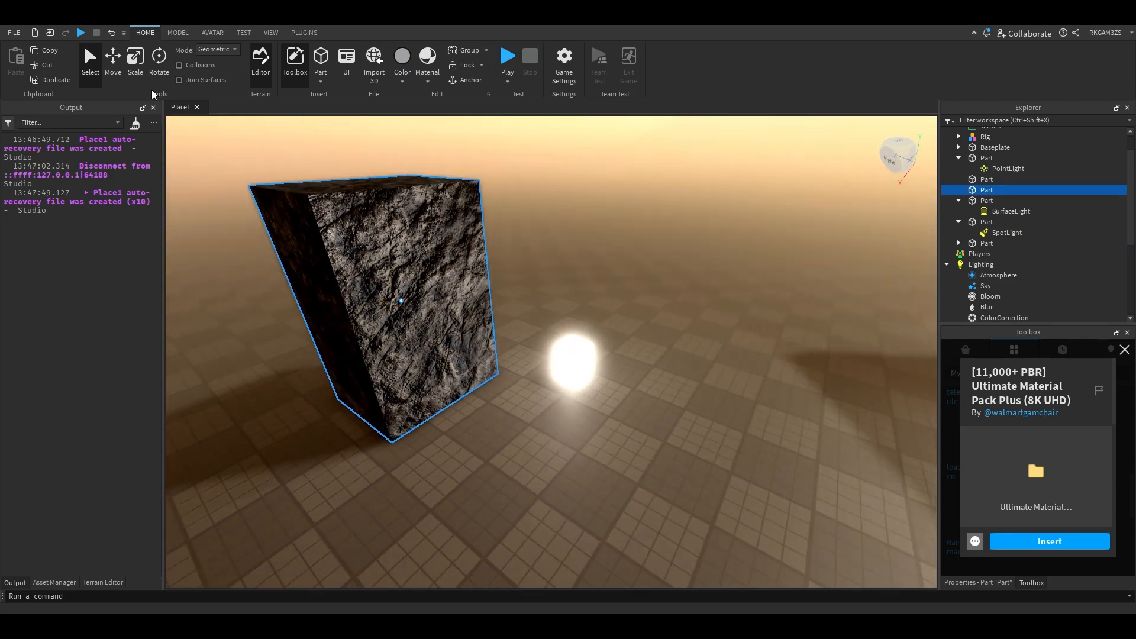
pyautogui.click(135, 59)
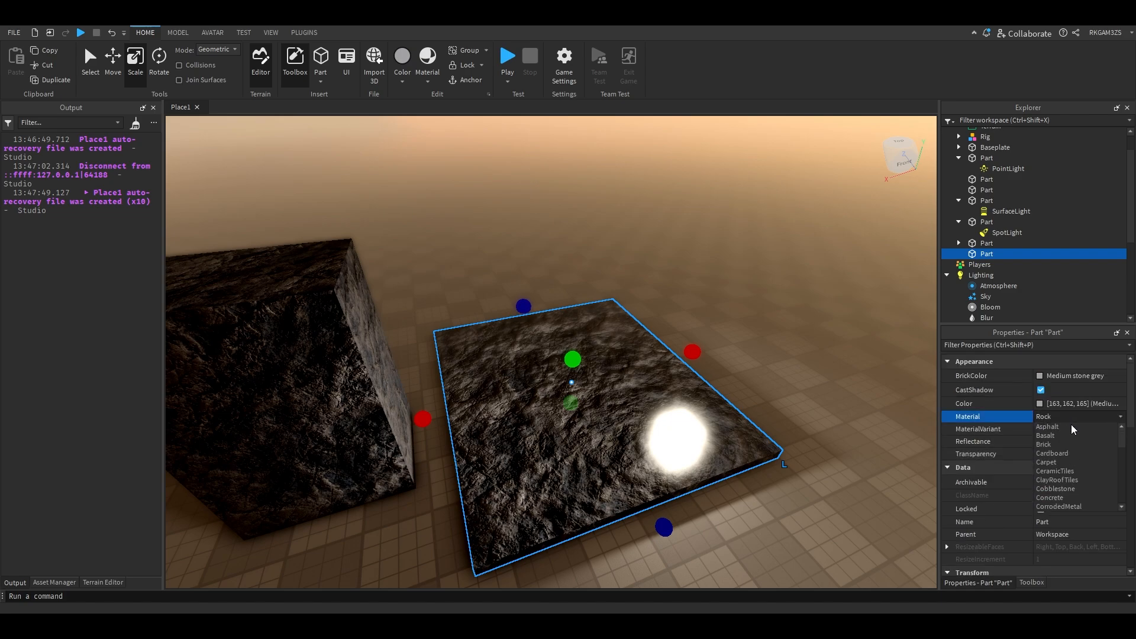
# - Search the Material Manager for wood materials
pyautogui.scroll(-3)
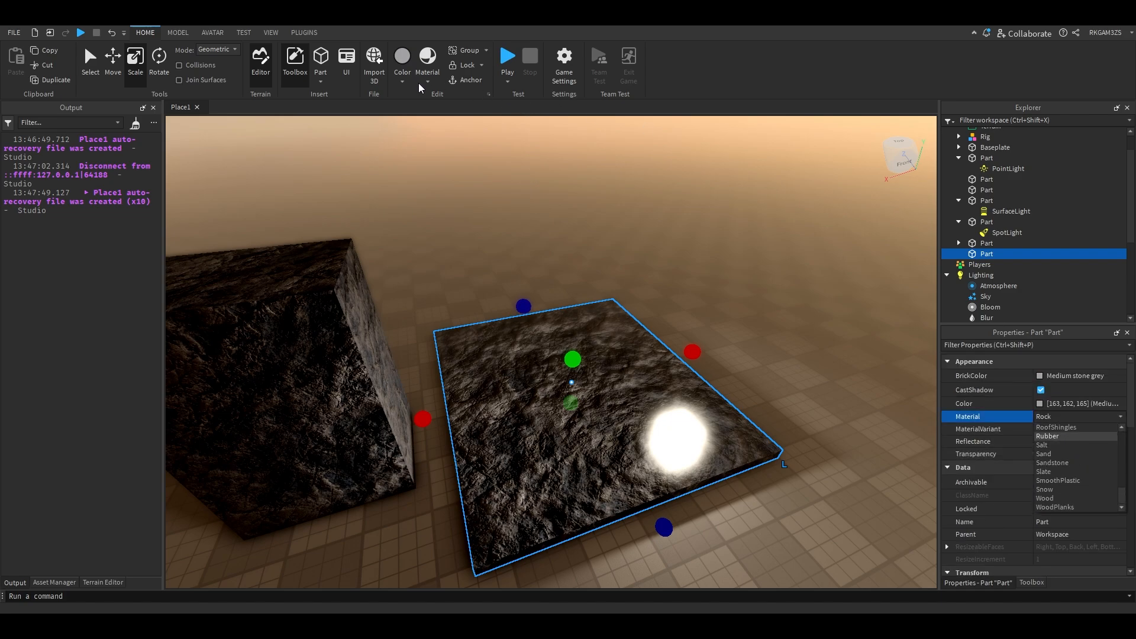
pyautogui.click(427, 61)
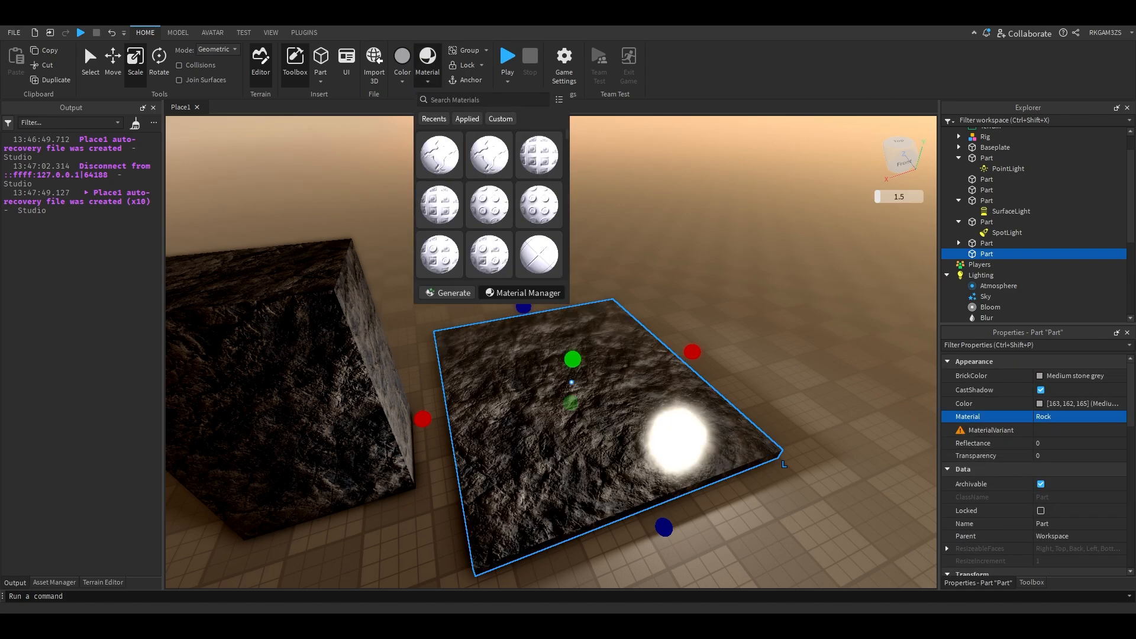
pyautogui.click(527, 293)
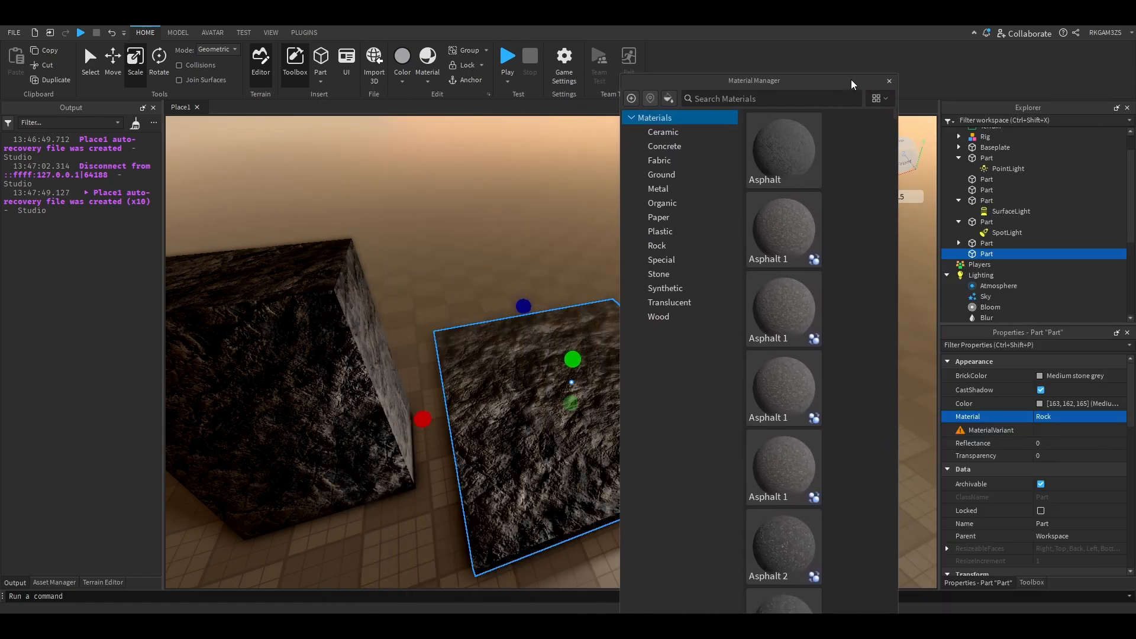
pyautogui.write('wood')
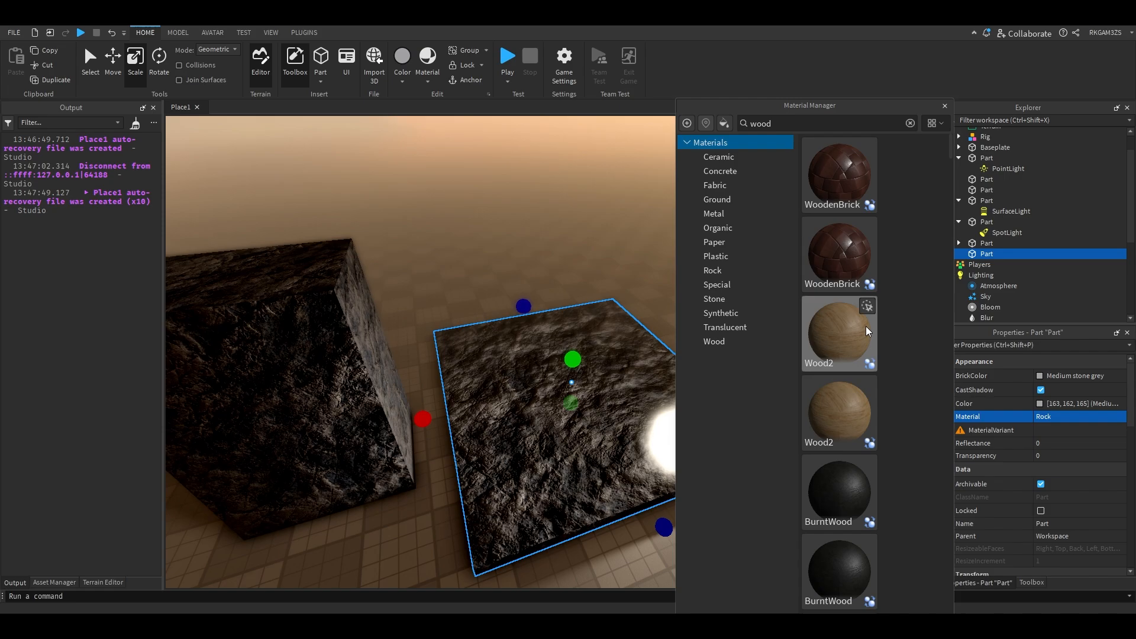
# - Apply the Woodtiles wood material to the flat slab
pyautogui.click(838, 174)
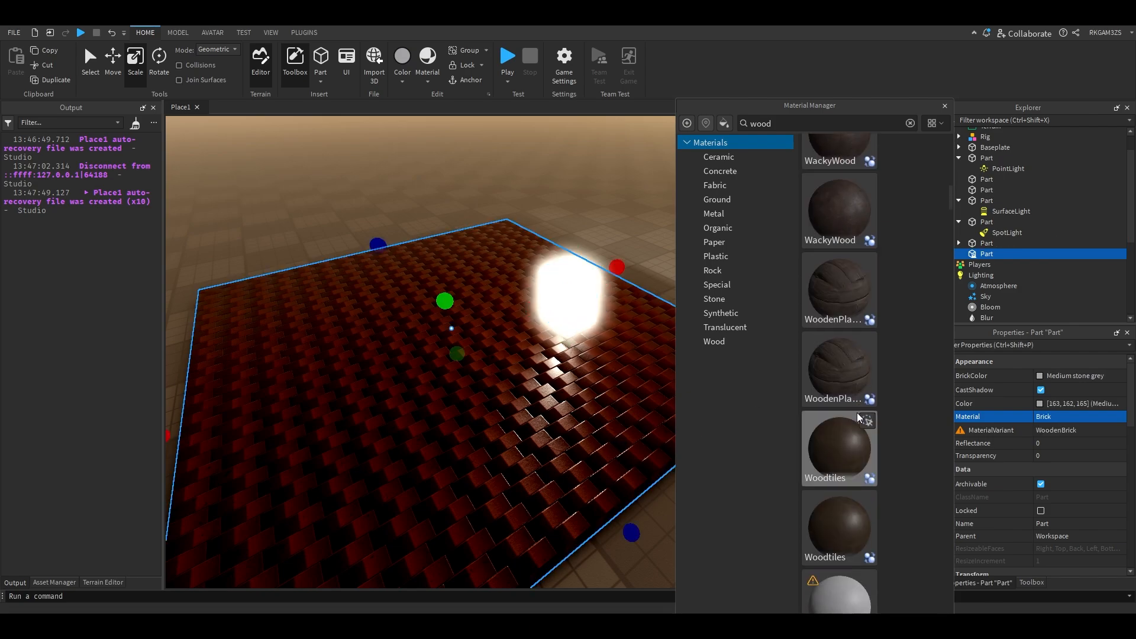
pyautogui.click(839, 448)
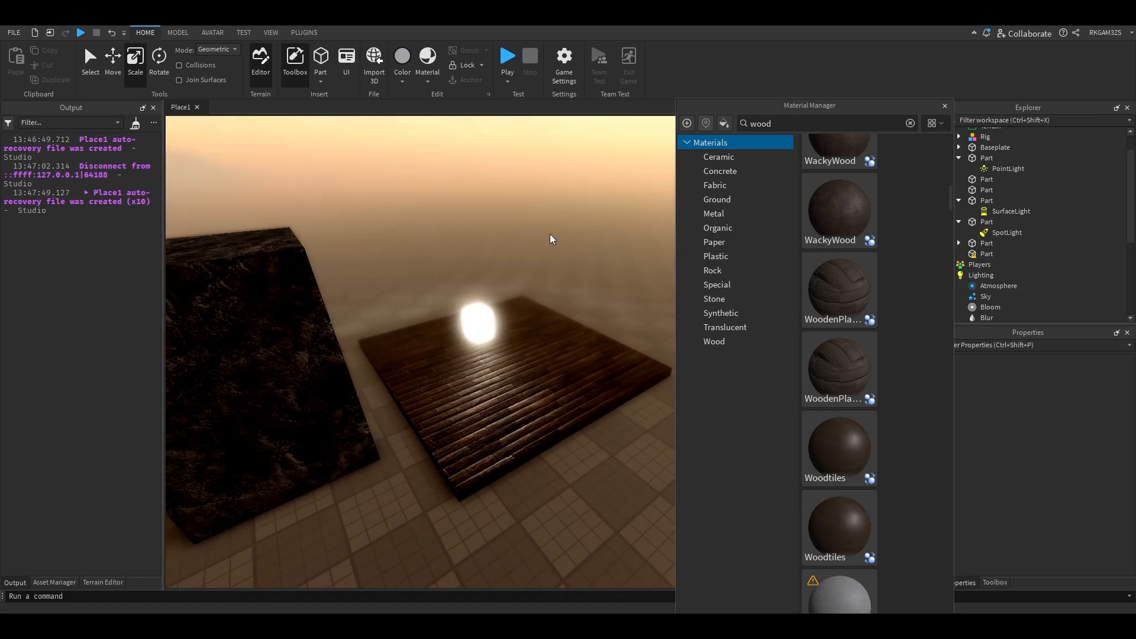
pyautogui.click(943, 106)
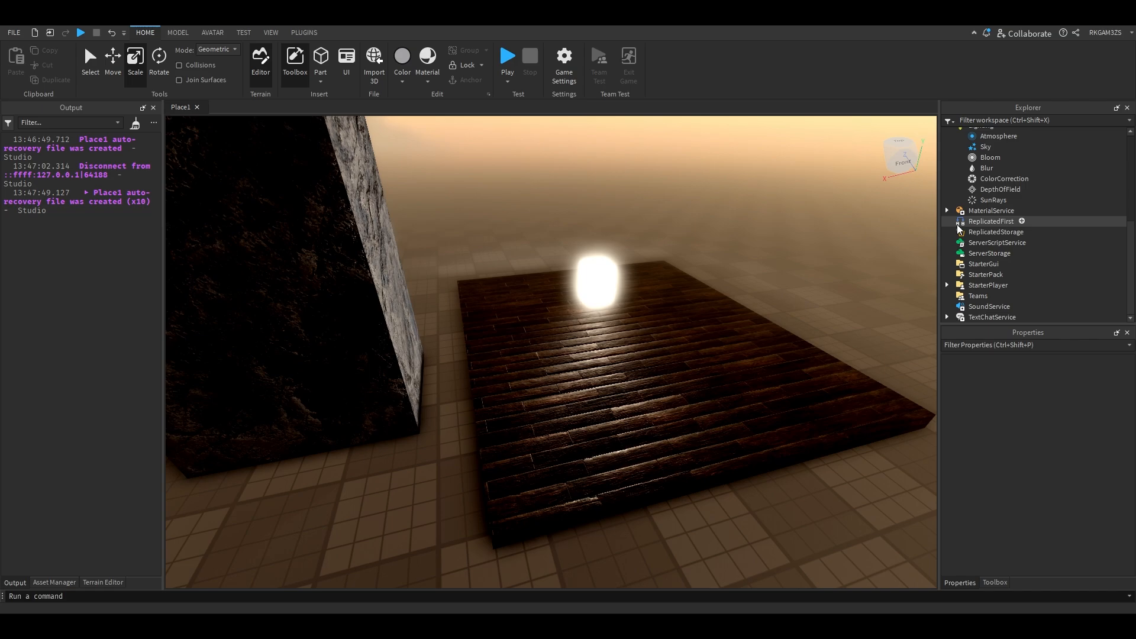
# - Give the slab the lighter wooden plank material, then select MaterialService
pyautogui.click(947, 211)
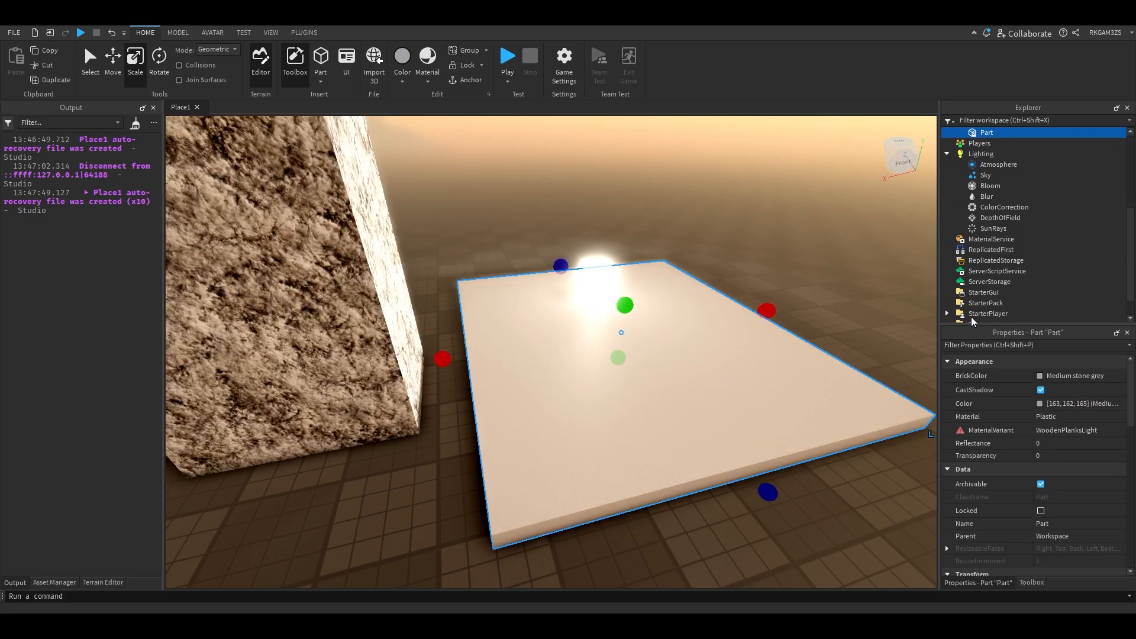
pyautogui.moveTo(446, 174)
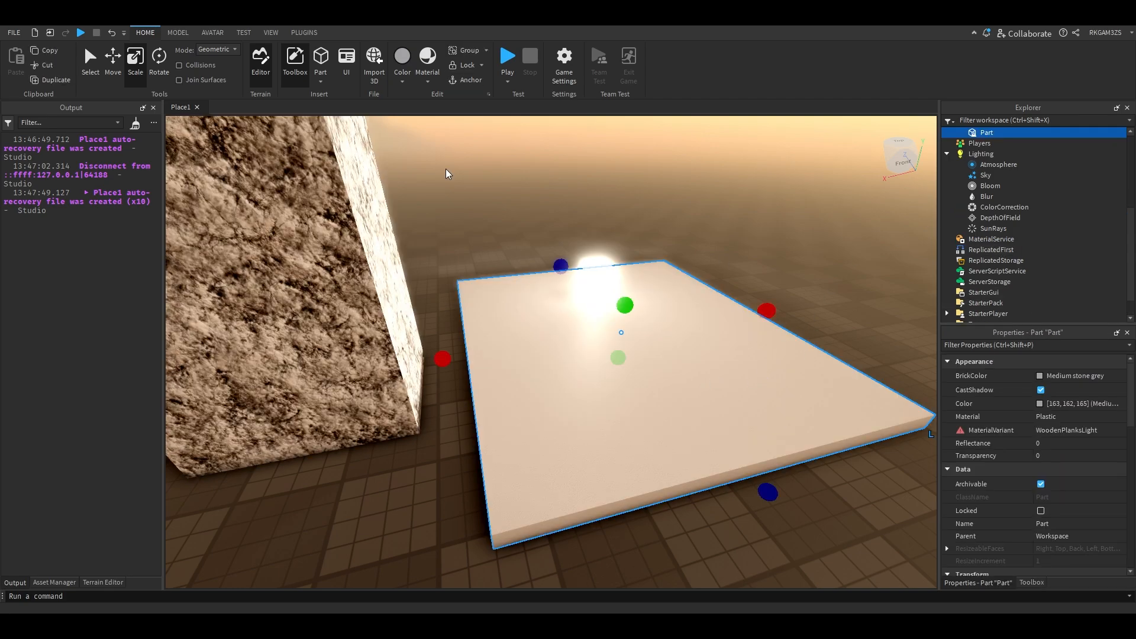
pyautogui.click(428, 62)
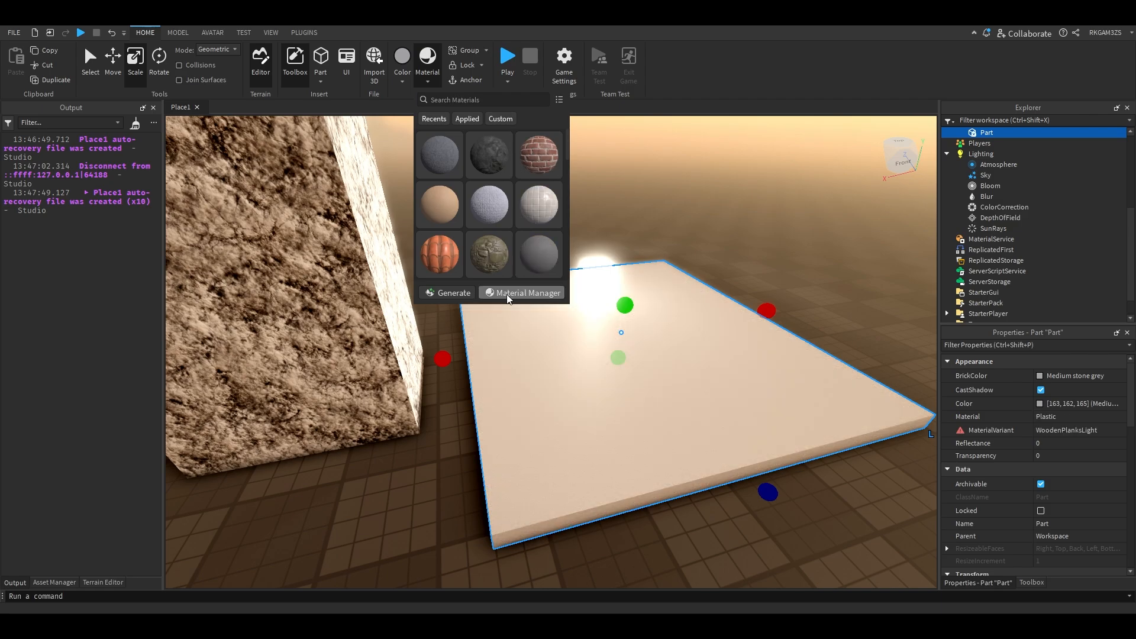
pyautogui.click(526, 292)
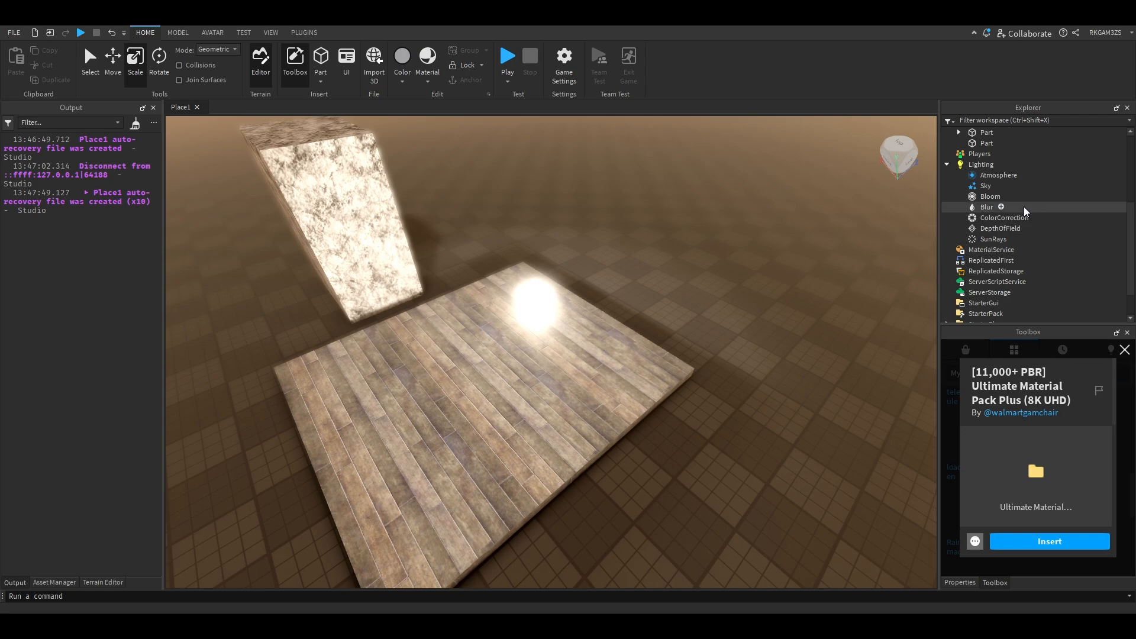
pyautogui.scroll(-3)
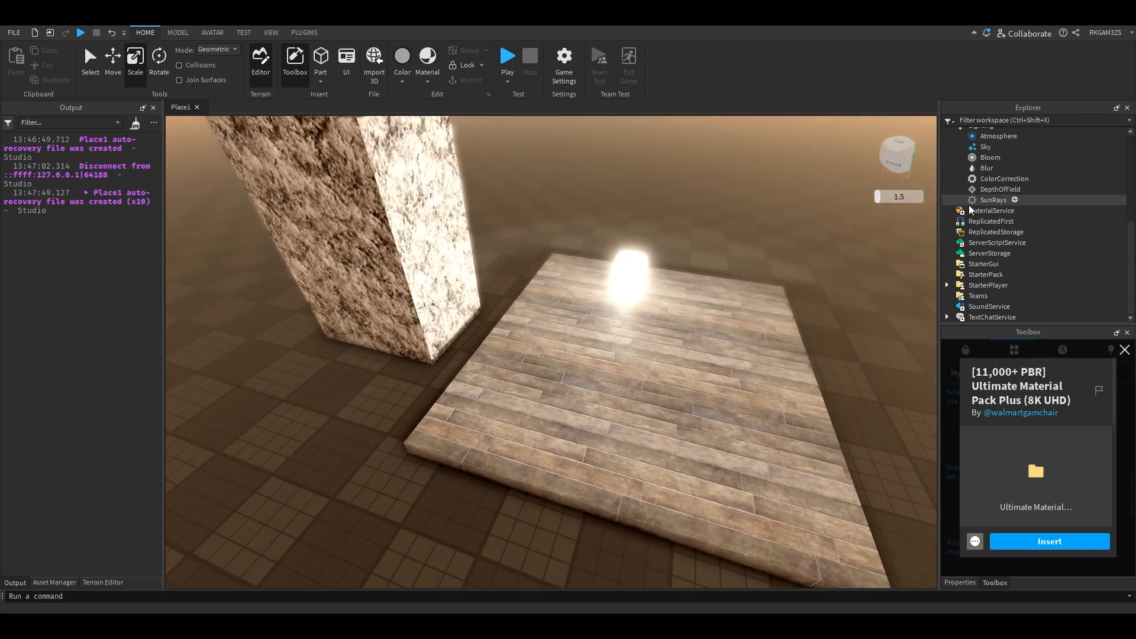
pyautogui.click(991, 211)
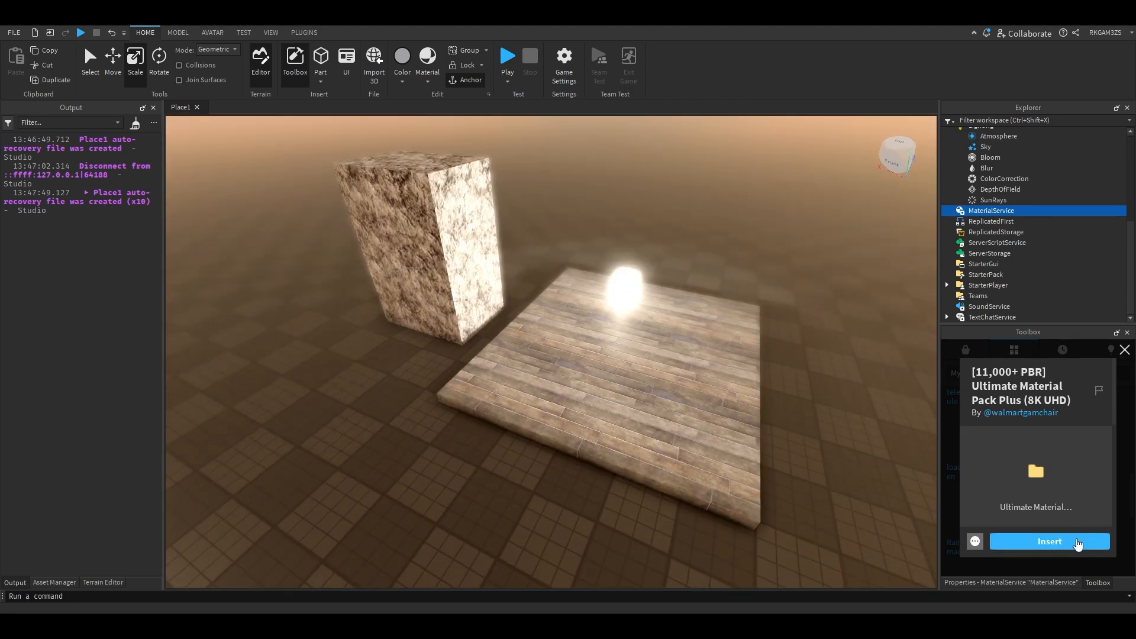
pyautogui.moveTo(993, 279)
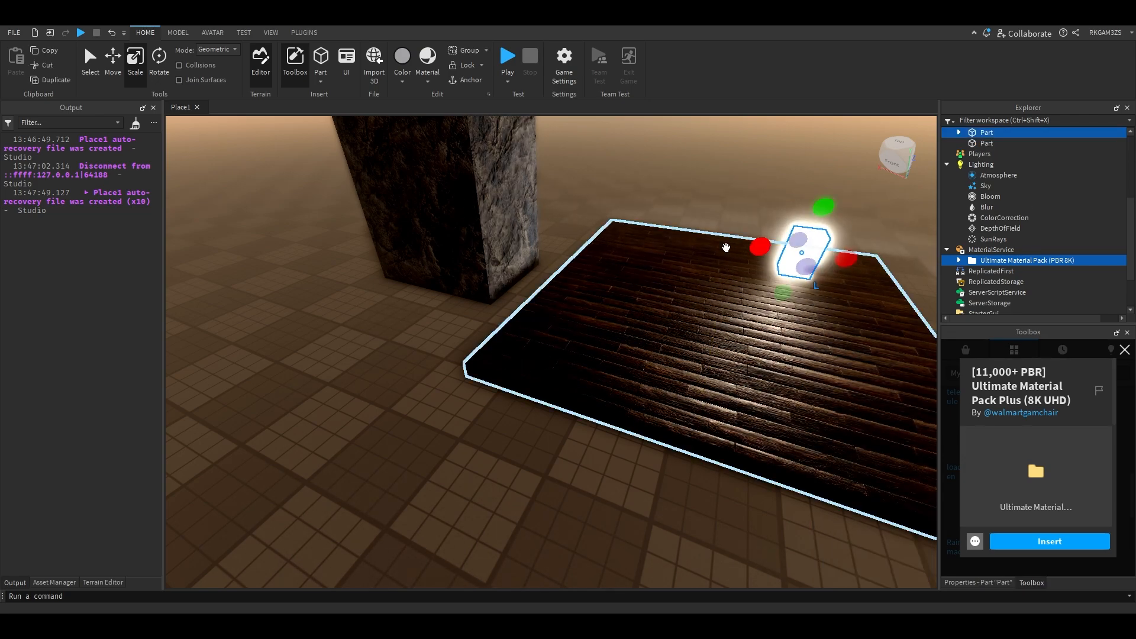
# - Search the Material Manager for stone and give the block a dark stone texture
pyautogui.click(428, 62)
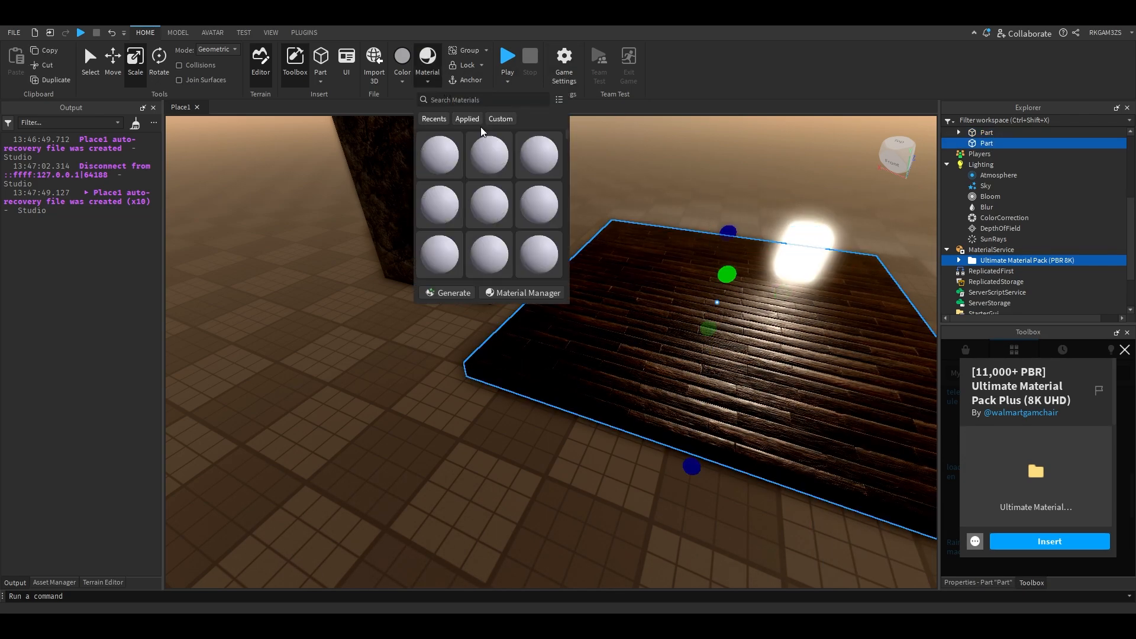
pyautogui.click(527, 293)
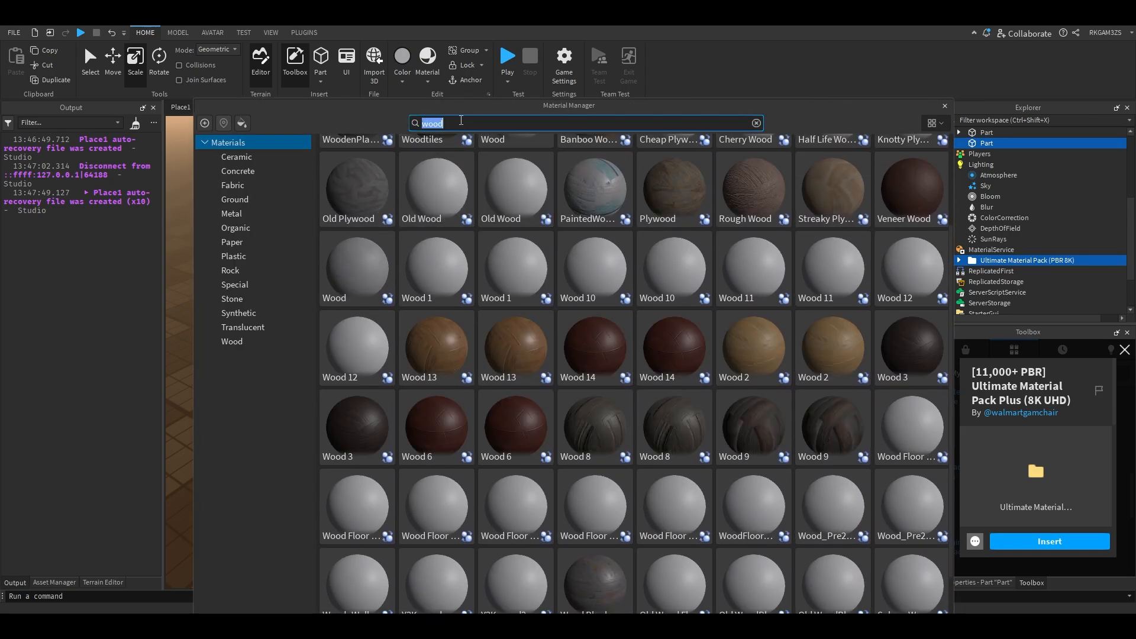
pyautogui.write('stone')
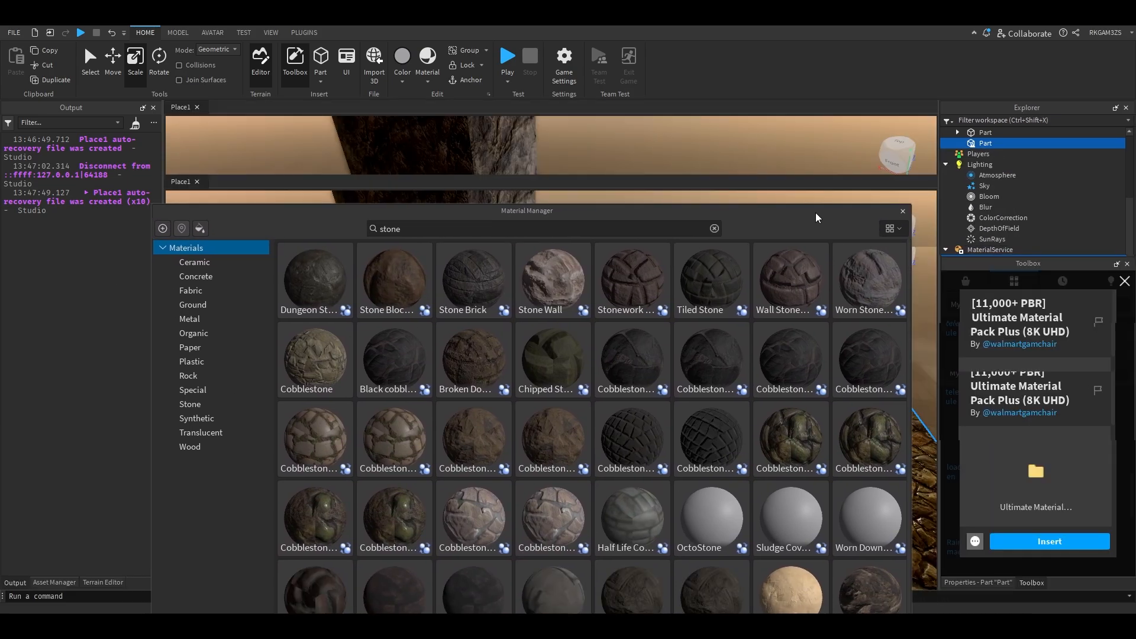
pyautogui.click(902, 211)
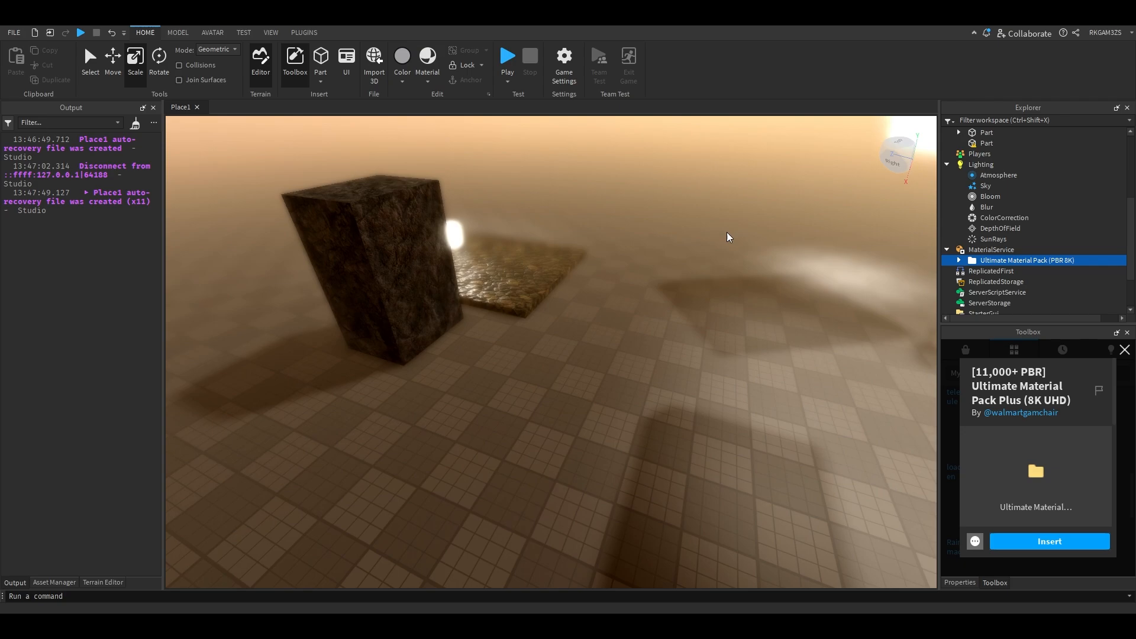
# - Show the Celestial Body Dragger's sun and moon options from the Plugins tab
pyautogui.click(303, 32)
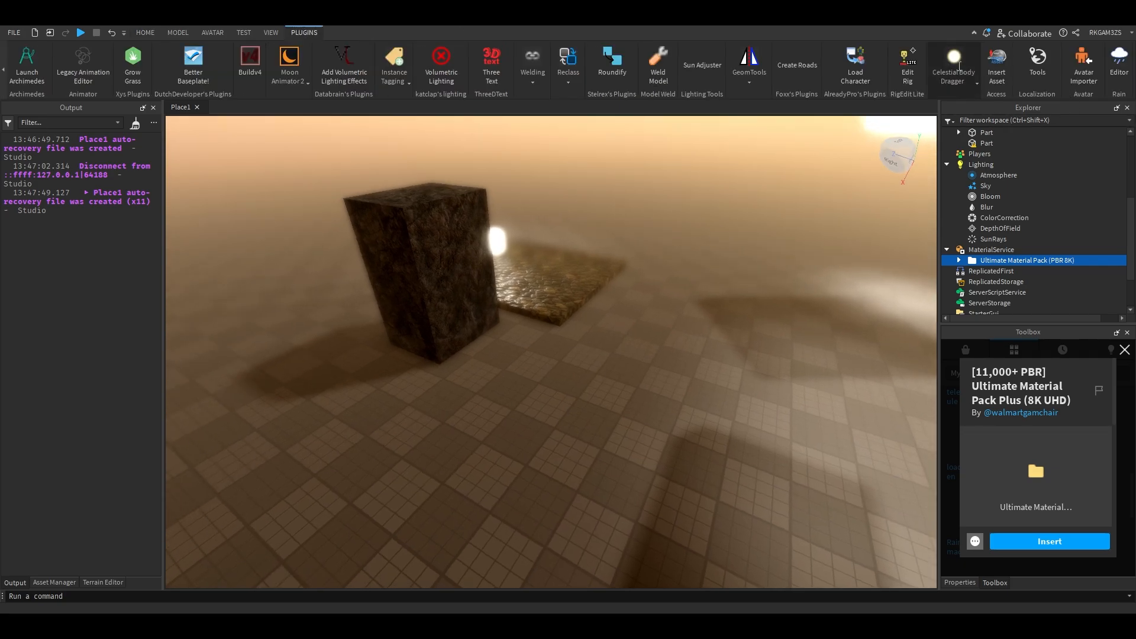
pyautogui.click(951, 64)
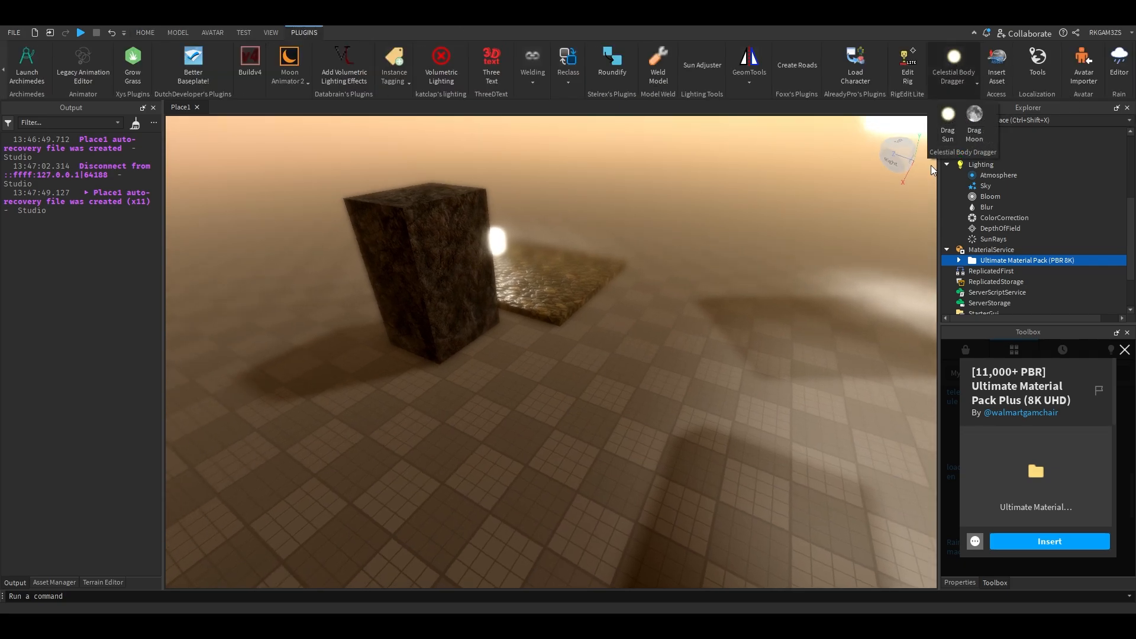